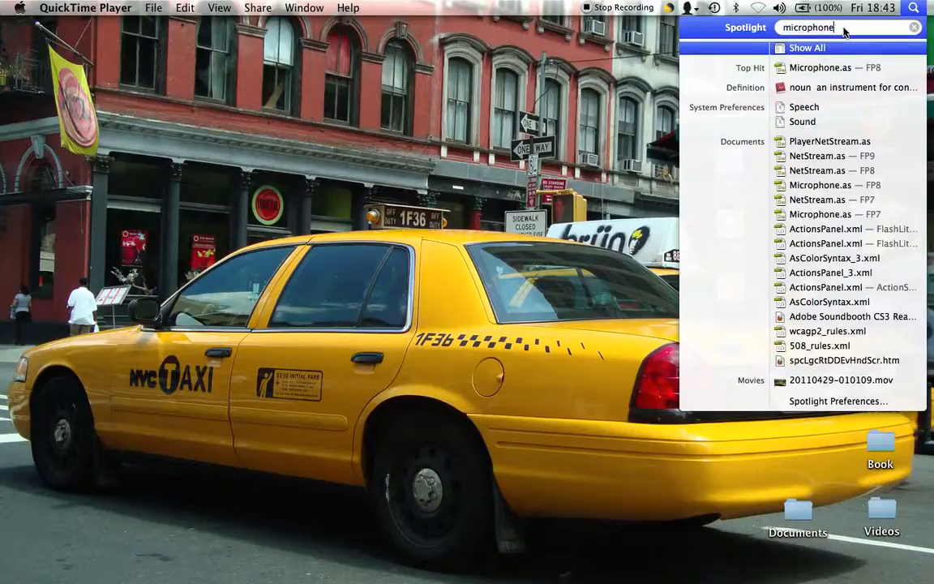
Search Spotlight for 'safa' and launch Safari from the results
{"action": "type", "text": "safari"}
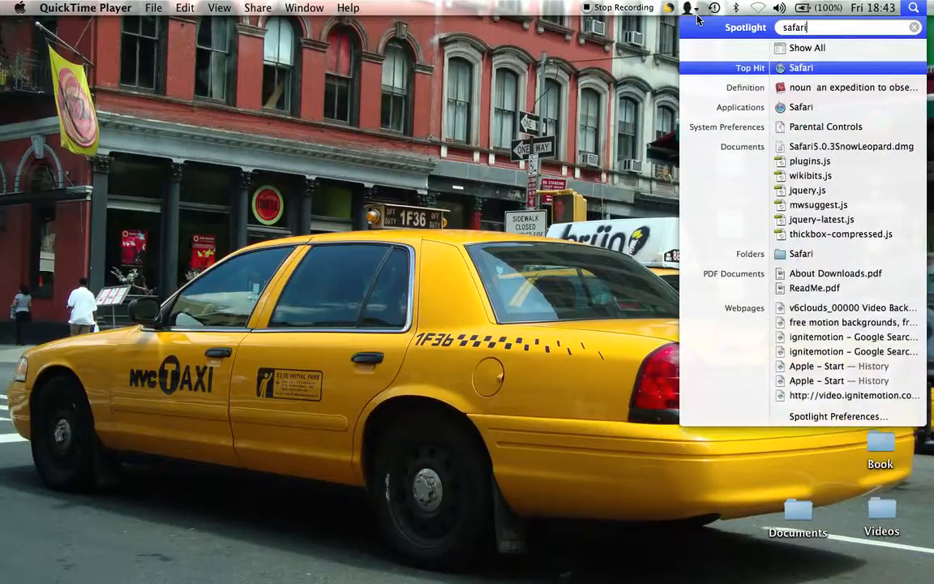
{"action": "left_click", "coordinate": [800, 67]}
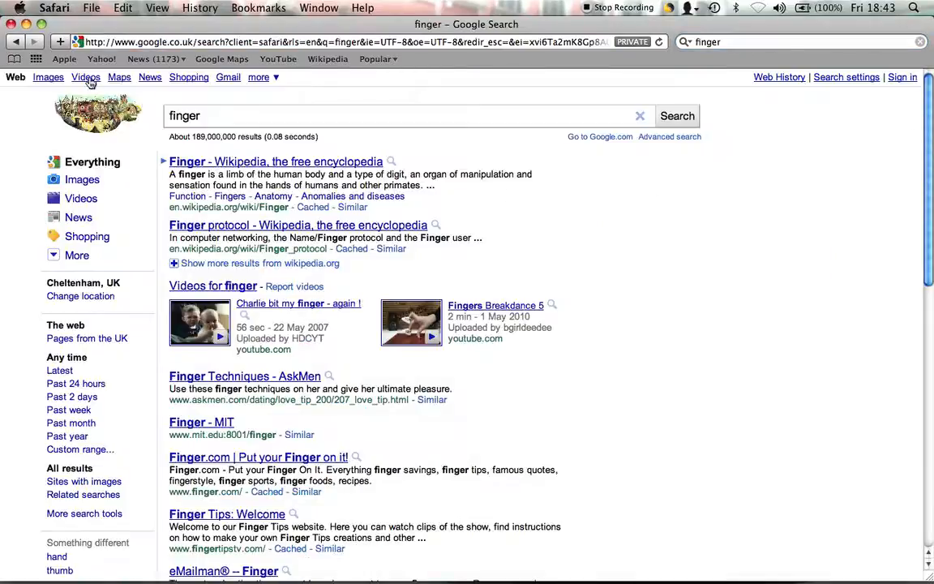
{"action": "mouse_move", "coordinate": [46, 78]}
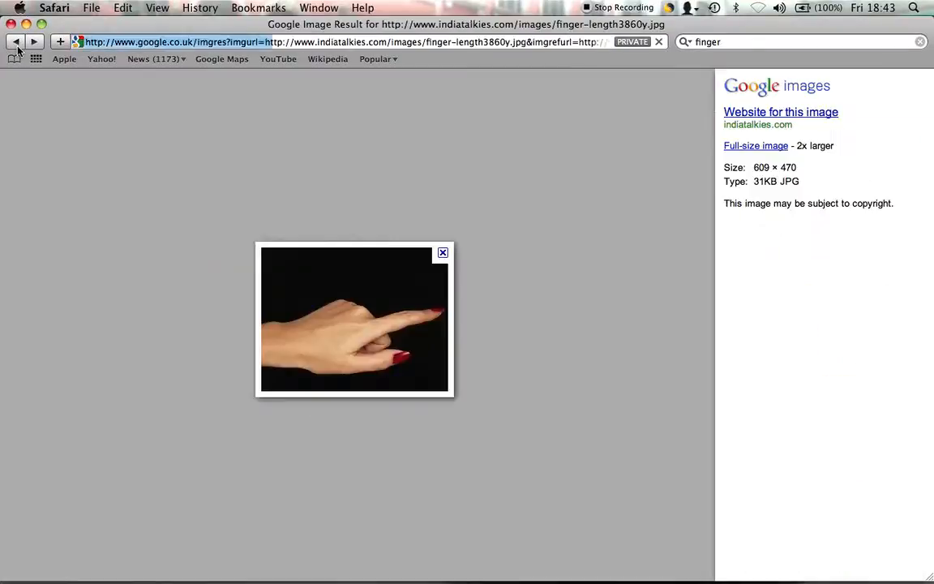
Copy the red-nailed pointing hand photo from the 'finger' image results
{"action": "right_click", "coordinate": [354, 349]}
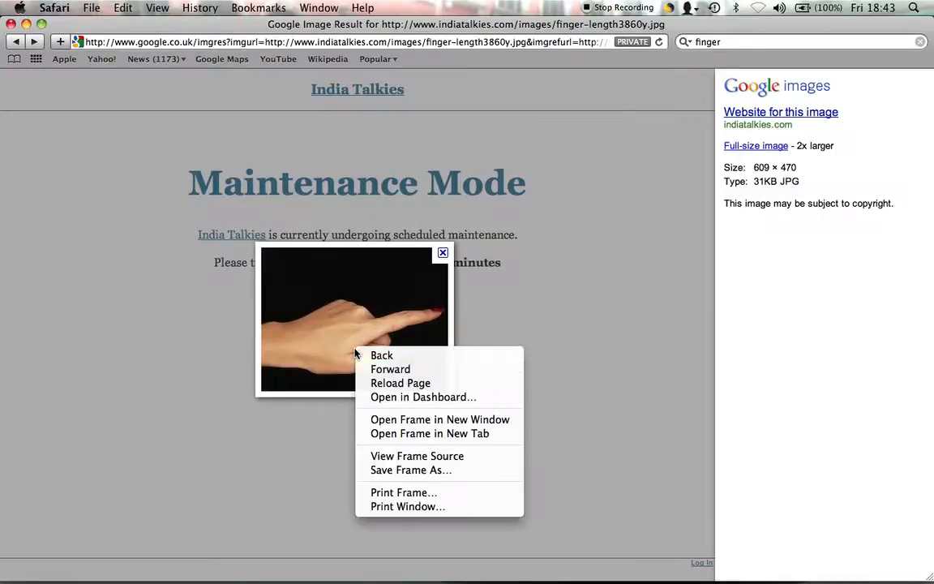
{"action": "mouse_move", "coordinate": [416, 456]}
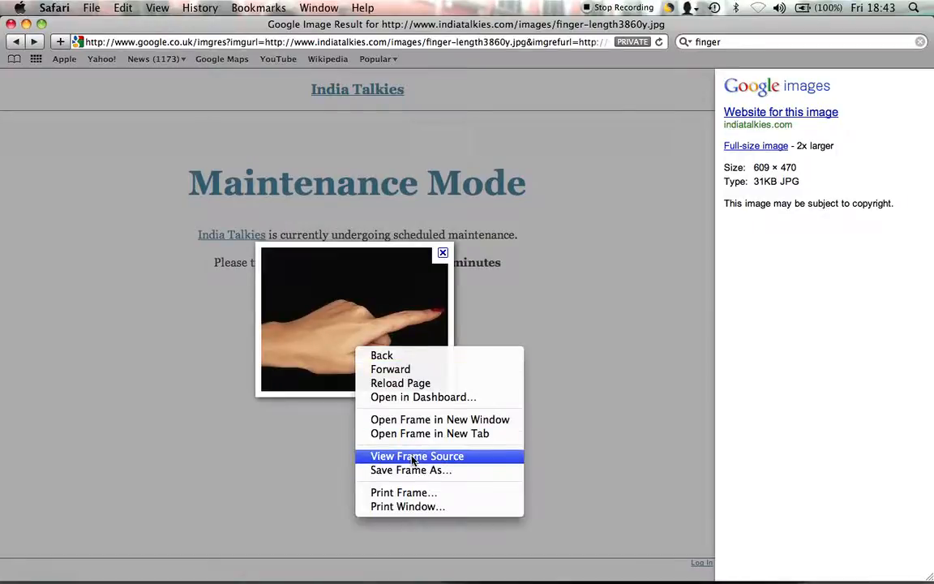
{"action": "mouse_move", "coordinate": [16, 46]}
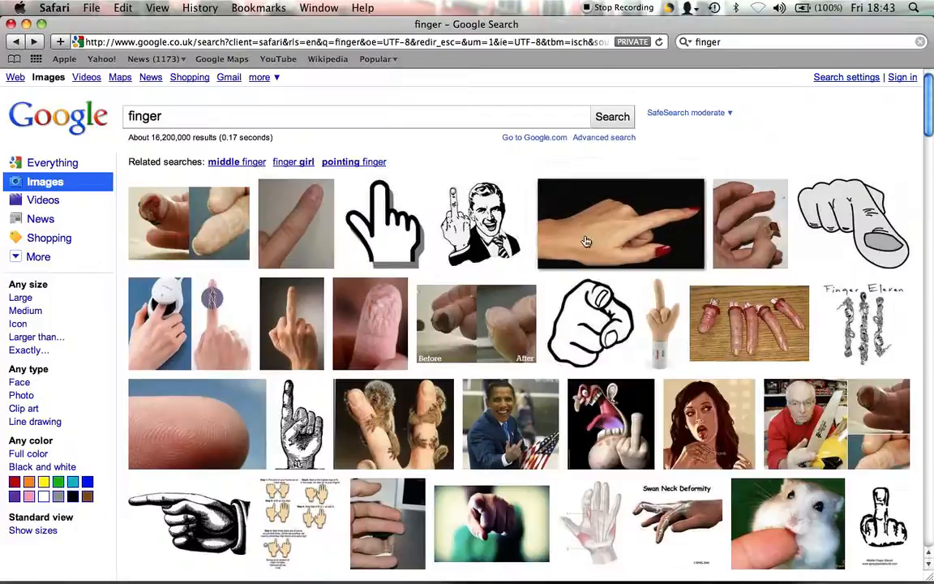
{"action": "right_click", "coordinate": [586, 241]}
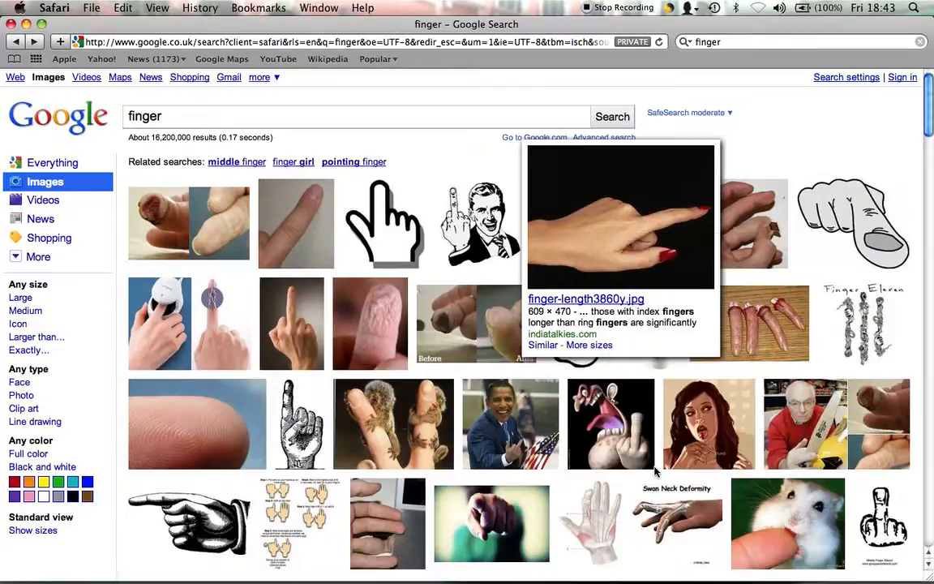
{"action": "mouse_move", "coordinate": [60, 30]}
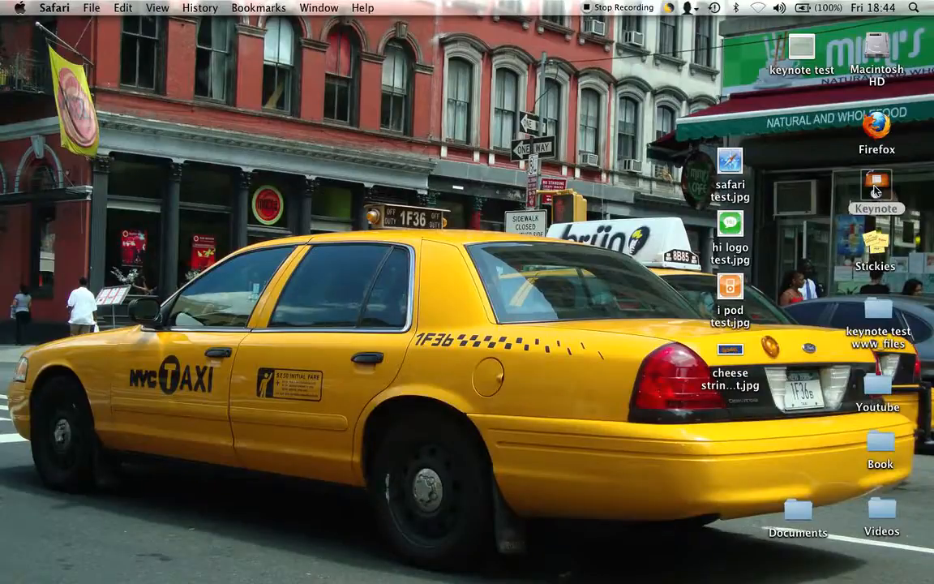
Create a White-theme presentation and delete its title and subtitle placeholders
{"action": "left_click", "coordinate": [868, 183]}
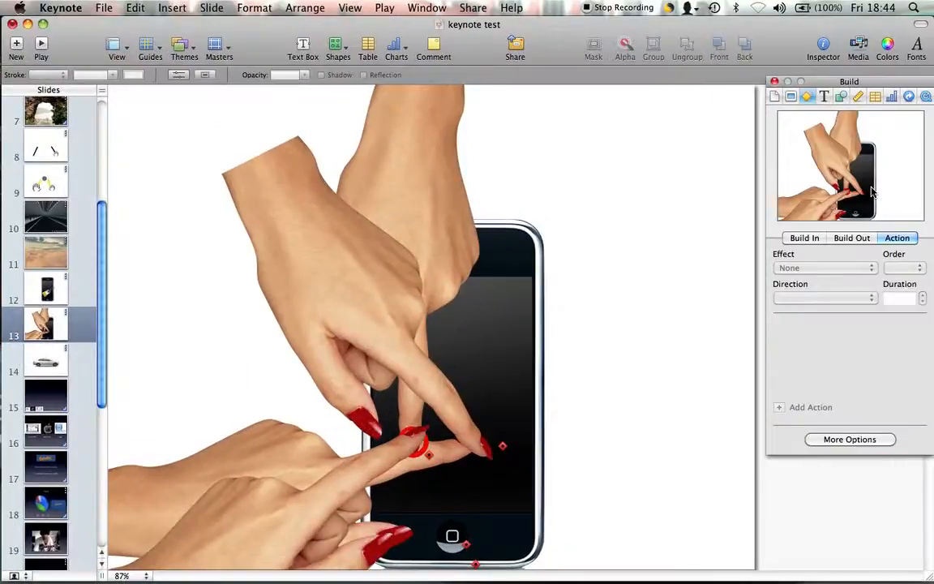
{"action": "left_click", "coordinate": [106, 8]}
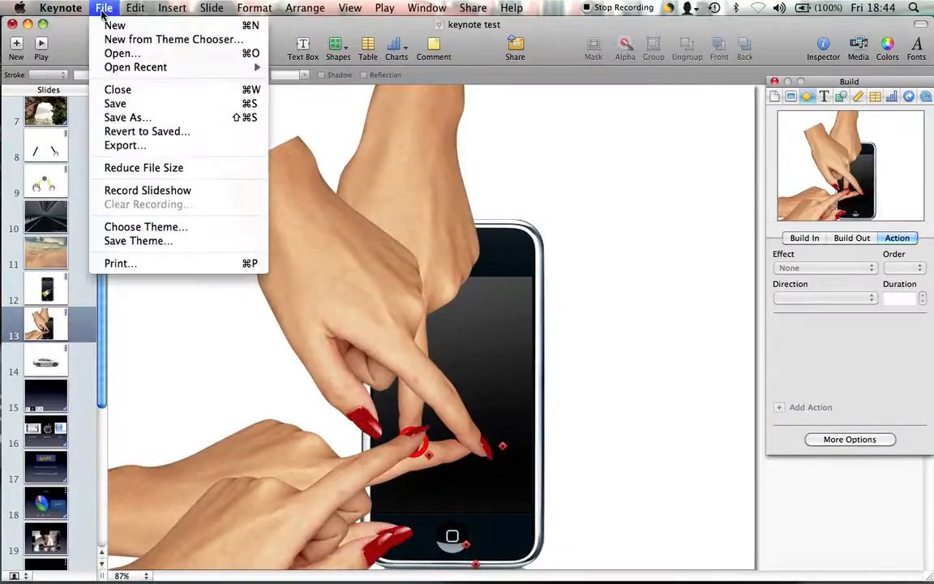
{"action": "left_click", "coordinate": [168, 39]}
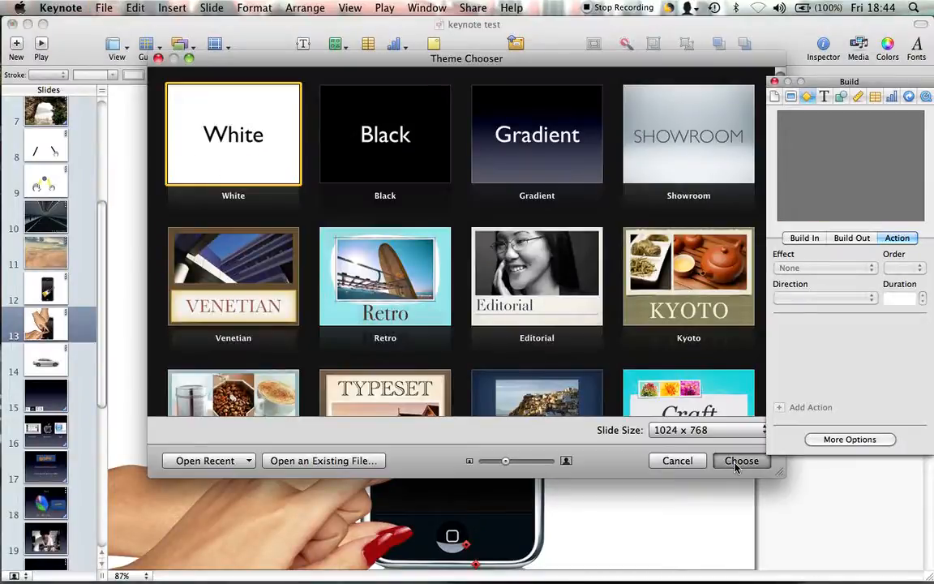
{"action": "left_click", "coordinate": [741, 460]}
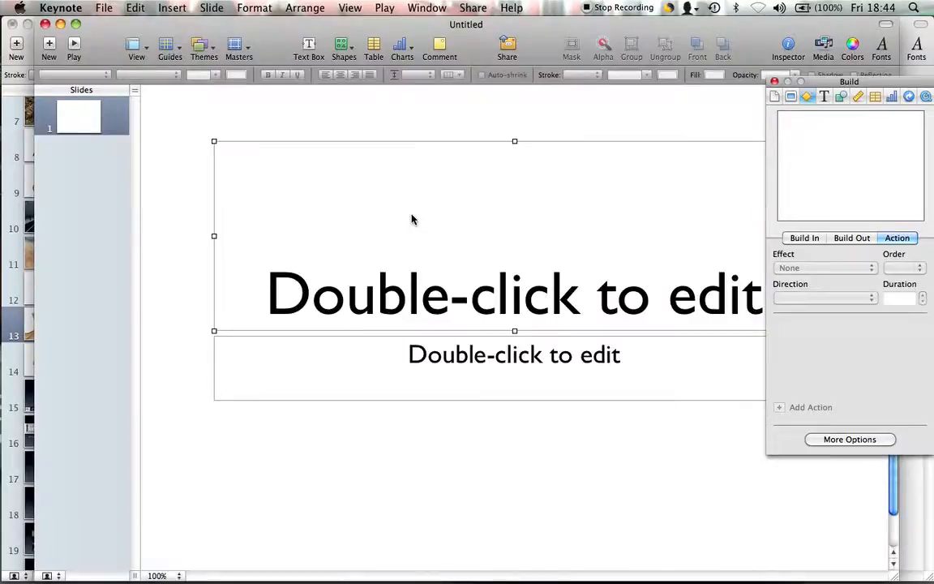
{"action": "left_click", "coordinate": [514, 355]}
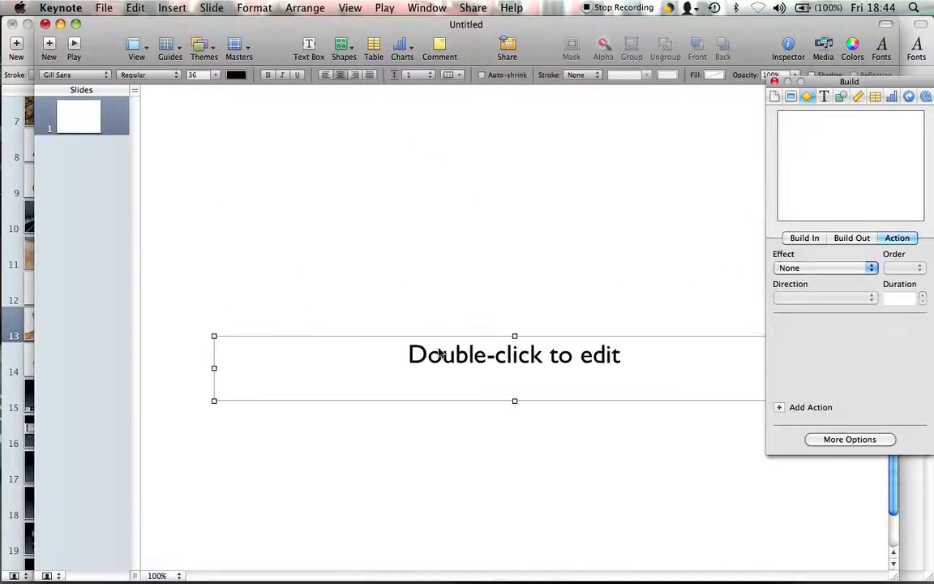
{"action": "left_click", "coordinate": [440, 352]}
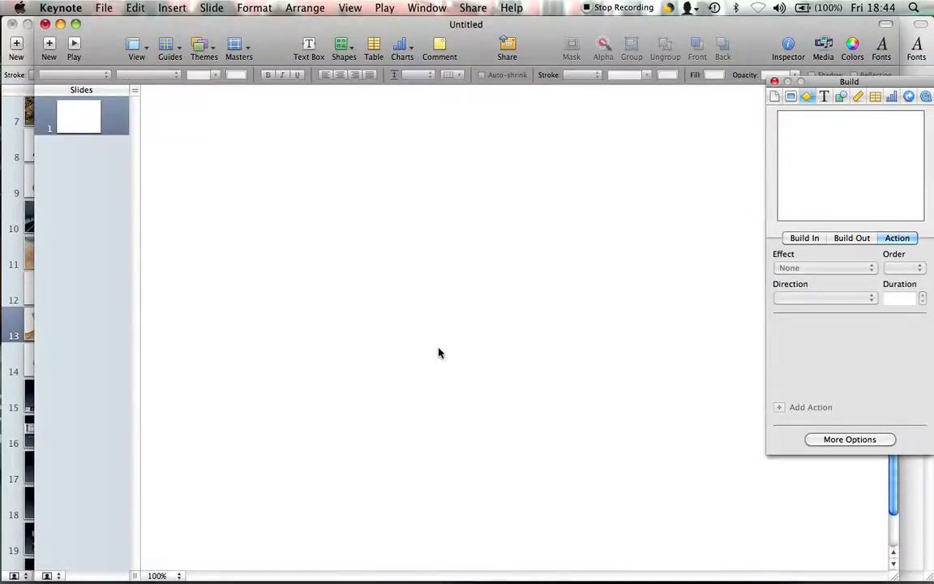
{"action": "mouse_move", "coordinate": [370, 249]}
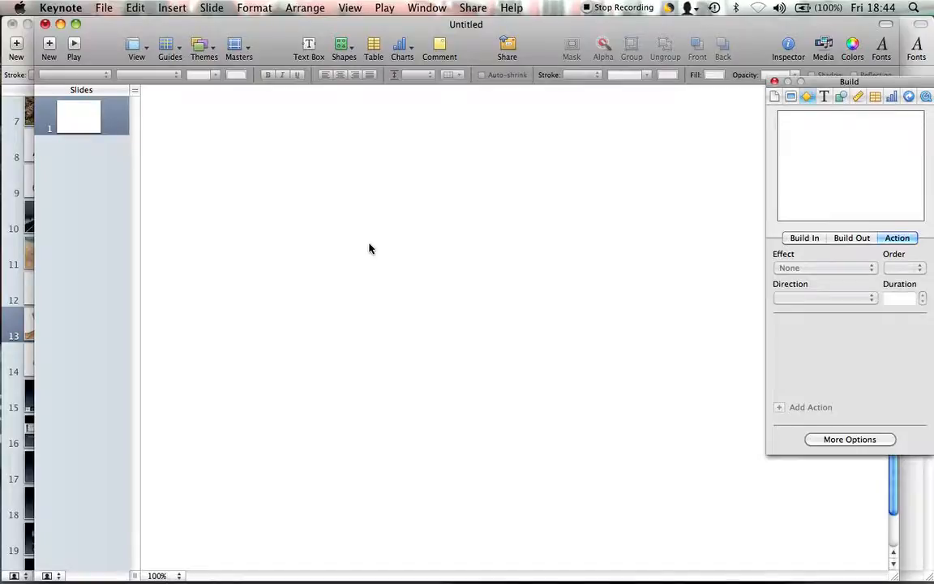
Paste the hand photo onto the slide and erase its black background with Alpha
{"action": "right_click", "coordinate": [371, 248]}
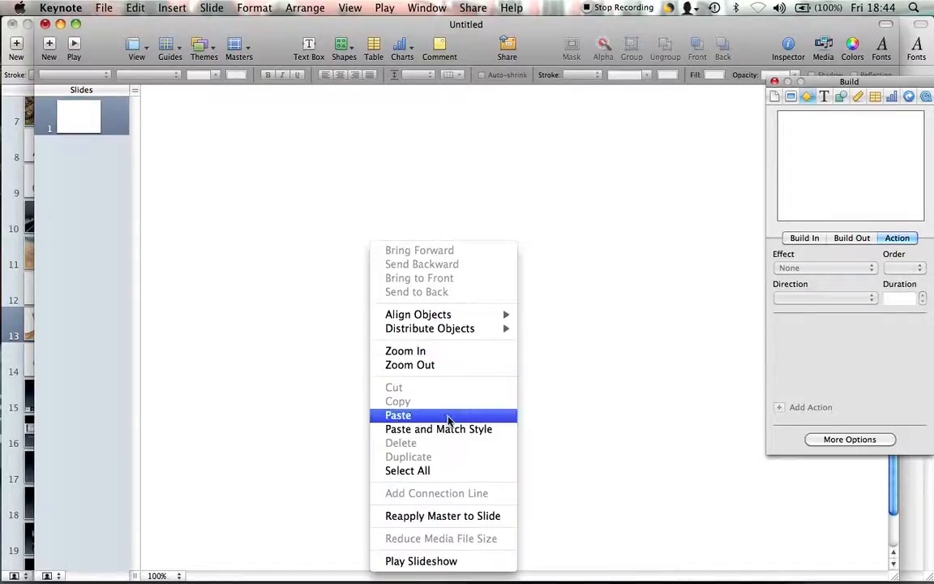
{"action": "left_click", "coordinate": [397, 415]}
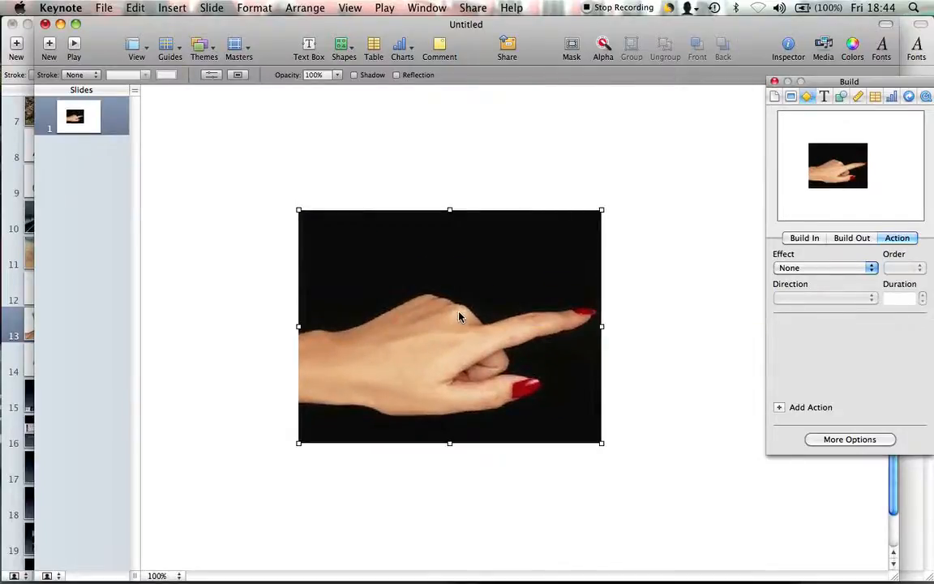
{"action": "mouse_move", "coordinate": [699, 200]}
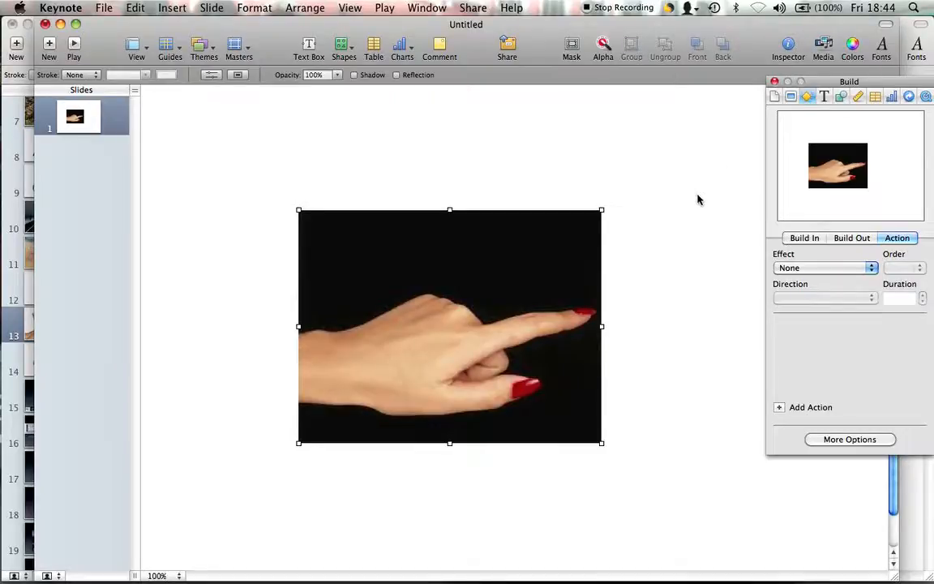
{"action": "mouse_move", "coordinate": [537, 250]}
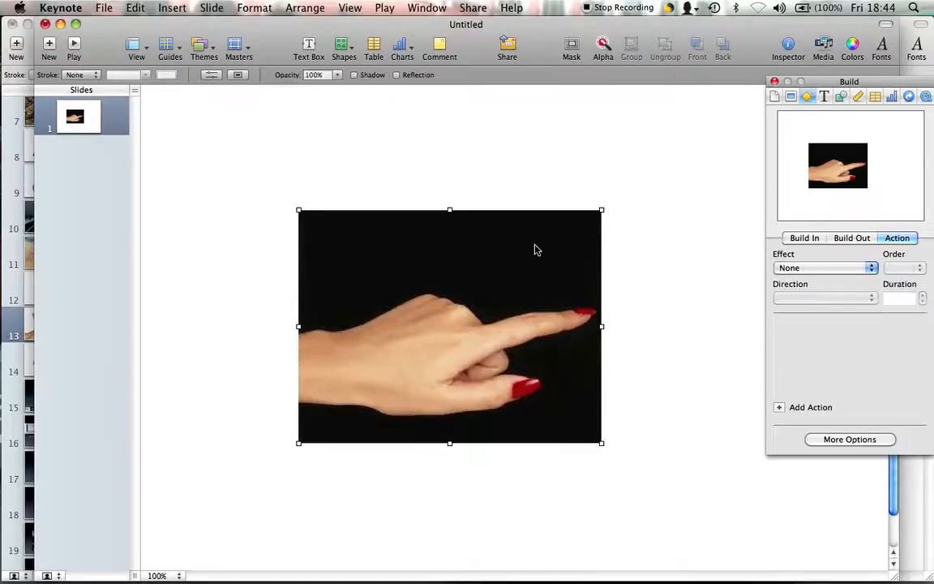
{"action": "left_click", "coordinate": [602, 45]}
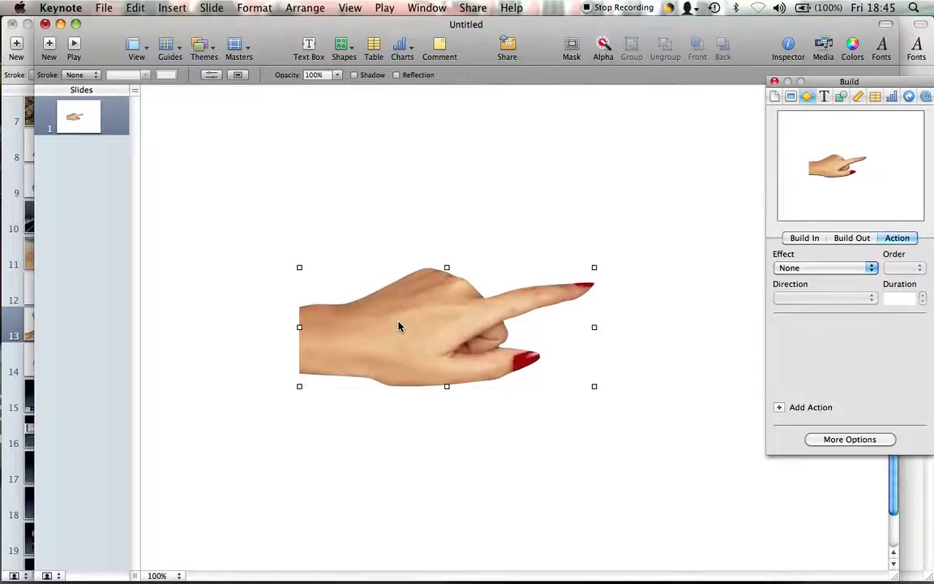
{"action": "mouse_move", "coordinate": [645, 391]}
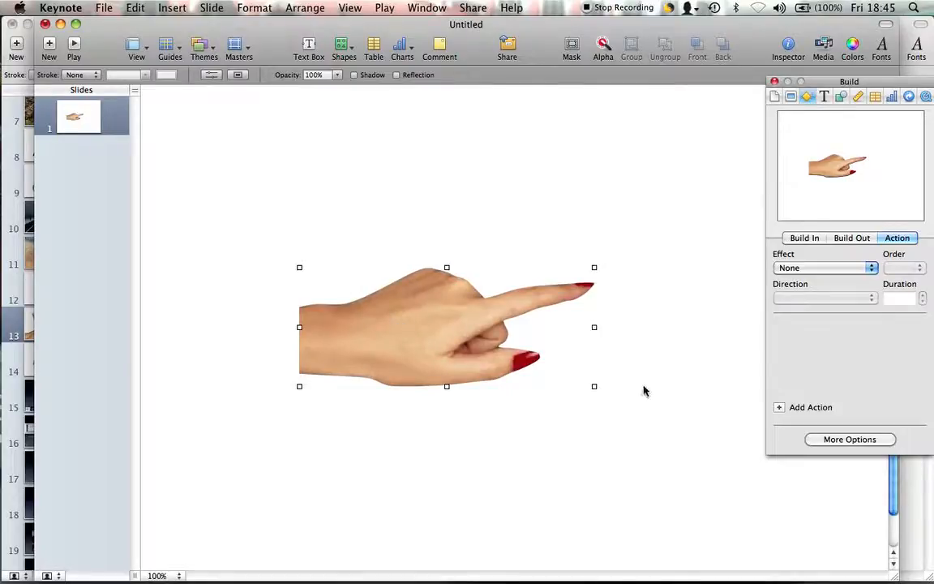
{"action": "mouse_move", "coordinate": [595, 268]}
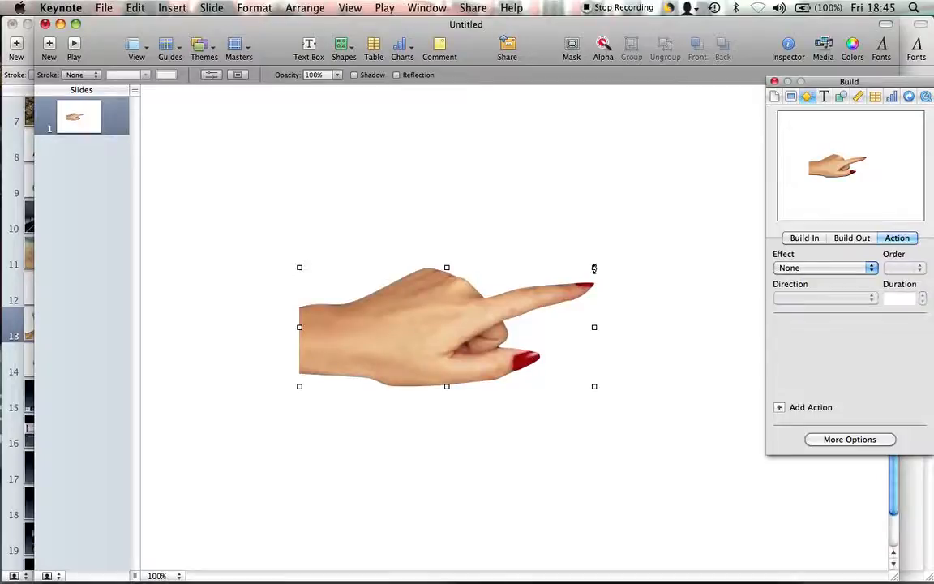
Rotate the hand image about 6.5° so the finger tilts upward
{"action": "left_click_drag", "start_coordinate": [594, 268], "coordinate": [584, 251]}
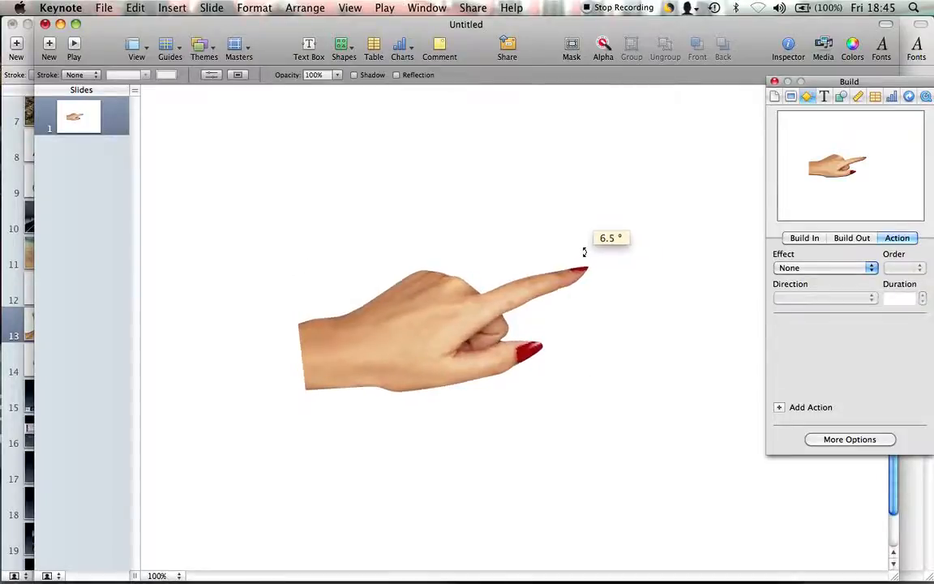
{"action": "left_click_drag", "start_coordinate": [584, 251], "coordinate": [593, 296]}
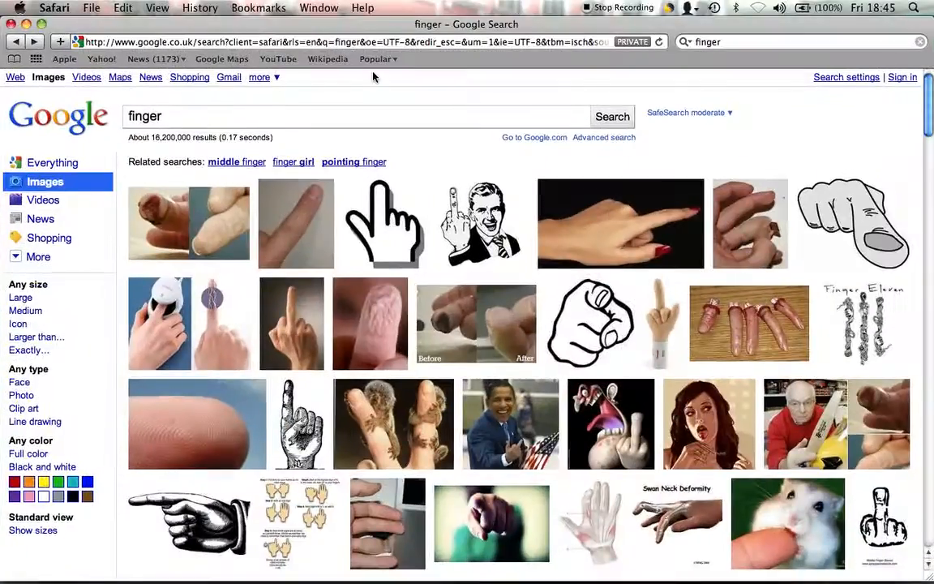
{"action": "mouse_move", "coordinate": [29, 113]}
{"action": "type", "text": "i pad blank"}
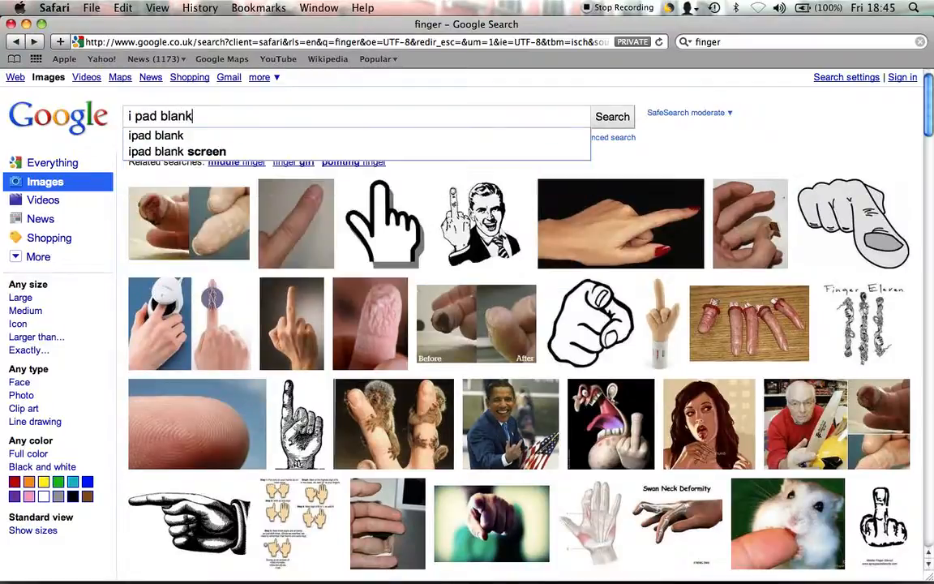
Search images for 'i pad blank' and pick the landscape iPad-blank-hoz.jpg picture
{"action": "left_click", "coordinate": [612, 116]}
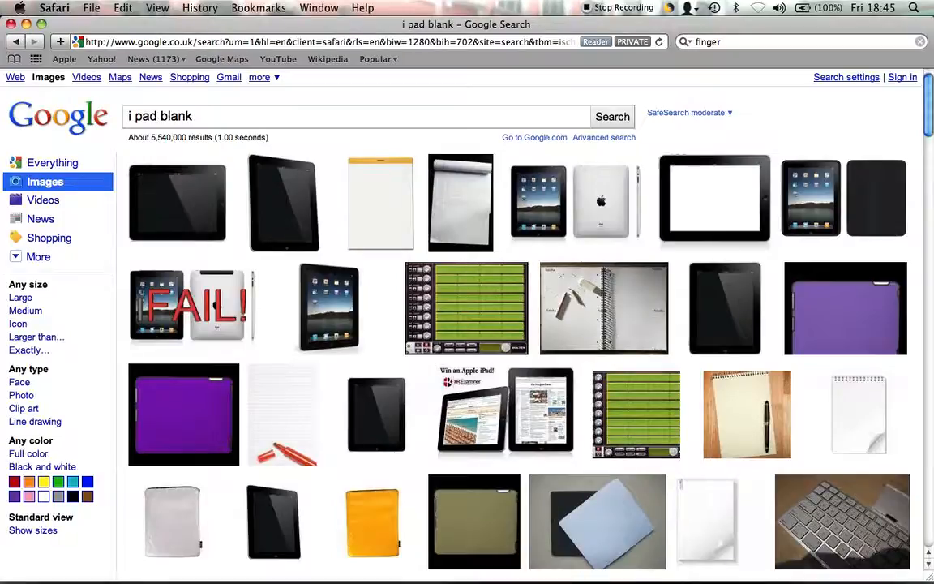
{"action": "mouse_move", "coordinate": [368, 427]}
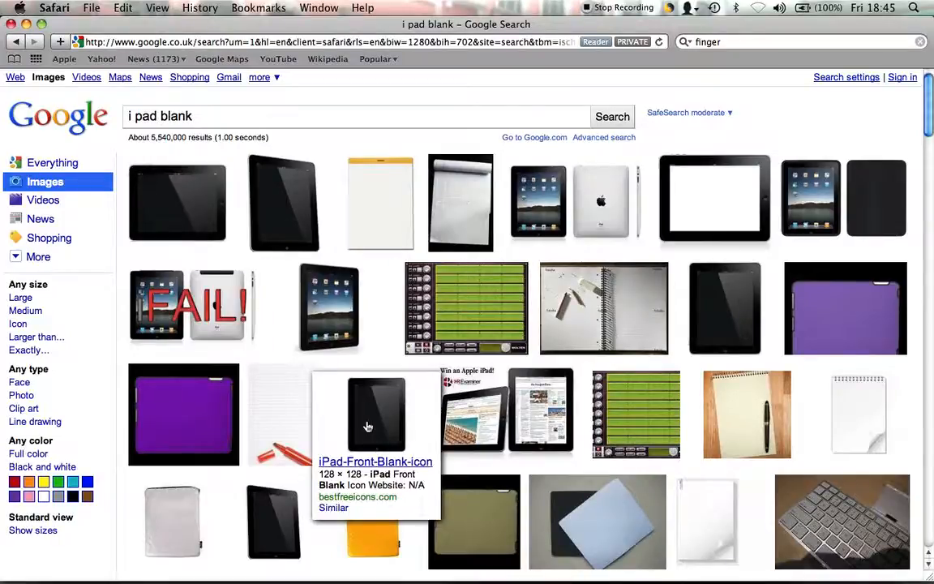
{"action": "left_click", "coordinate": [367, 426]}
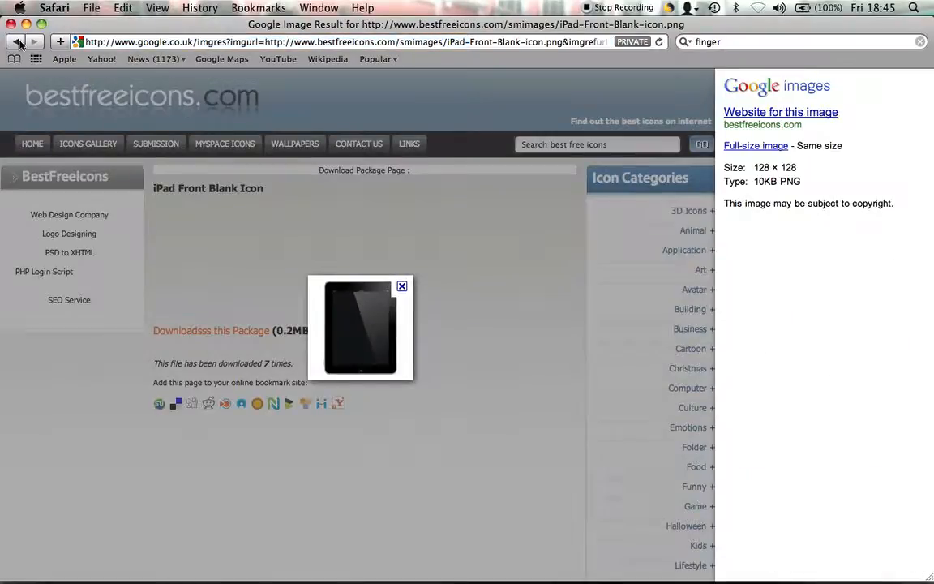
{"action": "left_click", "coordinate": [16, 40]}
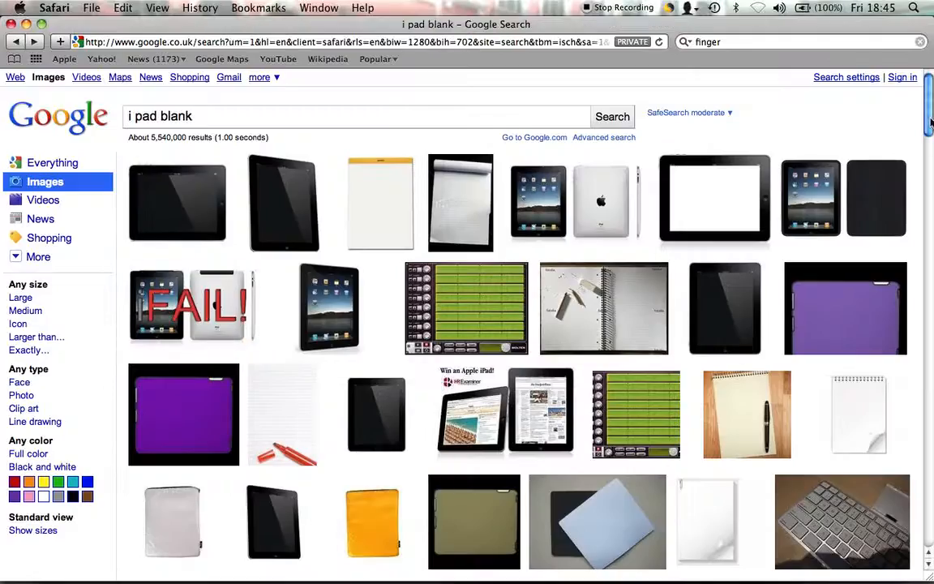
{"action": "scroll", "scroll_direction": "down", "scroll_amount": 3}
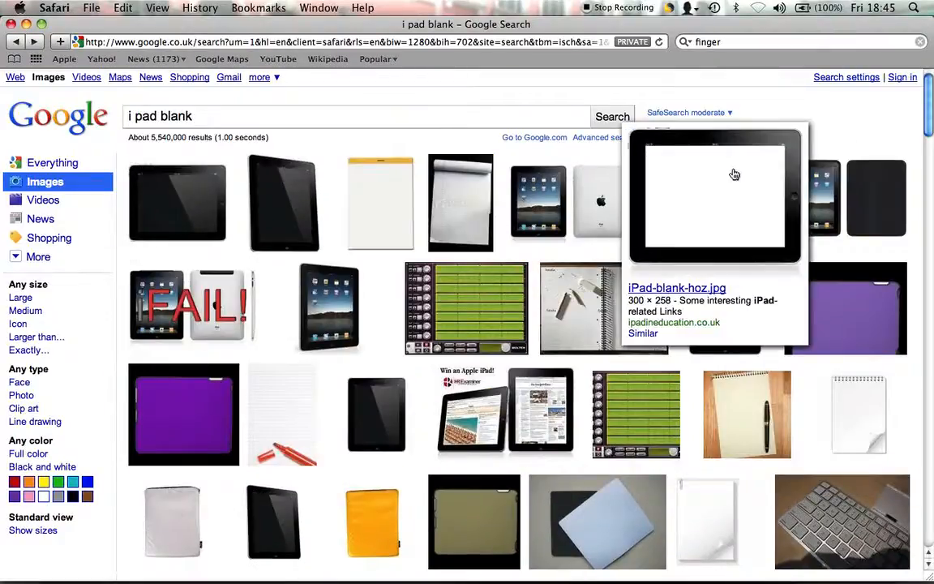
{"action": "left_click", "coordinate": [734, 174]}
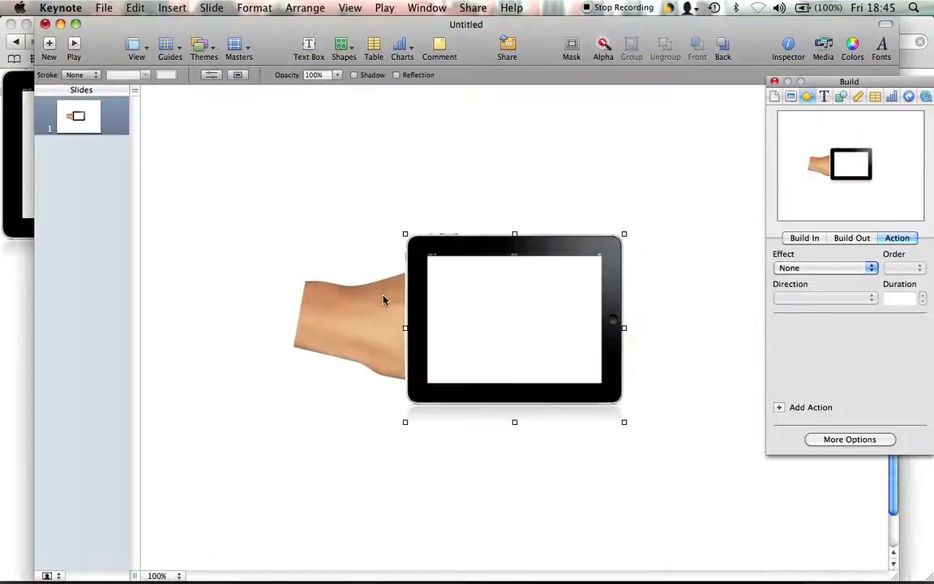
Arrange the pointing hand in front of the enlarged iPad's lower left
{"action": "right_click", "coordinate": [470, 326]}
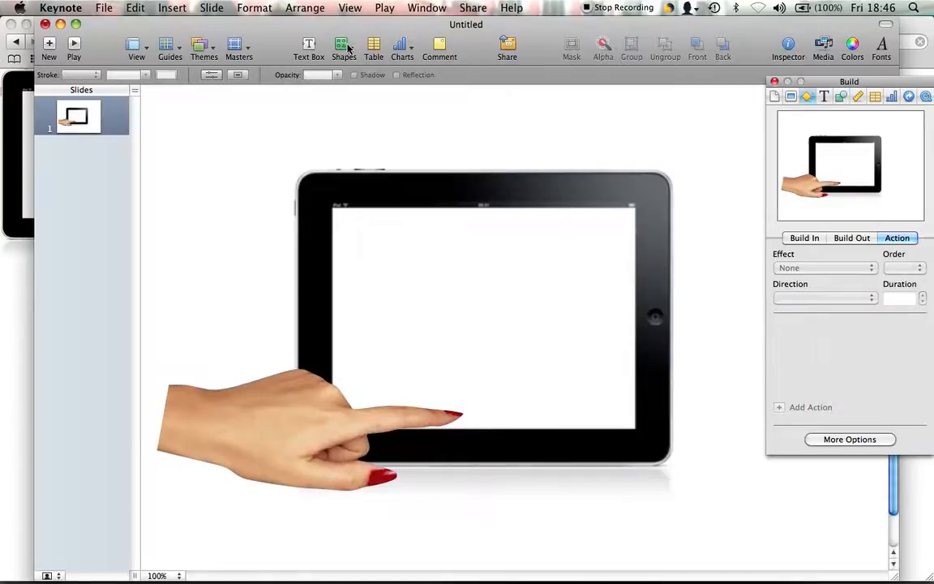
Add a 20 px brush-style line slanting across the iPad screen, coloured dark red
{"action": "left_click", "coordinate": [342, 45]}
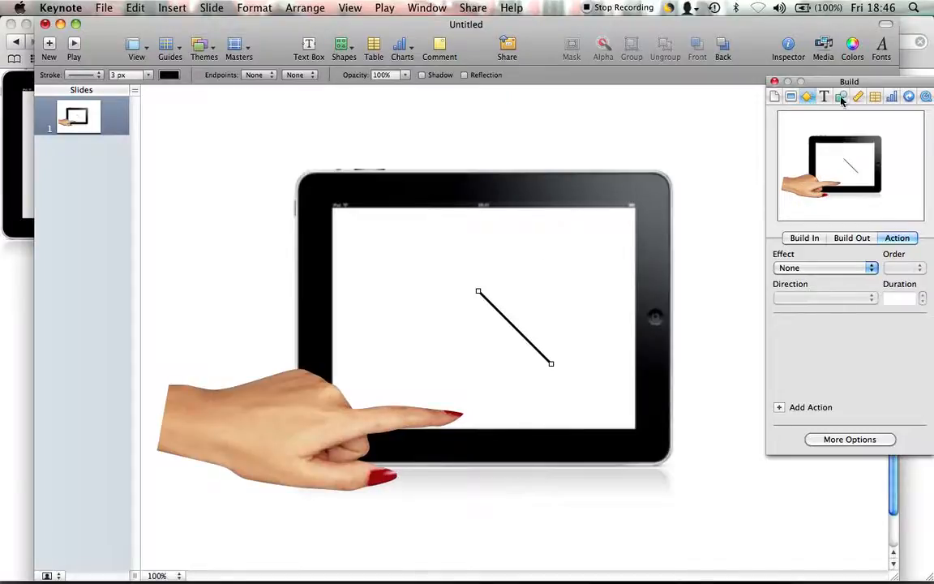
{"action": "left_click", "coordinate": [840, 96]}
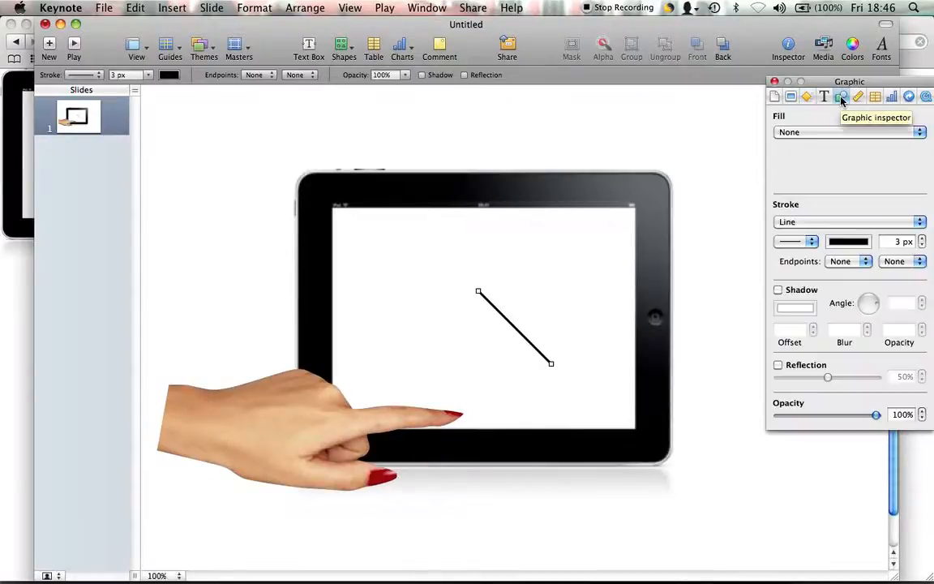
{"action": "left_click", "coordinate": [847, 221]}
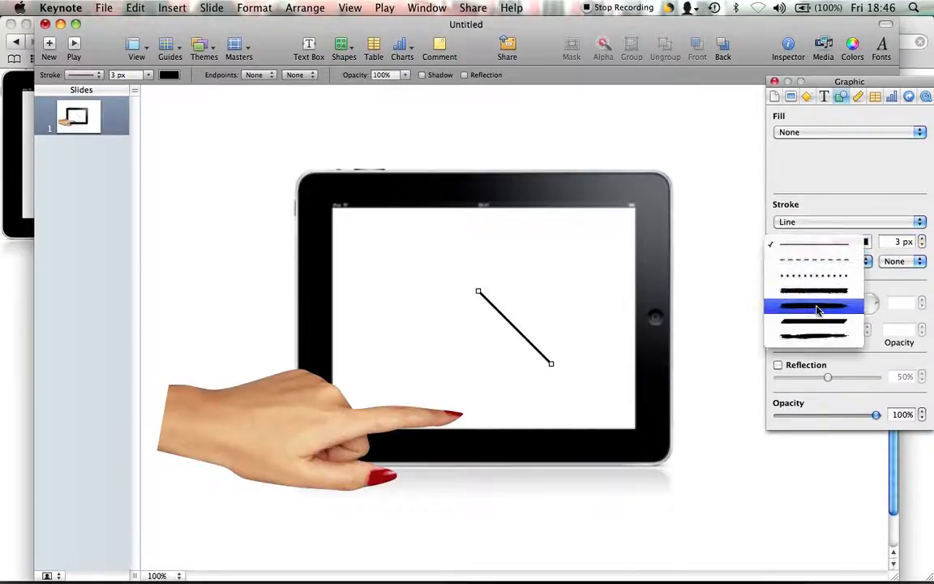
{"action": "left_click", "coordinate": [813, 309]}
{"action": "type", "text": "18"}
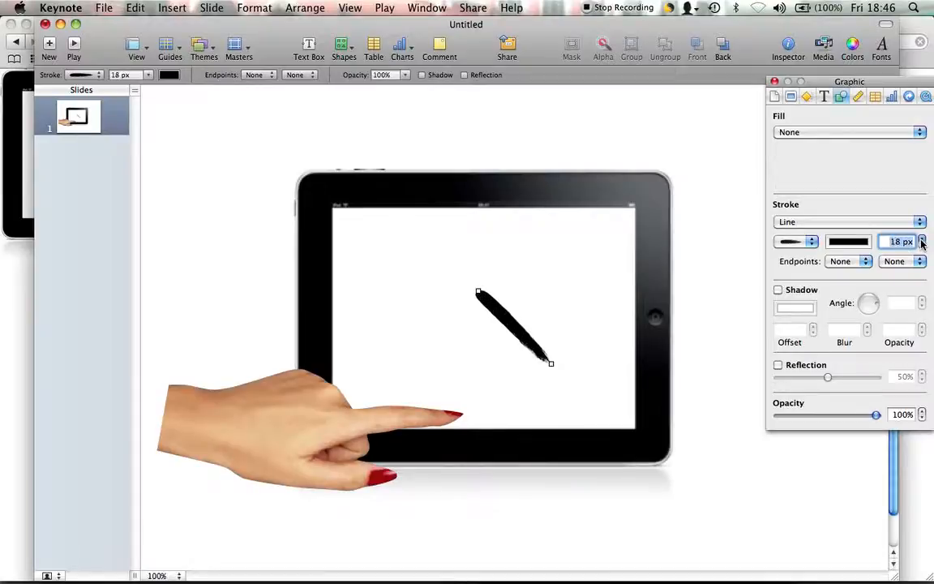
{"action": "left_click", "coordinate": [922, 238]}
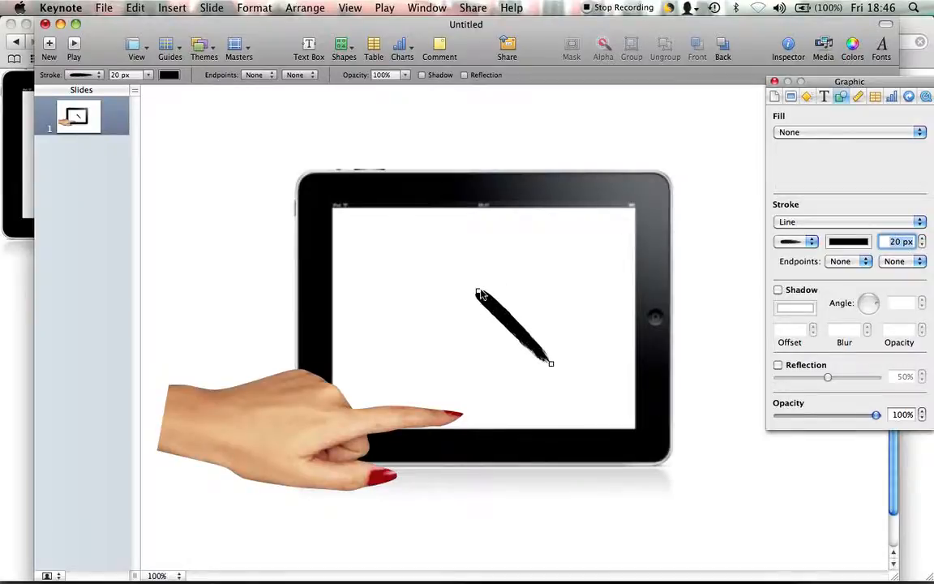
{"action": "left_click_drag", "start_coordinate": [480, 294], "coordinate": [419, 299]}
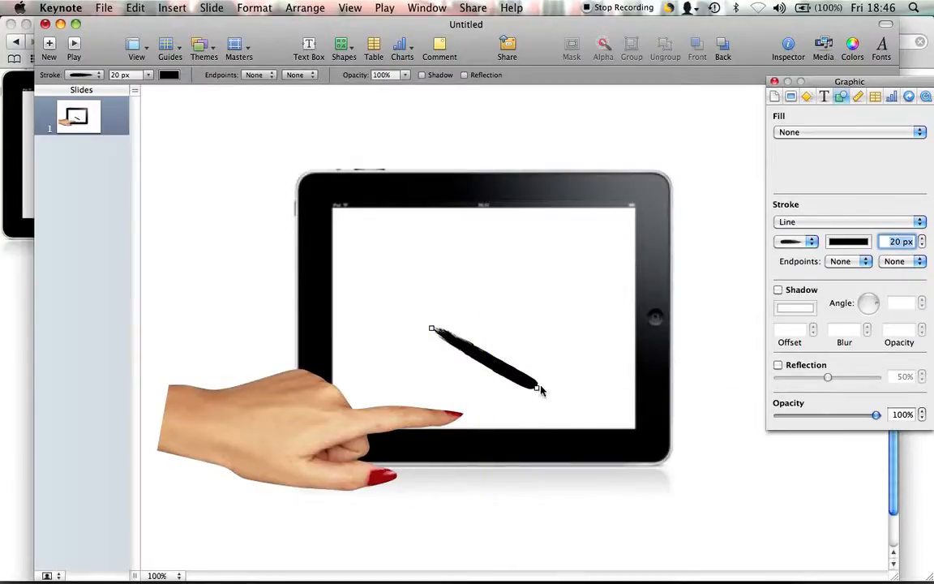
{"action": "left_click_drag", "start_coordinate": [541, 389], "coordinate": [557, 377]}
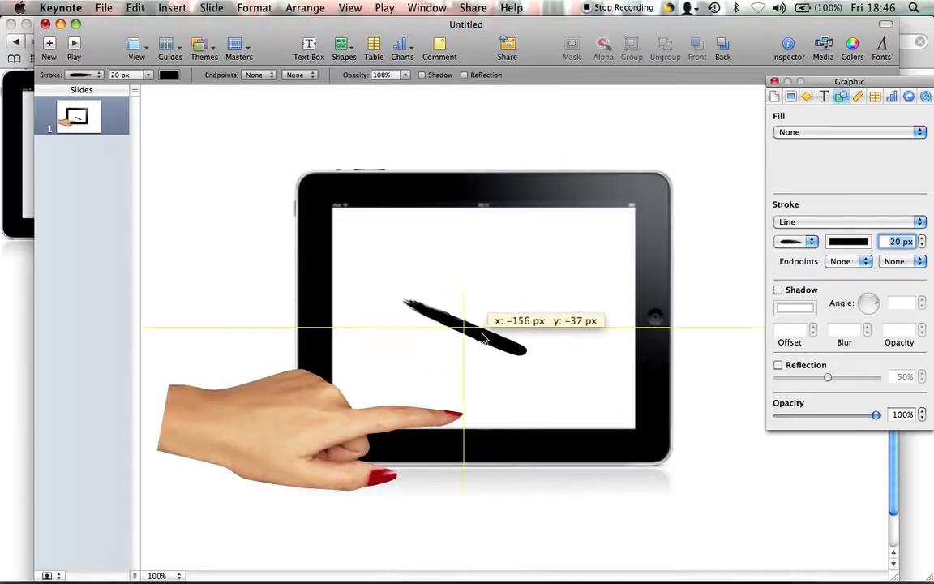
{"action": "left_click", "coordinate": [848, 241]}
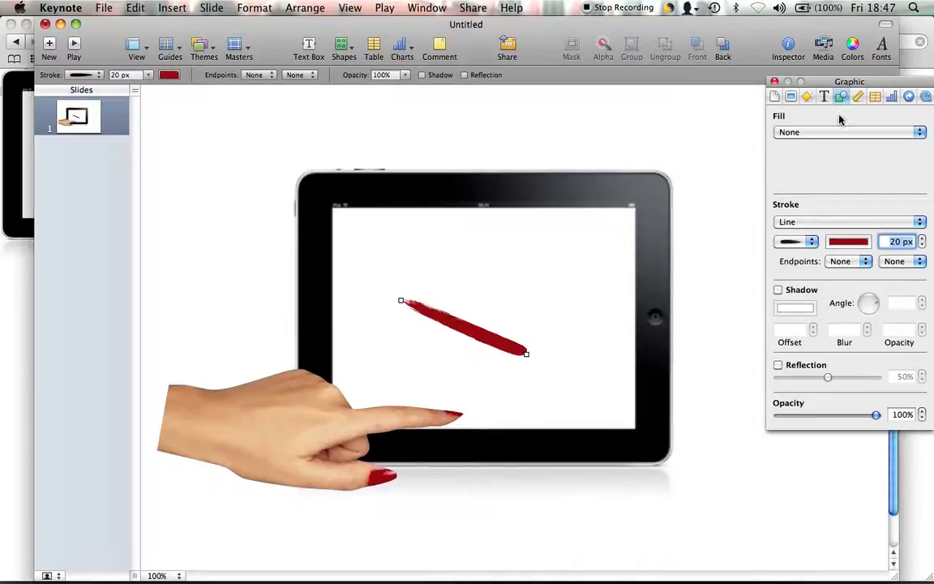
Give the red brush stroke a Wipe build-in running right to left
{"action": "left_click", "coordinate": [807, 97]}
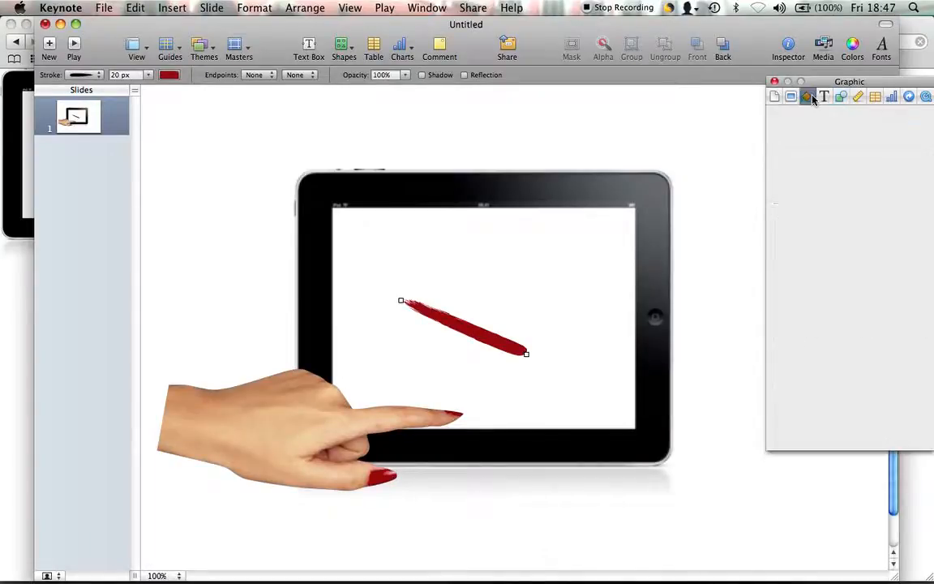
{"action": "left_click", "coordinate": [805, 97]}
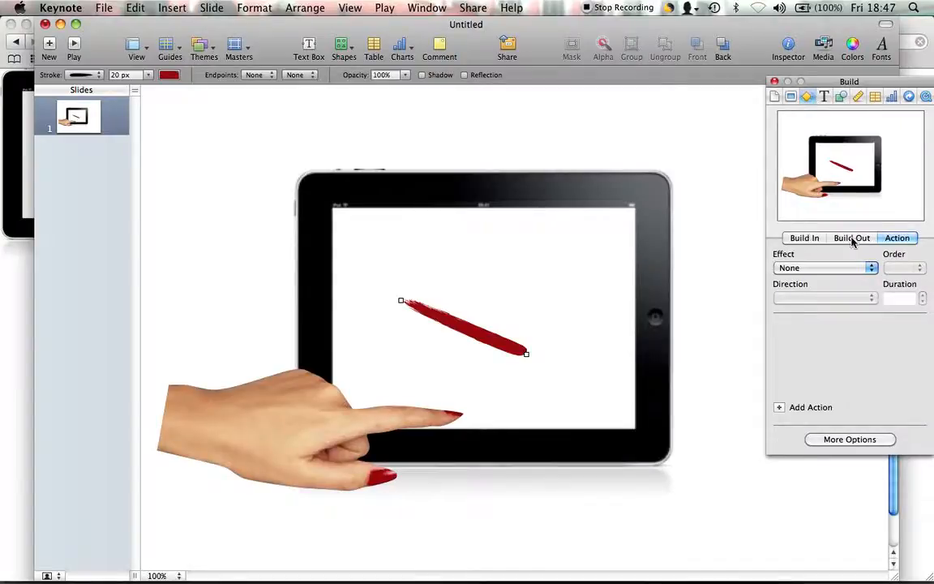
{"action": "left_click", "coordinate": [804, 238]}
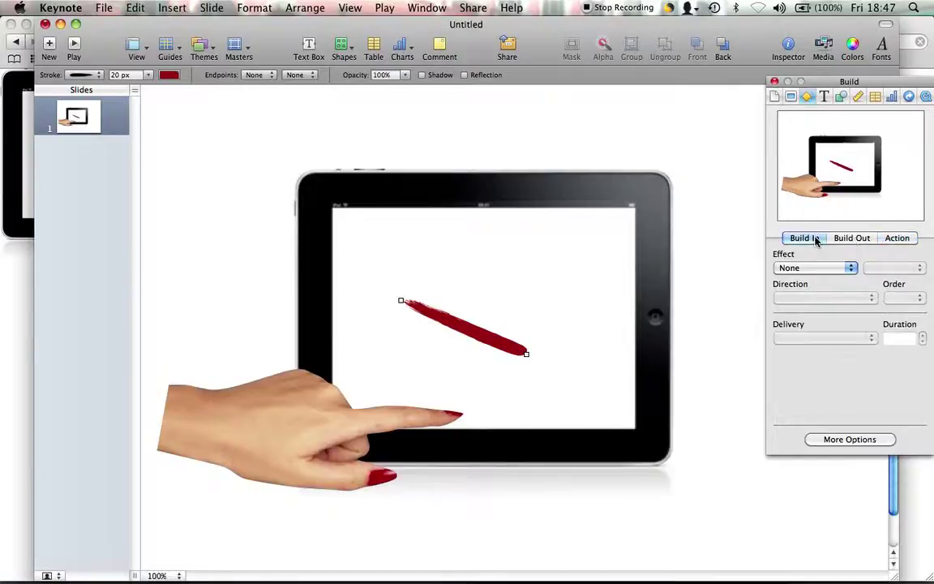
{"action": "left_click", "coordinate": [813, 267]}
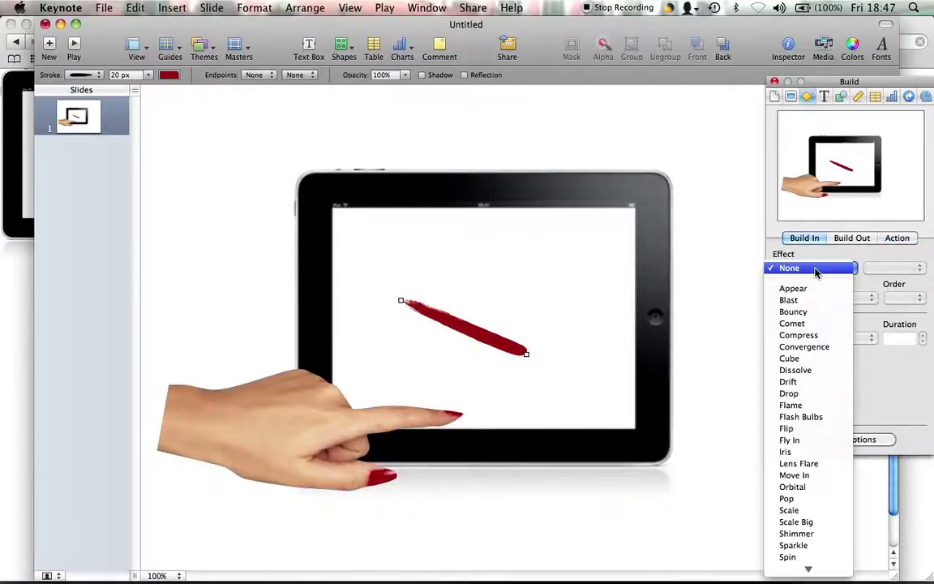
{"action": "mouse_move", "coordinate": [809, 288]}
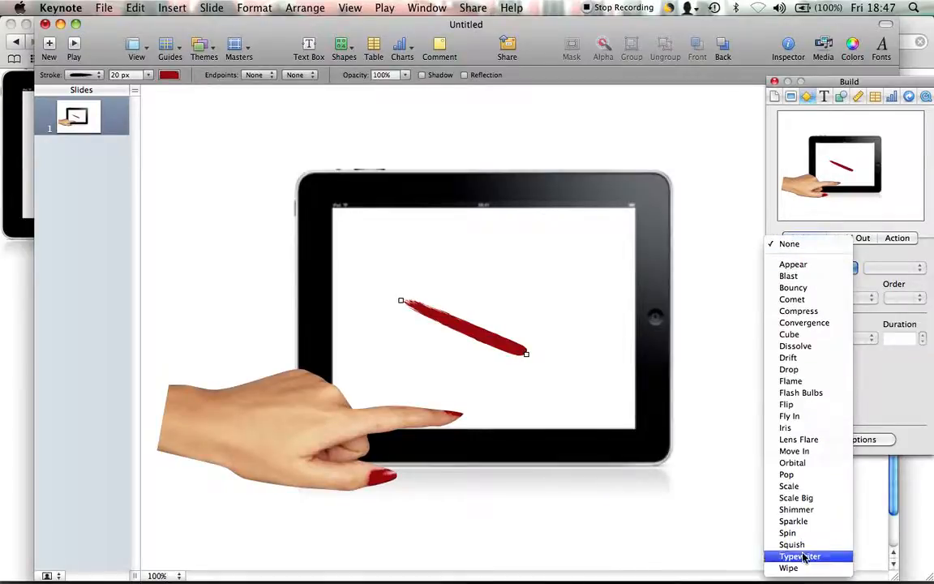
{"action": "mouse_move", "coordinate": [803, 571]}
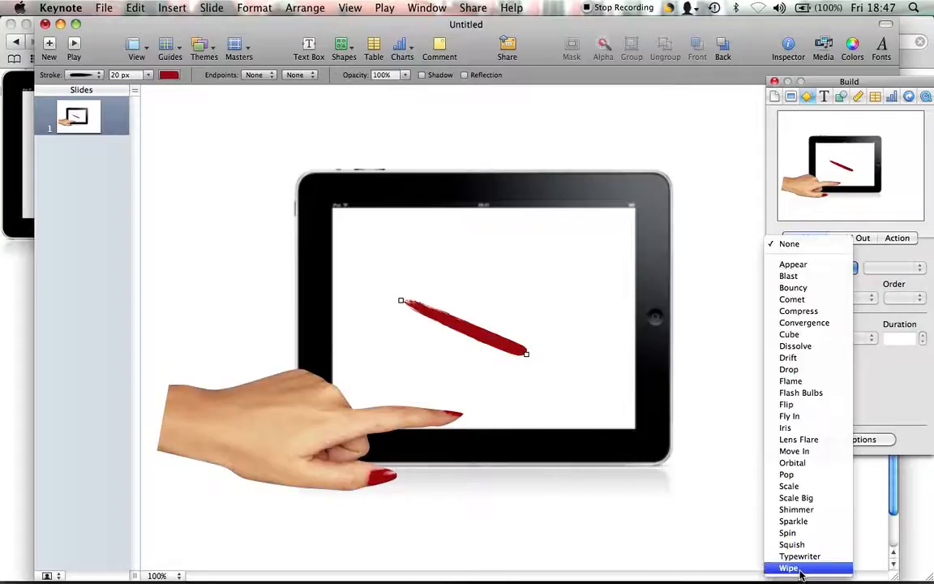
{"action": "left_click", "coordinate": [785, 566]}
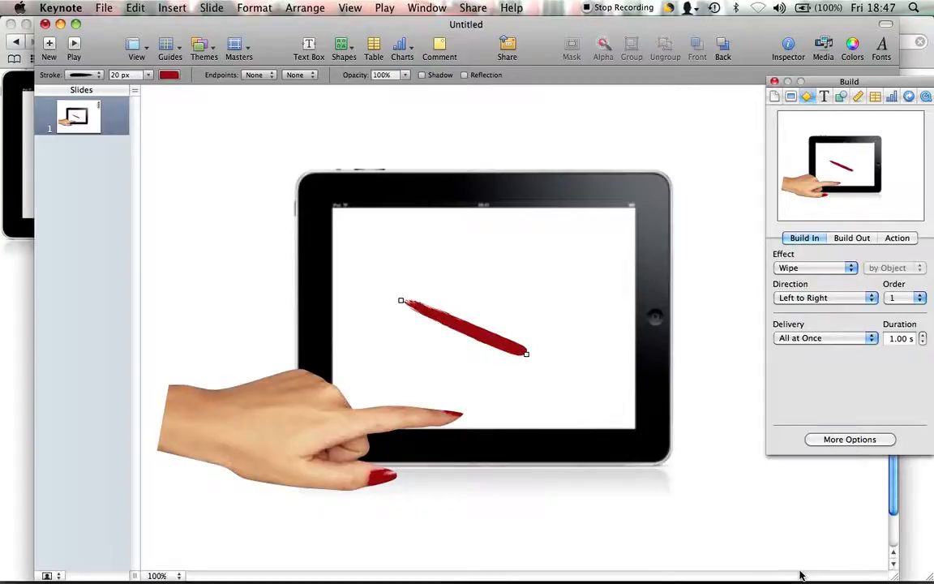
{"action": "left_click", "coordinate": [823, 297]}
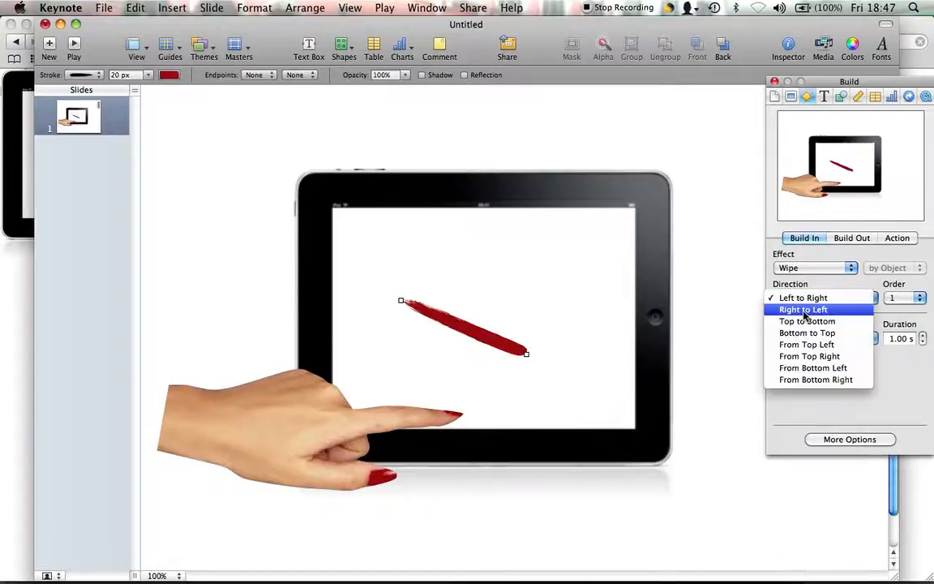
{"action": "left_click", "coordinate": [804, 309]}
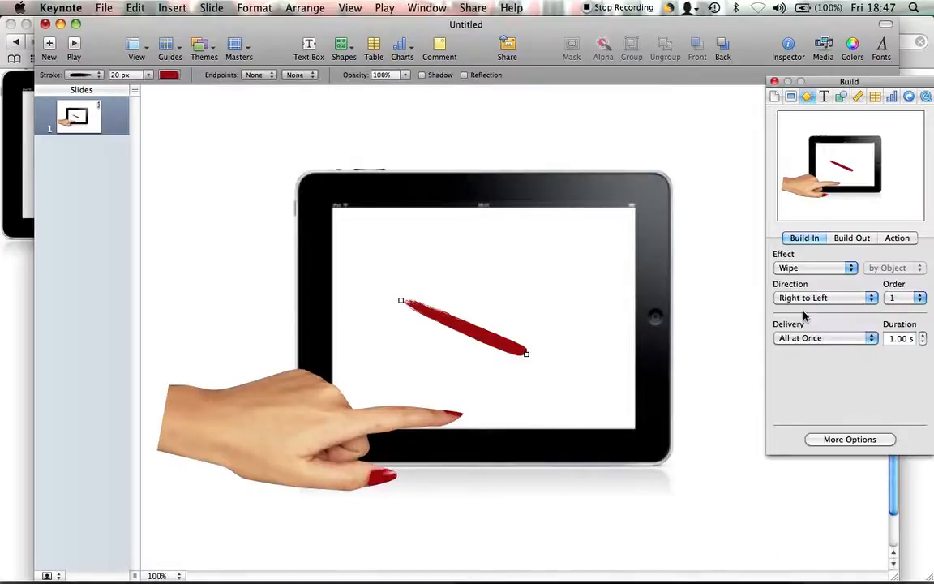
{"action": "mouse_move", "coordinate": [283, 265]}
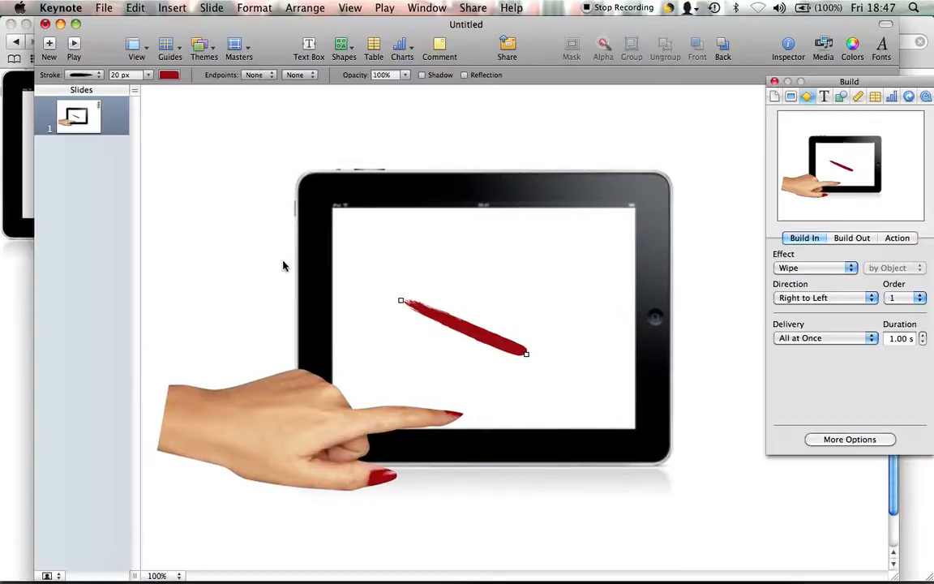
Bring the hand forward and position its fingertip over the red stroke's right end
{"action": "left_click_drag", "start_coordinate": [284, 381], "coordinate": [321, 337]}
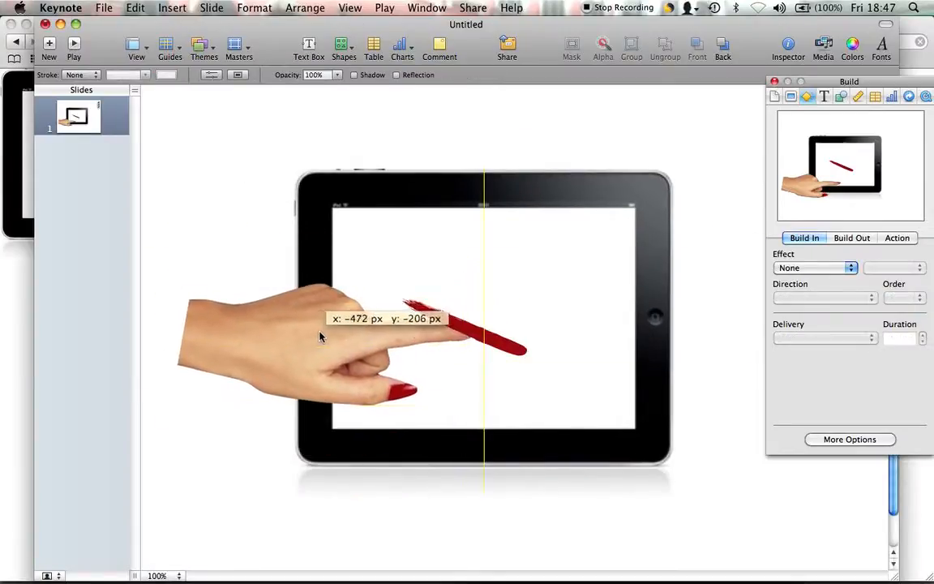
{"action": "left_click_drag", "start_coordinate": [320, 336], "coordinate": [352, 338]}
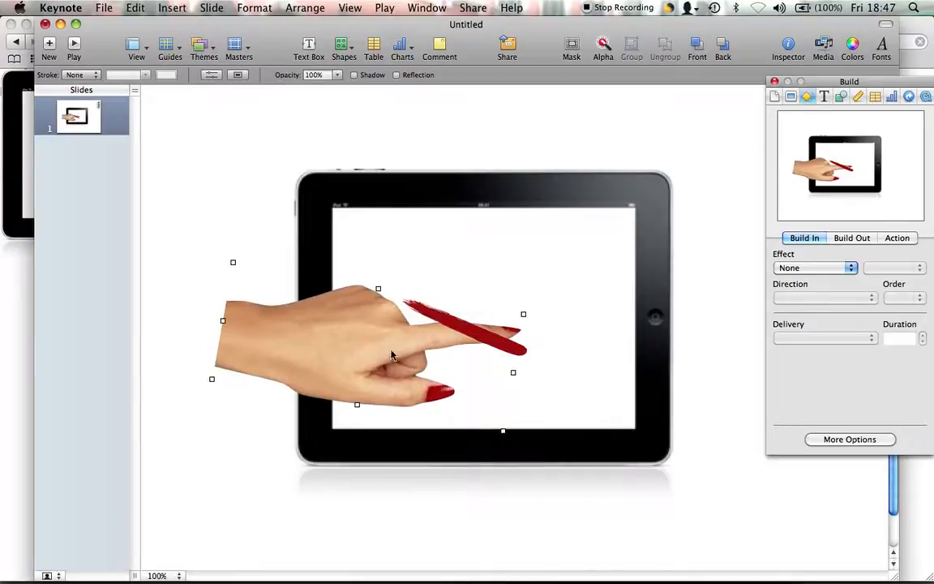
{"action": "mouse_move", "coordinate": [399, 324]}
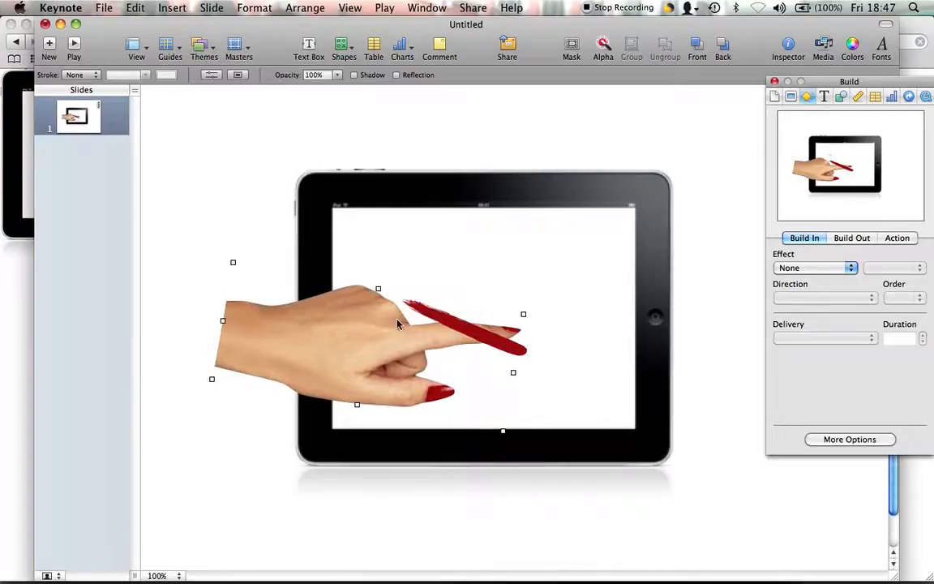
{"action": "right_click", "coordinate": [399, 325]}
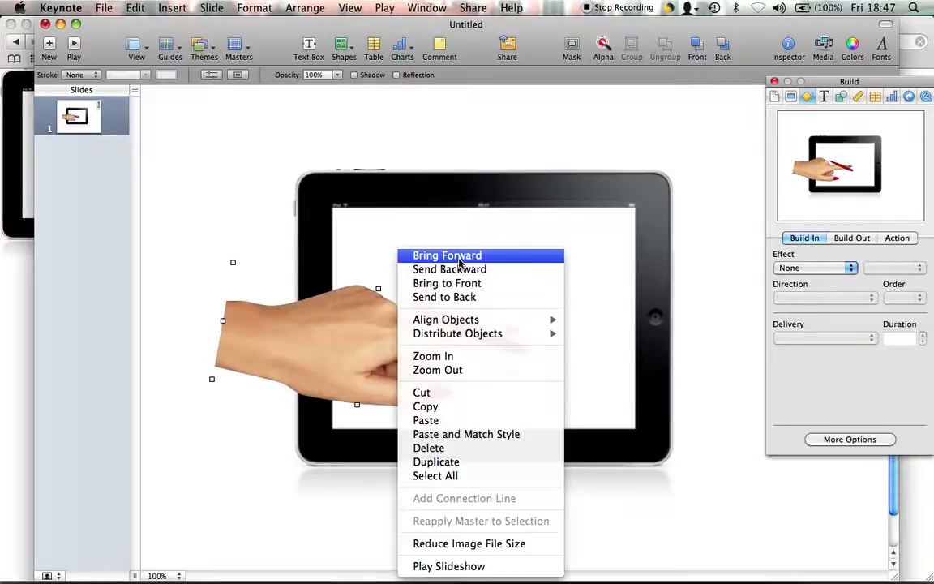
{"action": "left_click", "coordinate": [447, 256]}
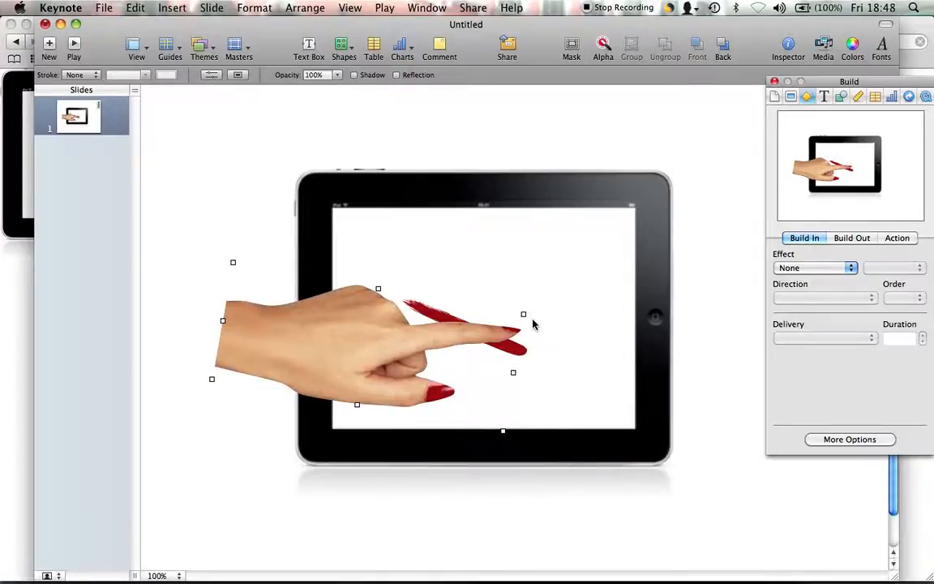
{"action": "left_click_drag", "start_coordinate": [523, 314], "coordinate": [523, 324]}
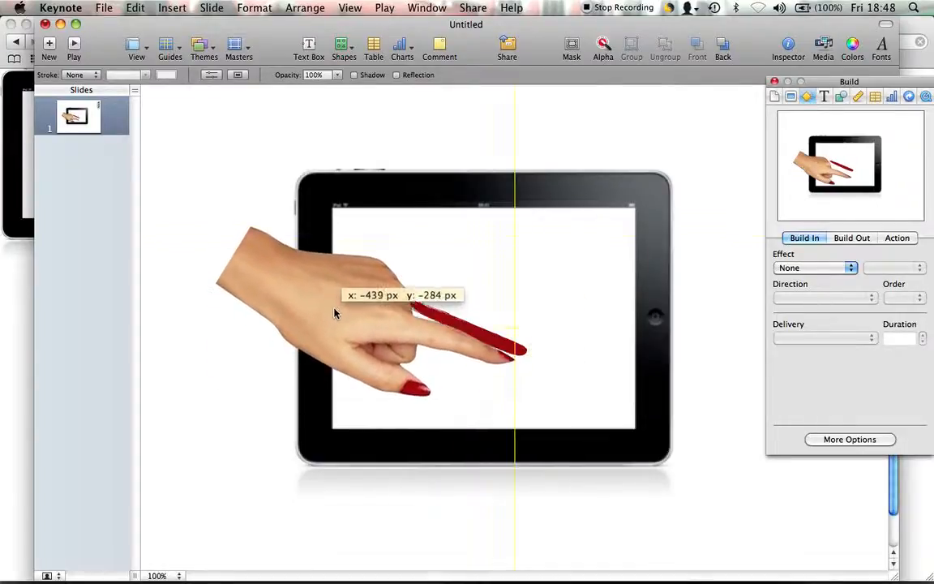
{"action": "left_click_drag", "start_coordinate": [334, 313], "coordinate": [355, 307]}
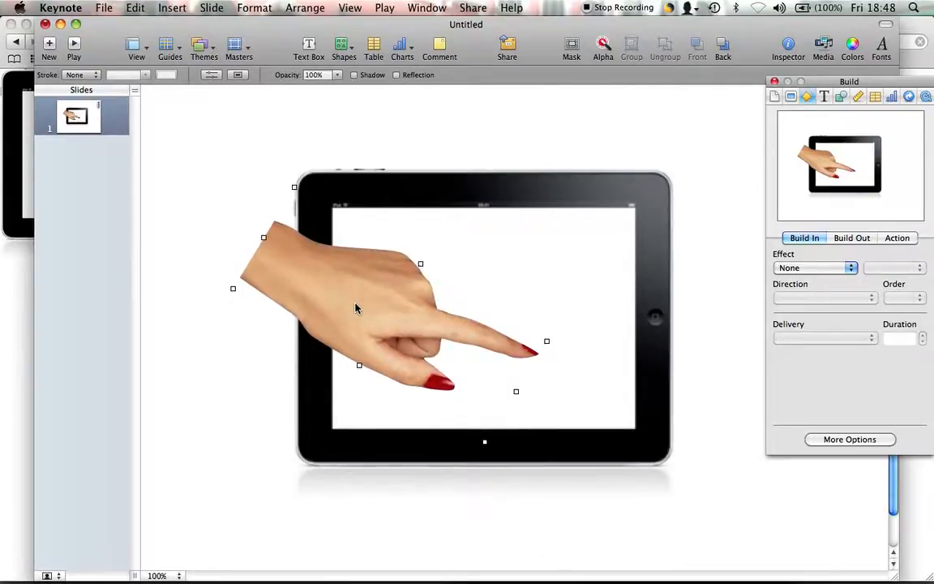
{"action": "mouse_move", "coordinate": [719, 382]}
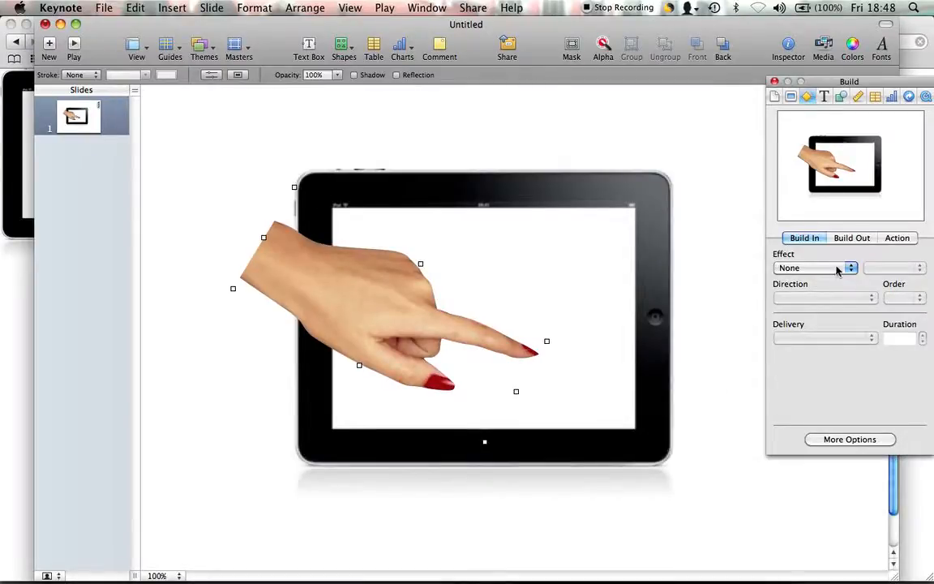
Give the pointing hand a Move action in the Build Inspector's Action effects
{"action": "left_click", "coordinate": [896, 238]}
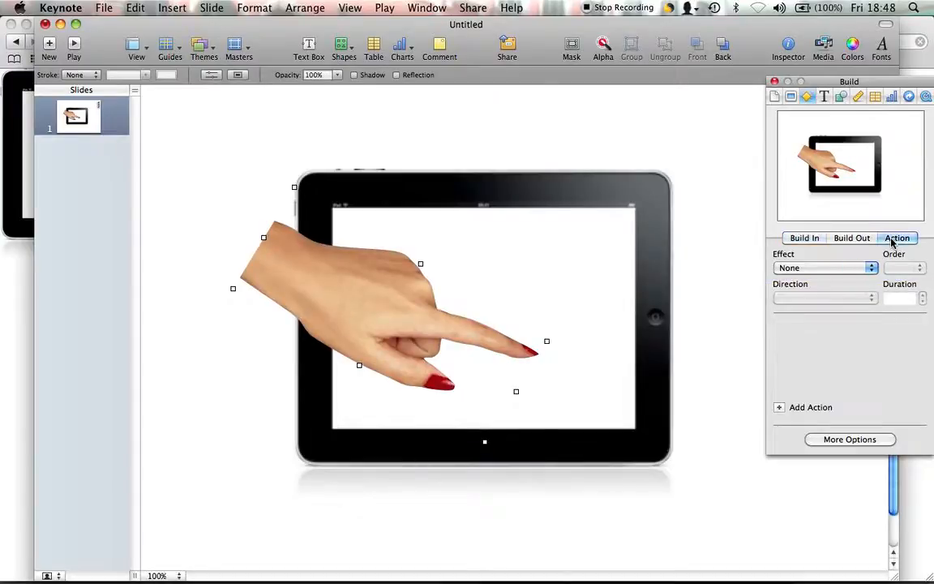
{"action": "left_click", "coordinate": [824, 268]}
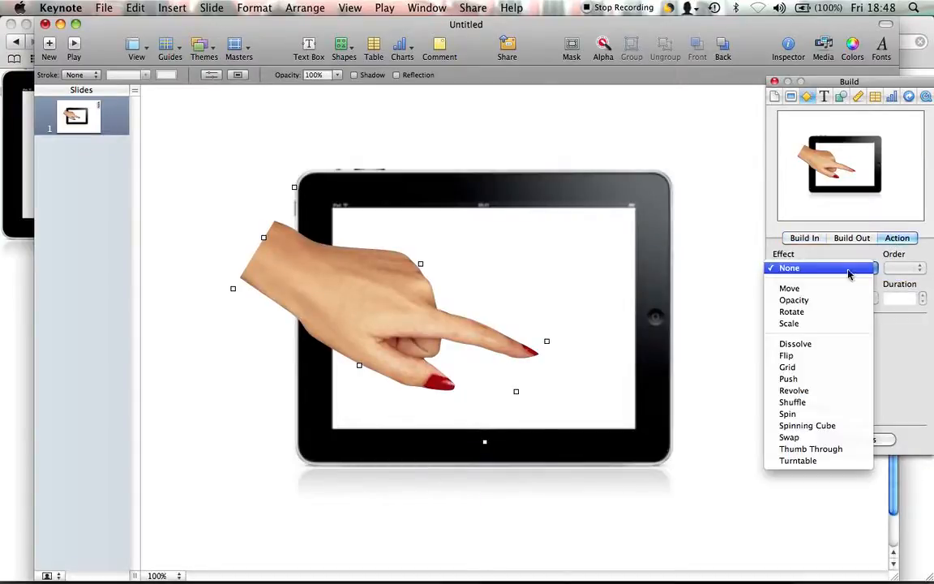
{"action": "mouse_move", "coordinate": [789, 287]}
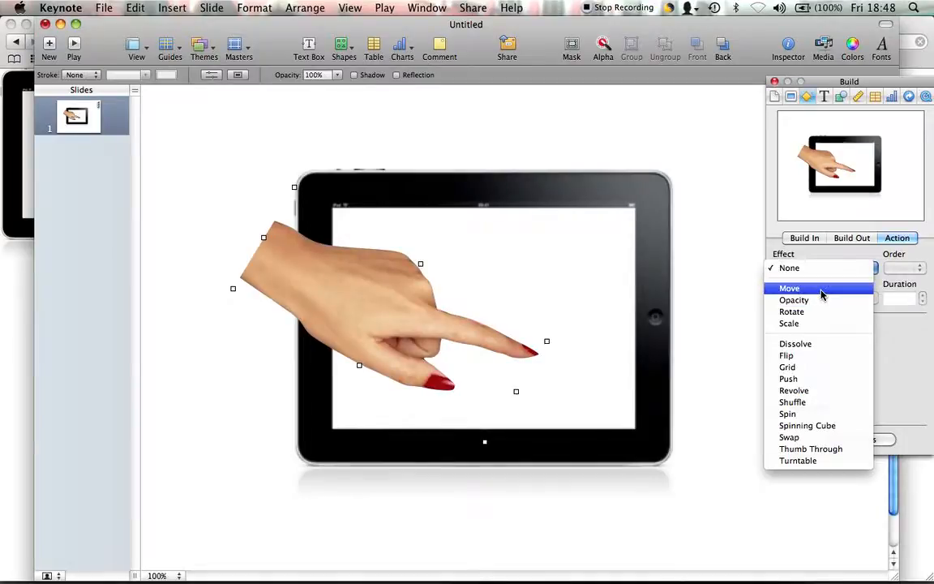
{"action": "left_click", "coordinate": [789, 288]}
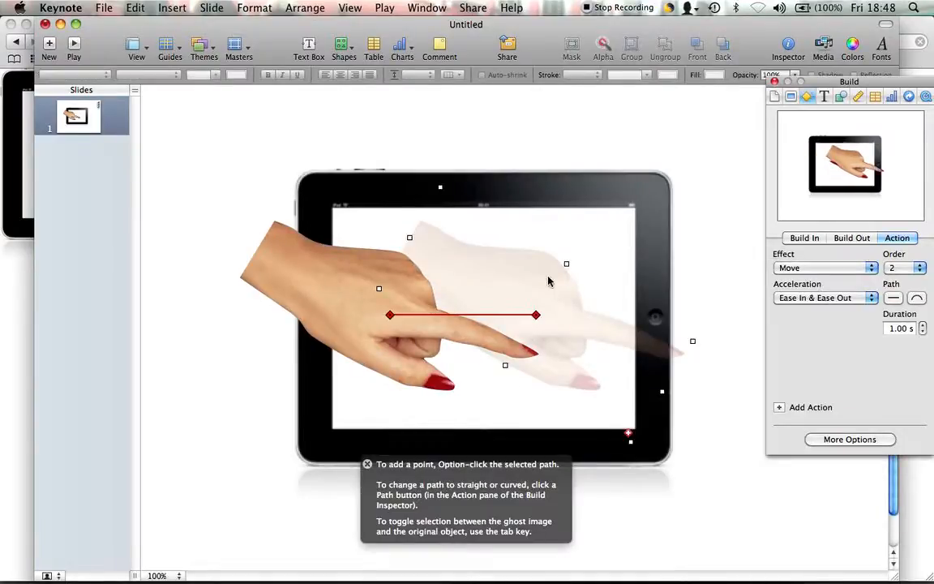
{"action": "mouse_move", "coordinate": [525, 284]}
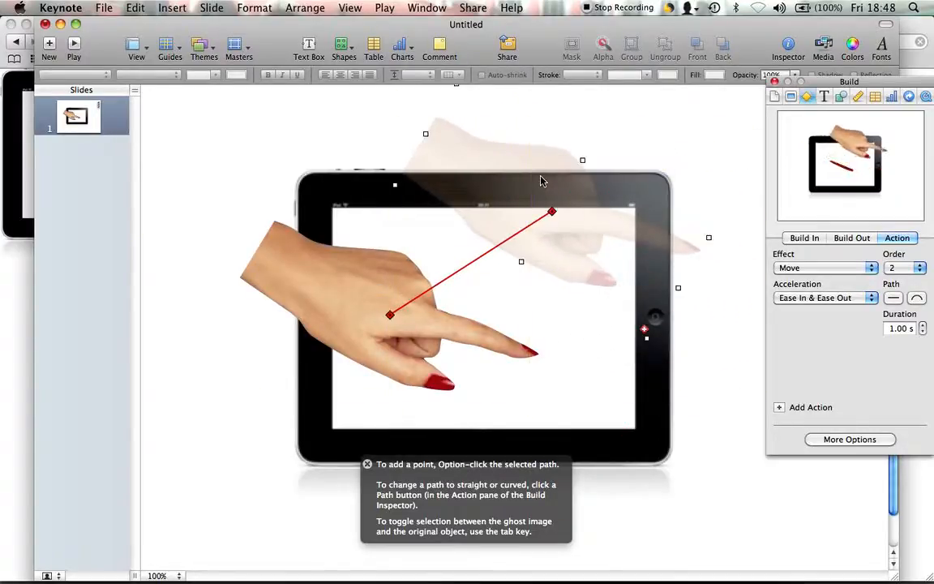
{"action": "mouse_move", "coordinate": [535, 182]}
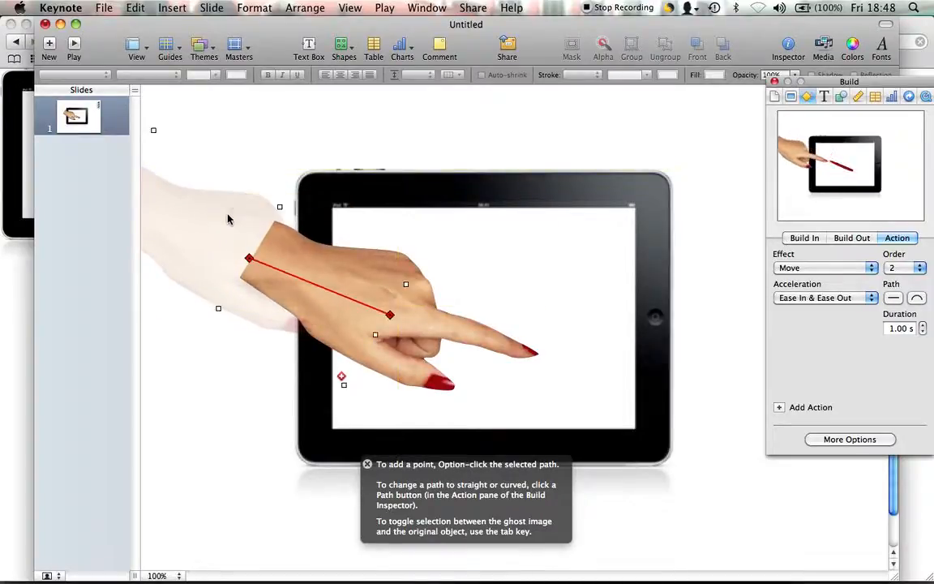
{"action": "left_click", "coordinate": [72, 45]}
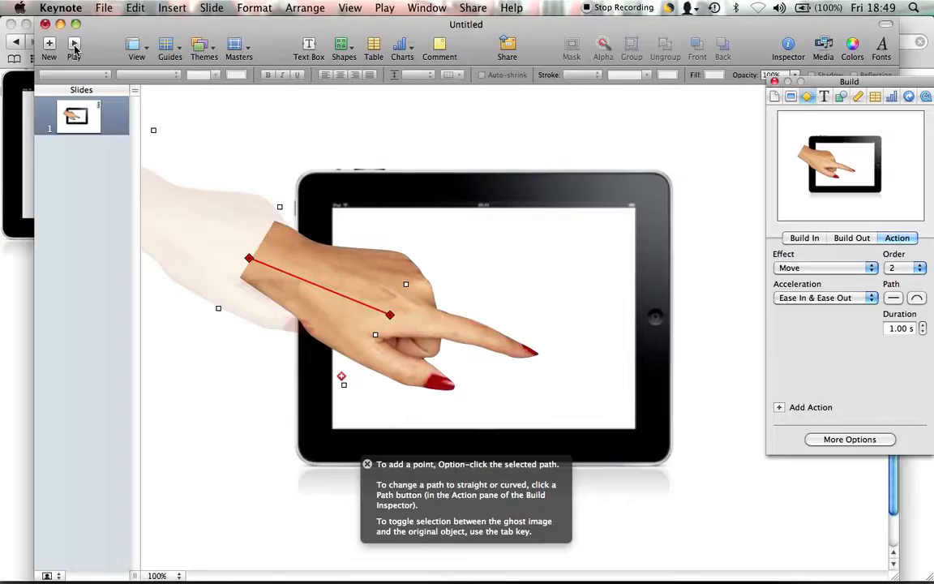
{"action": "mouse_move", "coordinate": [584, 295]}
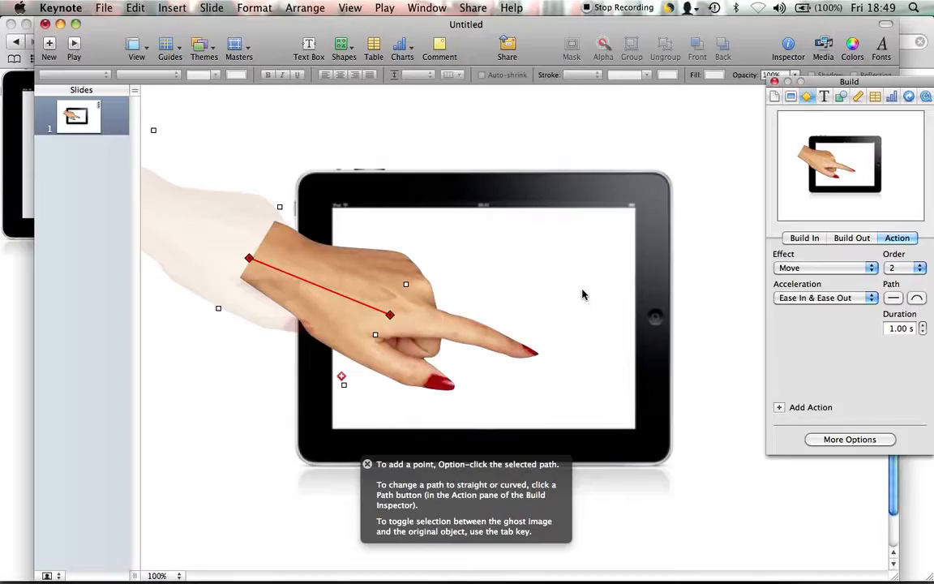
{"action": "mouse_move", "coordinate": [712, 370]}
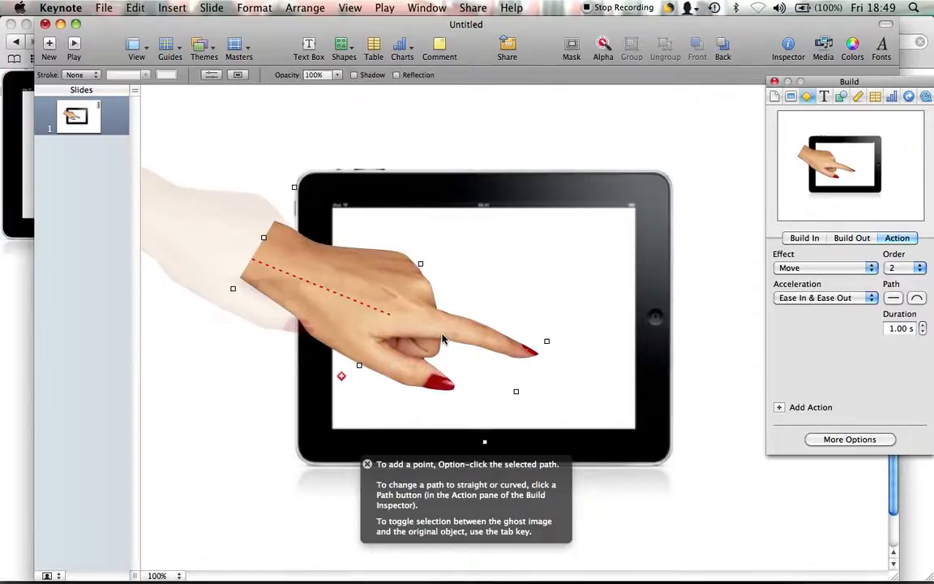
{"action": "mouse_move", "coordinate": [531, 400]}
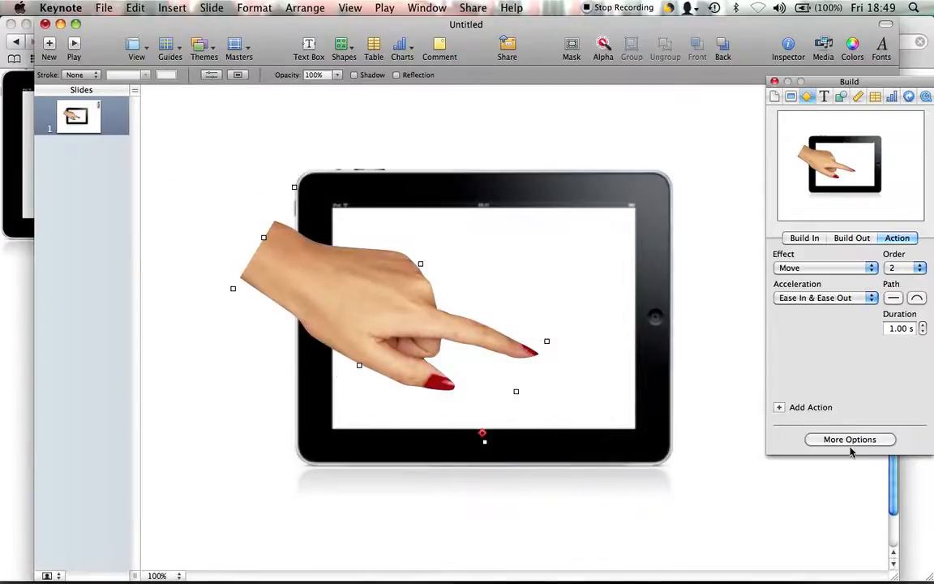
{"action": "mouse_move", "coordinate": [850, 439]}
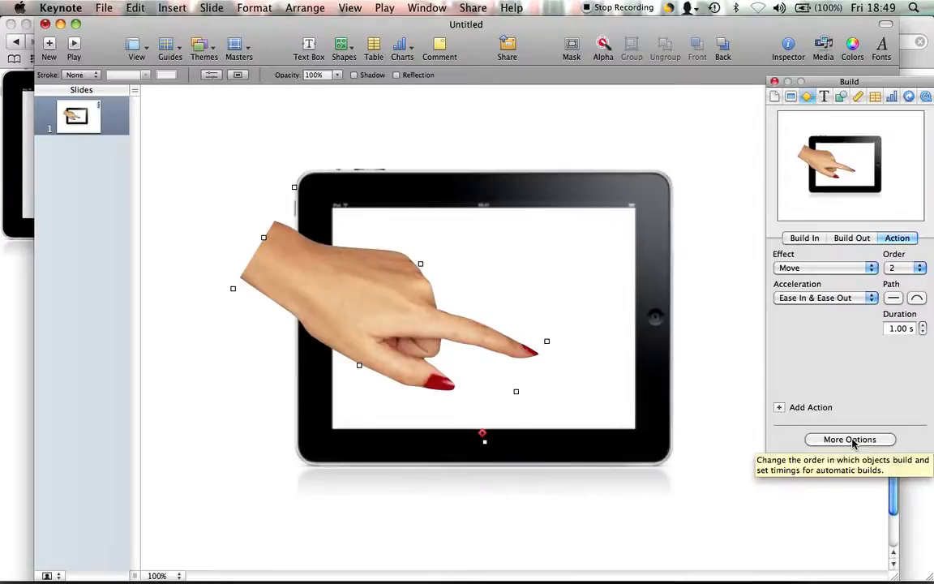
In Build Order, start the hand's move with build 1 and the line automatically after transition
{"action": "left_click", "coordinate": [849, 439]}
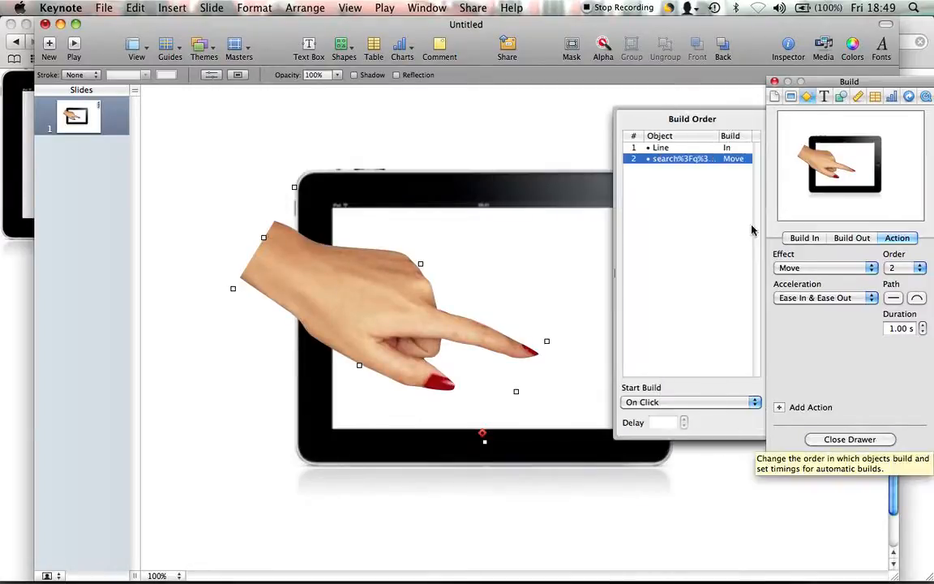
{"action": "left_click", "coordinate": [689, 402]}
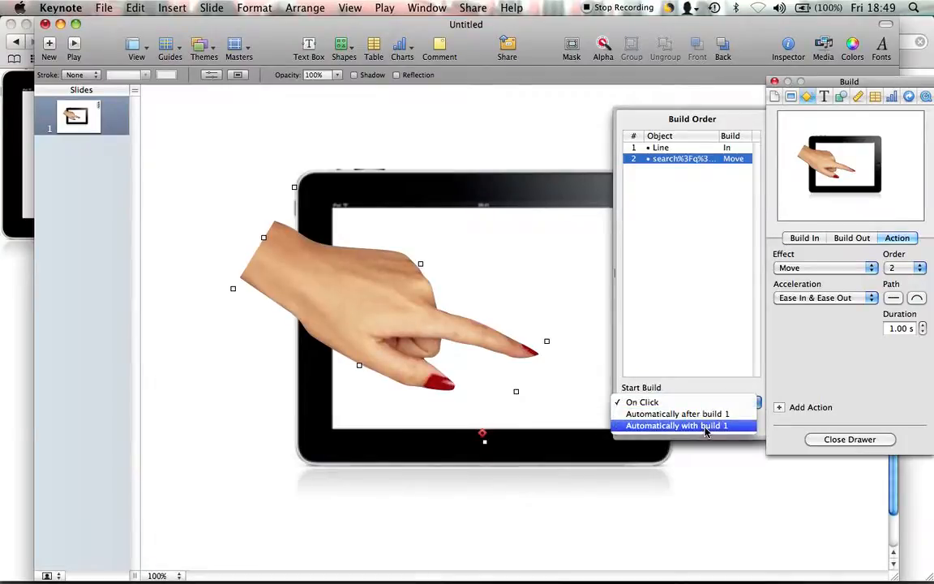
{"action": "left_click", "coordinate": [661, 147]}
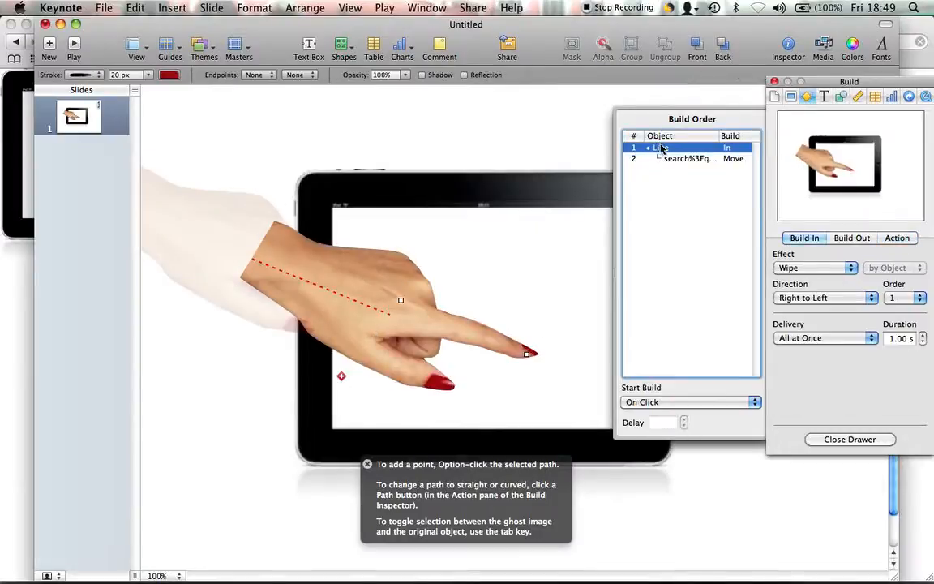
{"action": "left_click", "coordinate": [689, 402]}
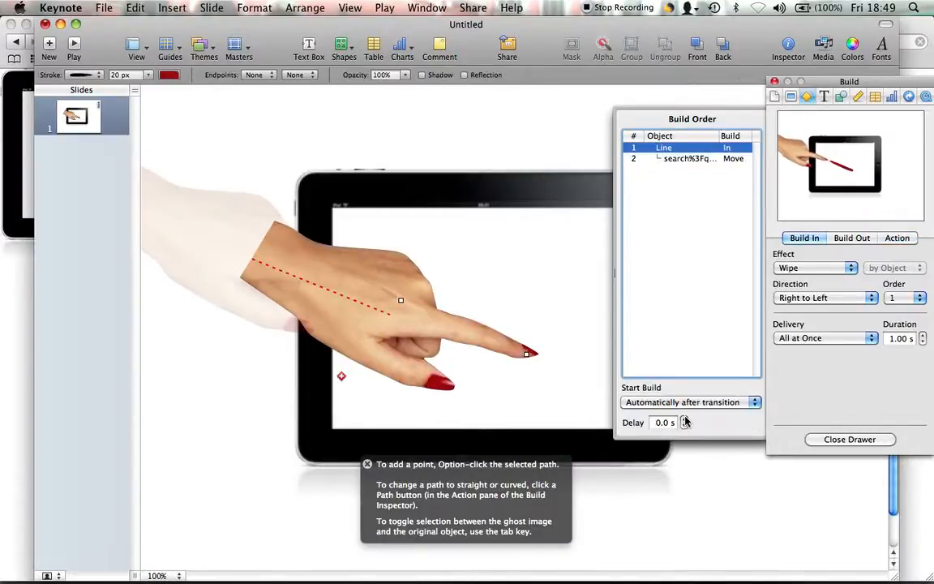
{"action": "mouse_move", "coordinate": [741, 458]}
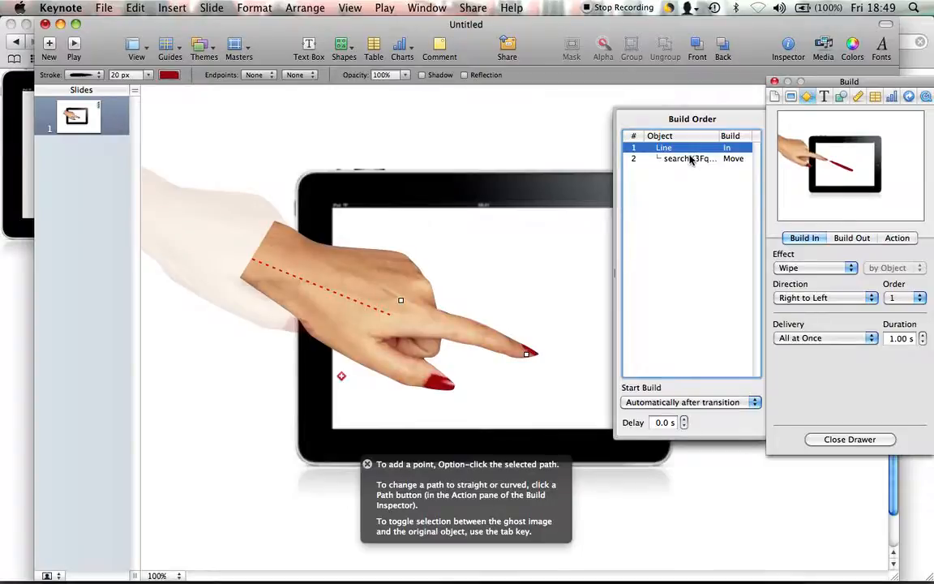
{"action": "left_click", "coordinate": [685, 158]}
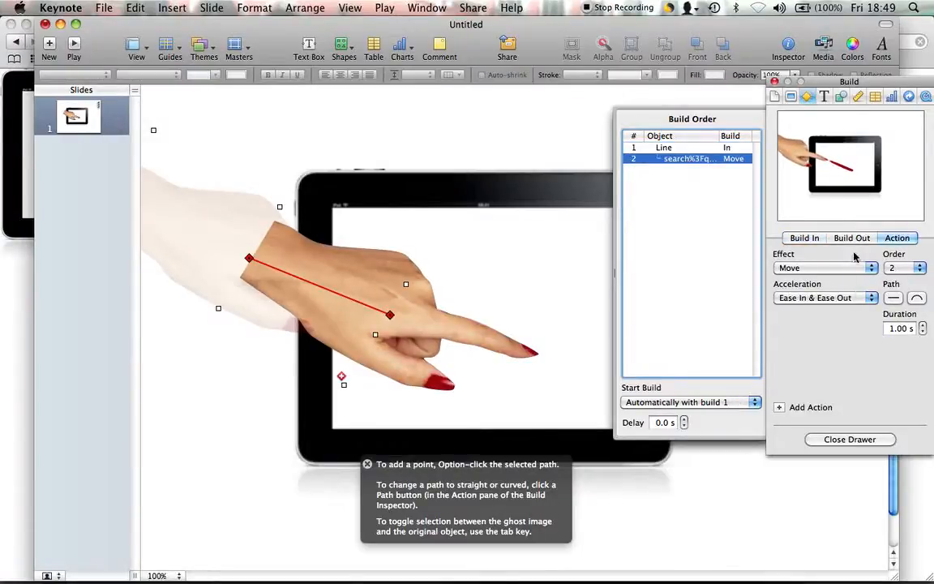
Give the hand a right-to-left Cube build-out effect
{"action": "left_click", "coordinate": [851, 238]}
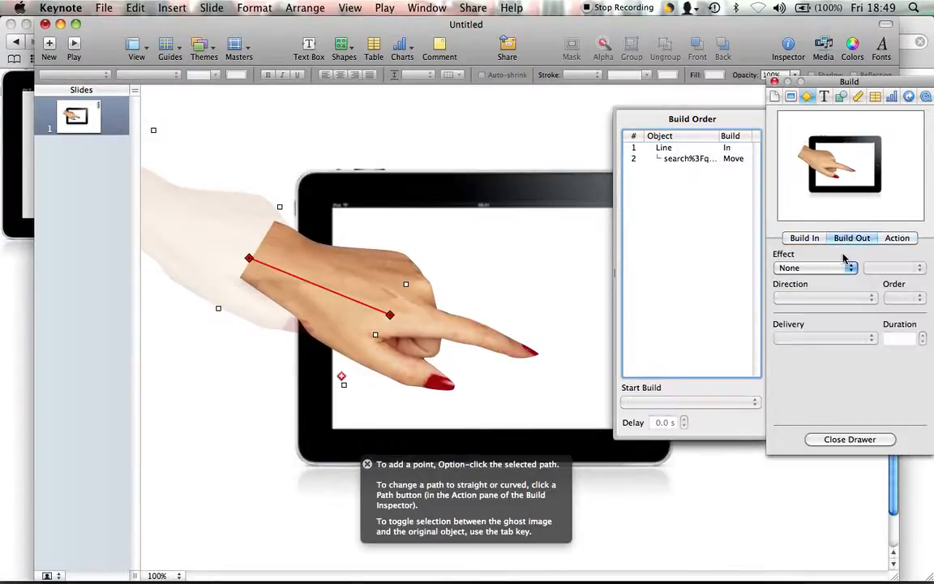
{"action": "left_click", "coordinate": [814, 268]}
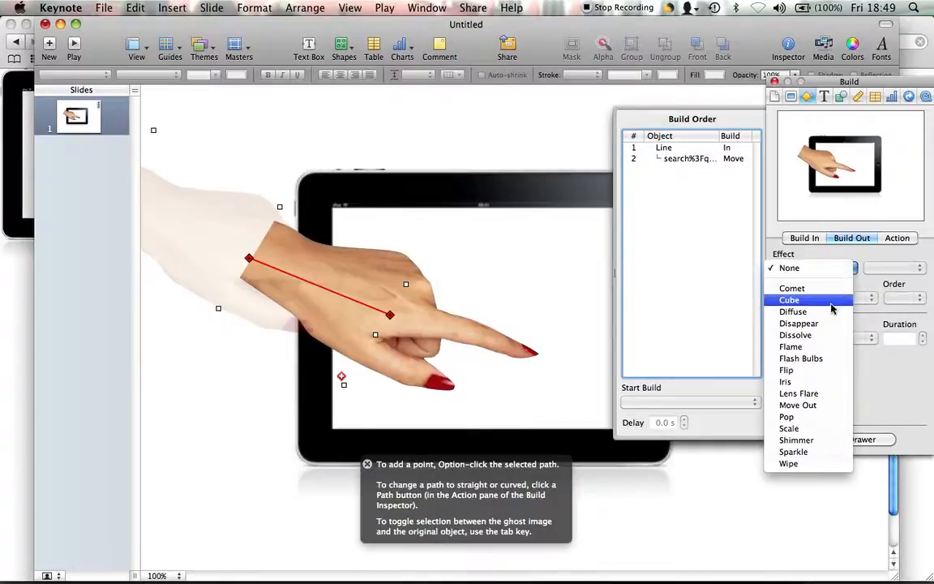
{"action": "mouse_move", "coordinate": [800, 358]}
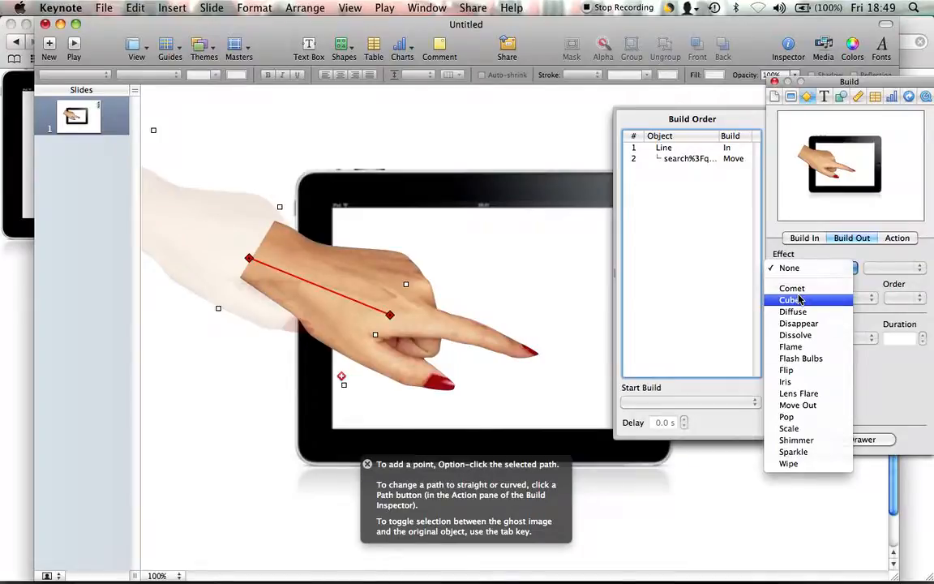
{"action": "left_click", "coordinate": [786, 300]}
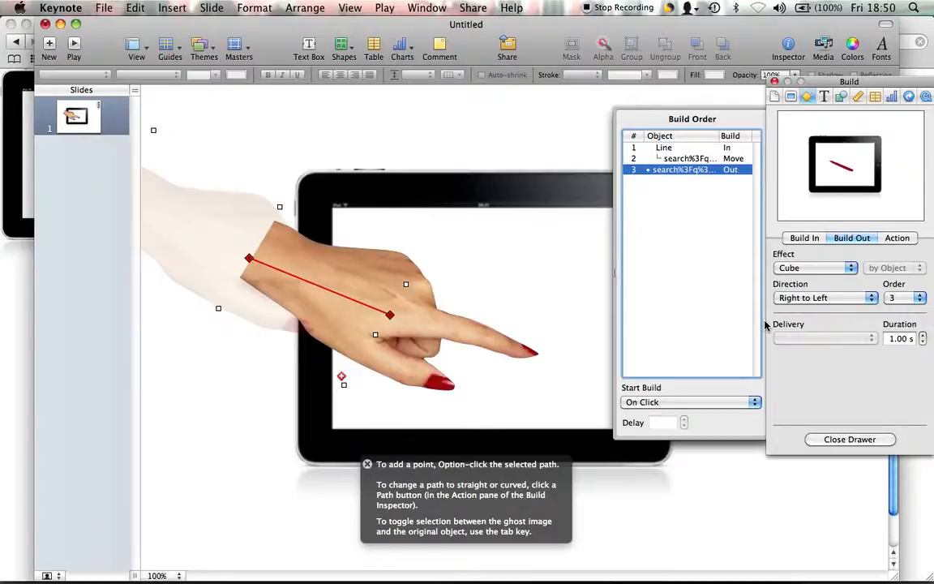
{"action": "mouse_move", "coordinate": [73, 45]}
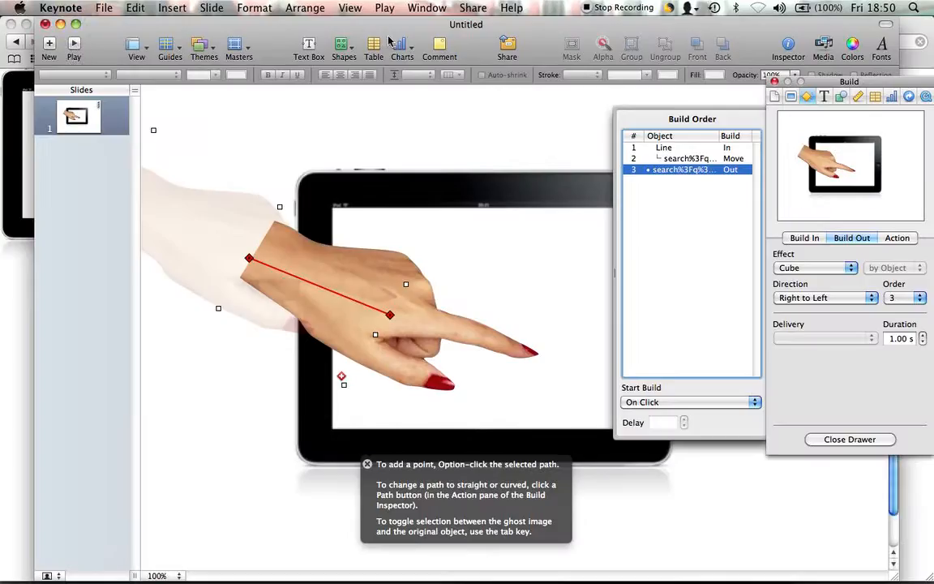
Start the hand's Cube exit automatically after build 2, and insert a new line
{"action": "left_click", "coordinate": [690, 401]}
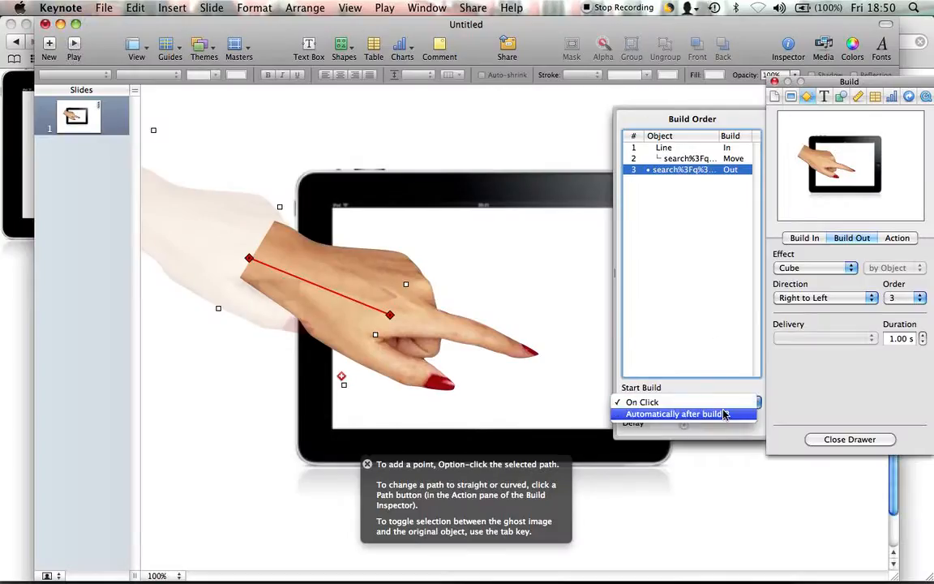
{"action": "left_click", "coordinate": [673, 413]}
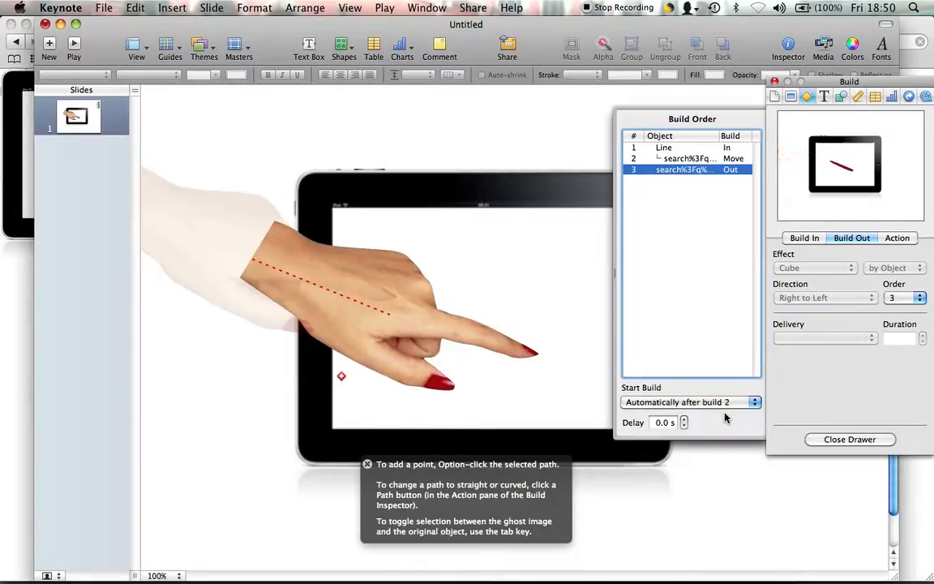
{"action": "mouse_move", "coordinate": [501, 248]}
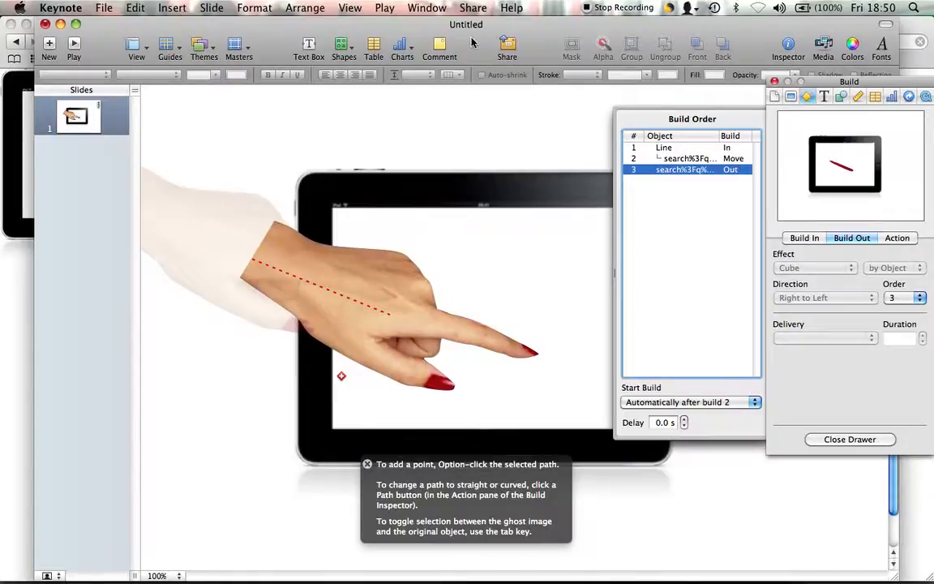
{"action": "left_click", "coordinate": [348, 45]}
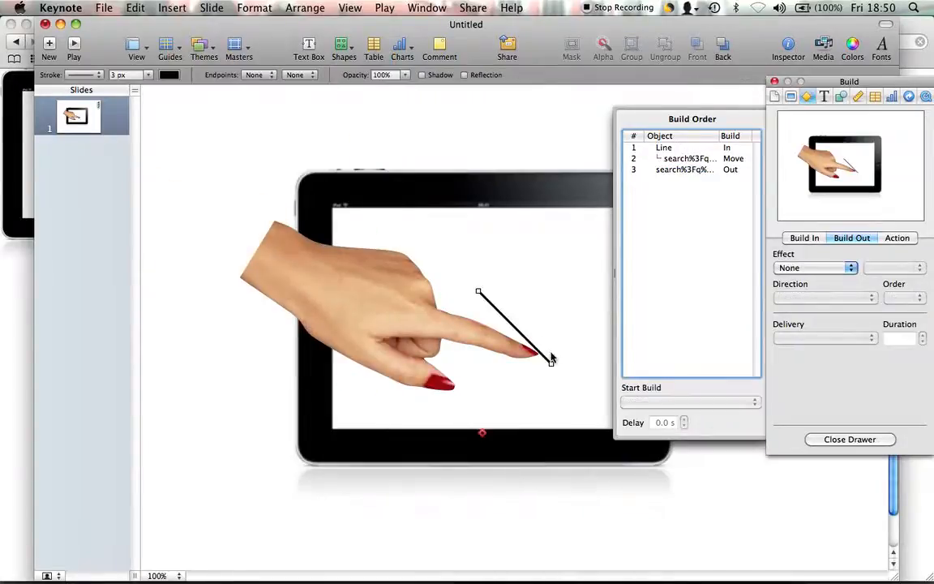
Angle the line upward from the fingertip and give it a 20 px brush stroke
{"action": "left_click_drag", "start_coordinate": [551, 359], "coordinate": [551, 283]}
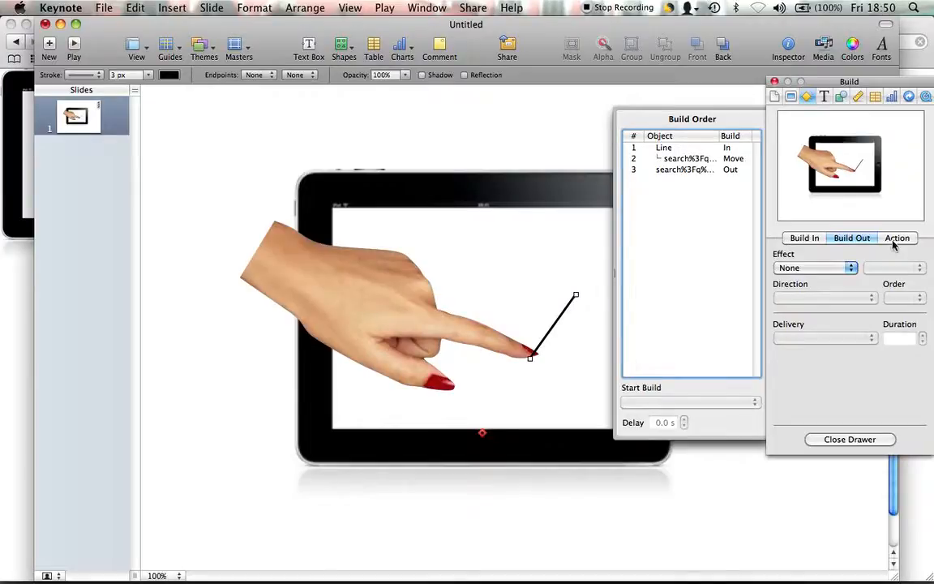
{"action": "left_click", "coordinate": [841, 96]}
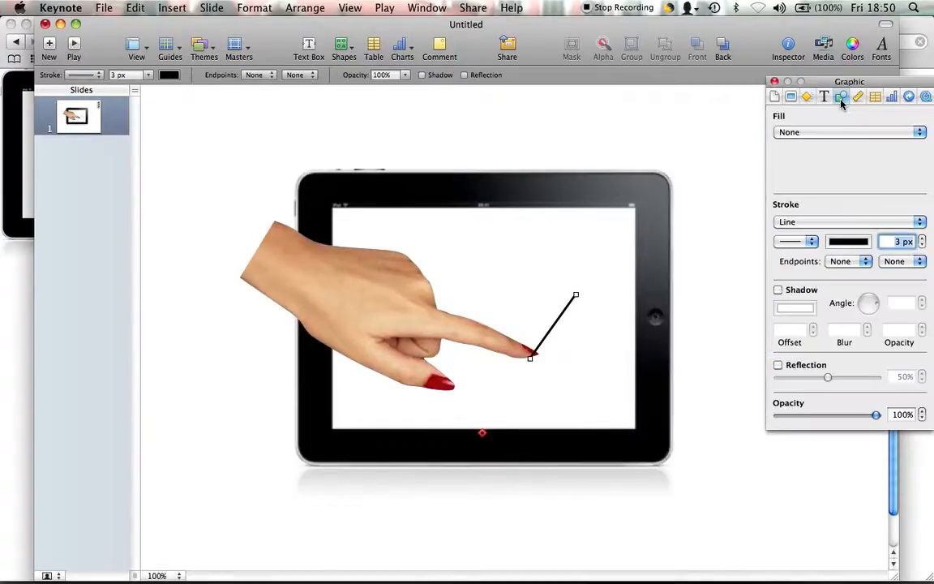
{"action": "left_click", "coordinate": [795, 241]}
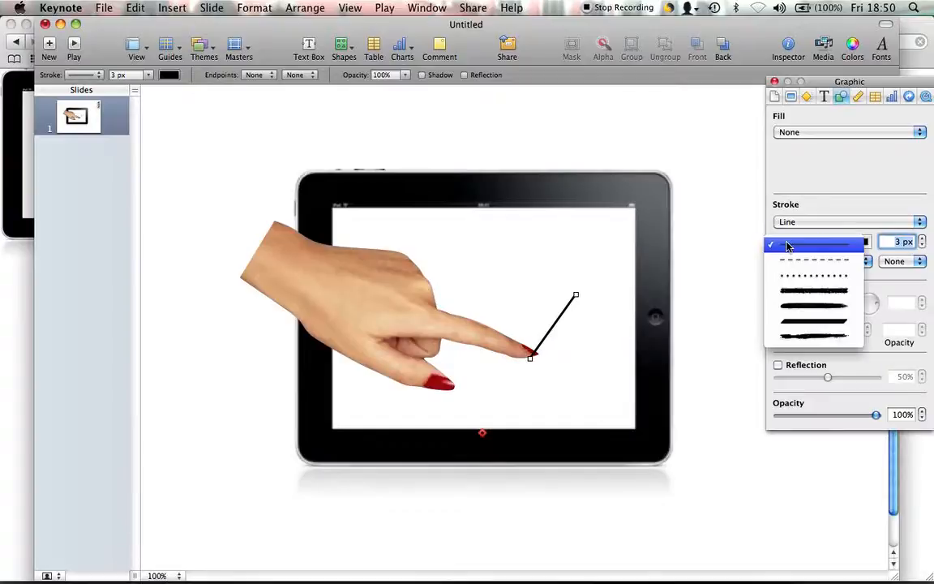
{"action": "left_click", "coordinate": [813, 245]}
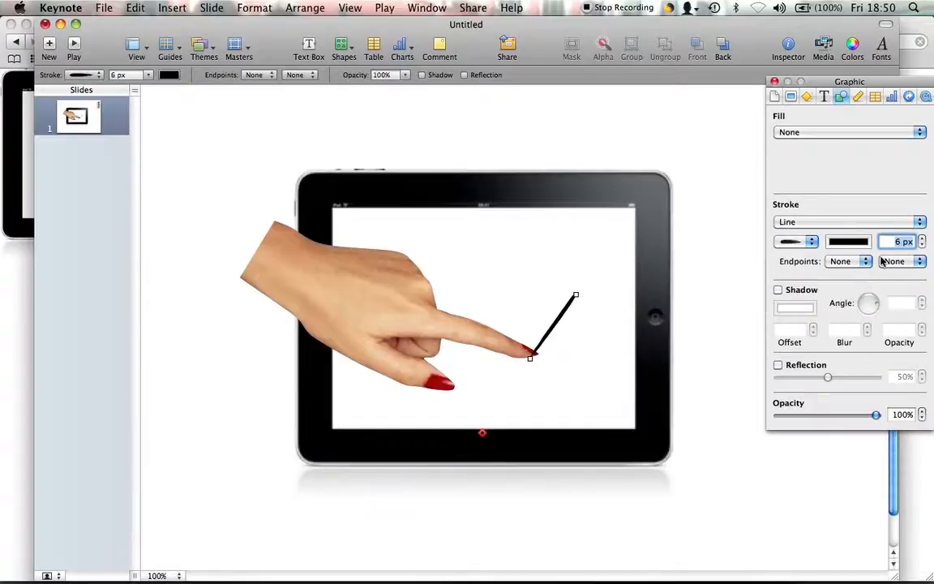
{"action": "left_click", "coordinate": [924, 238]}
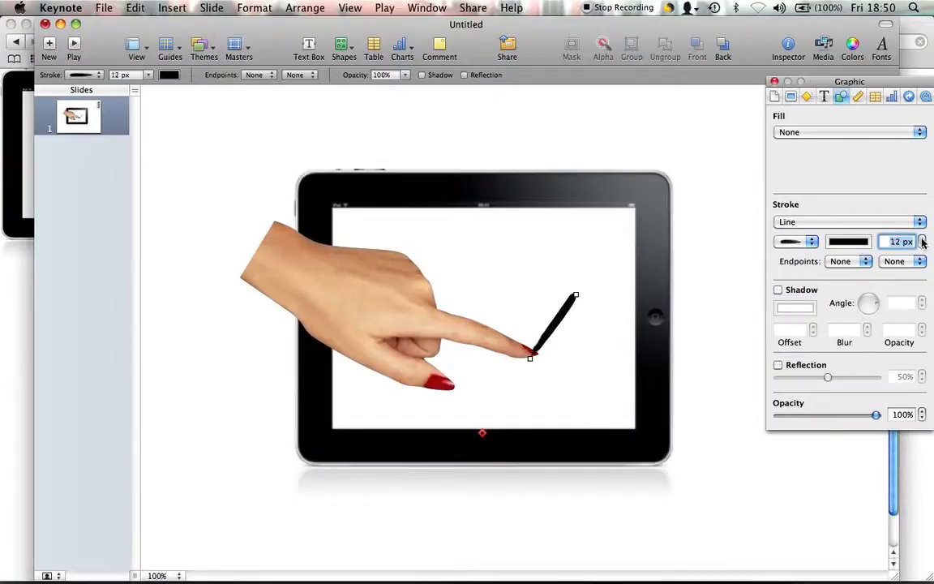
{"action": "left_click", "coordinate": [924, 238]}
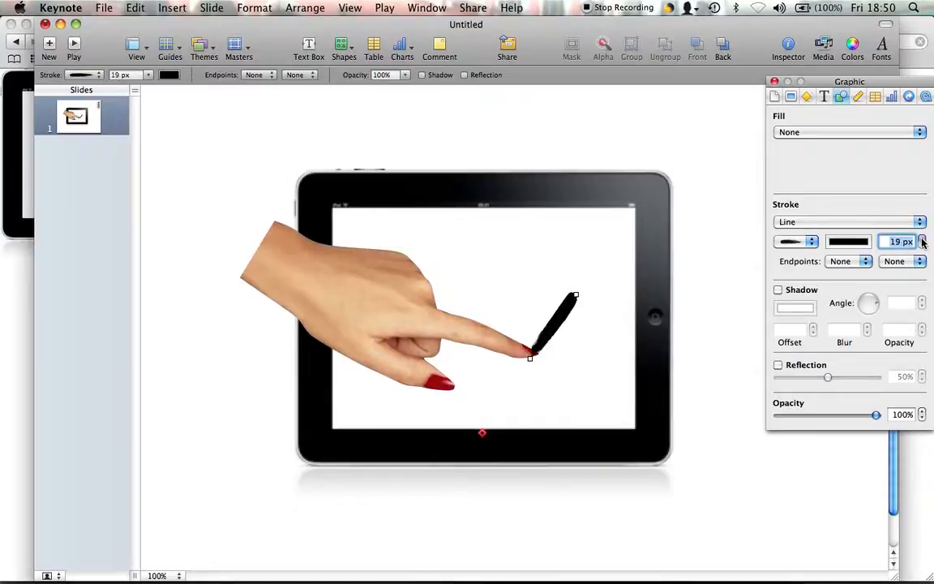
{"action": "left_click", "coordinate": [924, 237]}
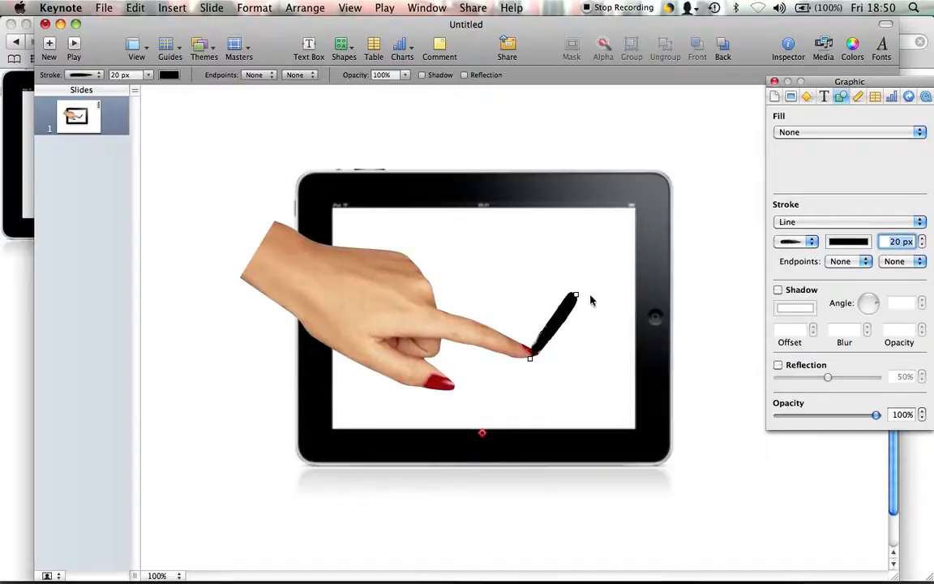
Move the brush stroke so its lower end sits on the hand's fingertip
{"action": "left_click_drag", "start_coordinate": [574, 293], "coordinate": [535, 381]}
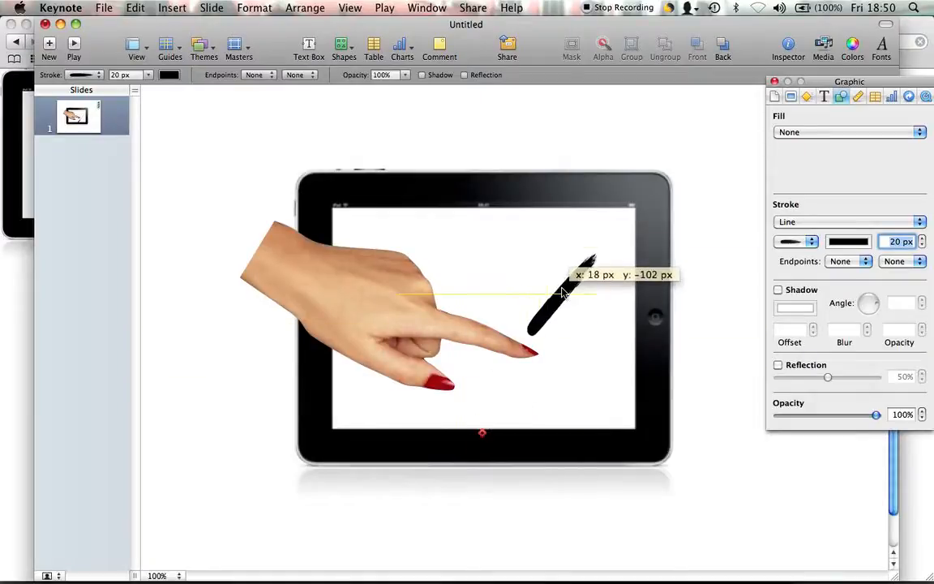
{"action": "left_click_drag", "start_coordinate": [562, 292], "coordinate": [558, 316]}
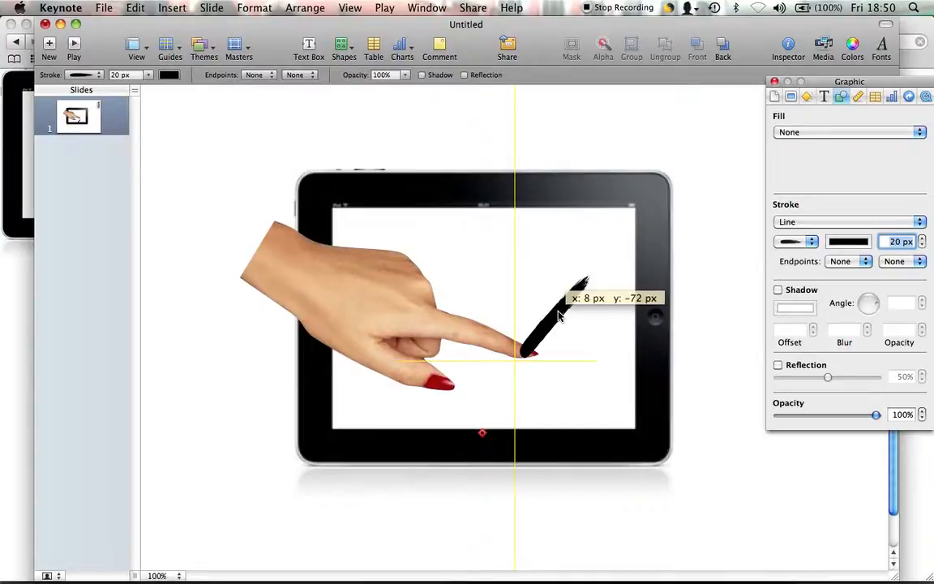
{"action": "left_click", "coordinate": [795, 241]}
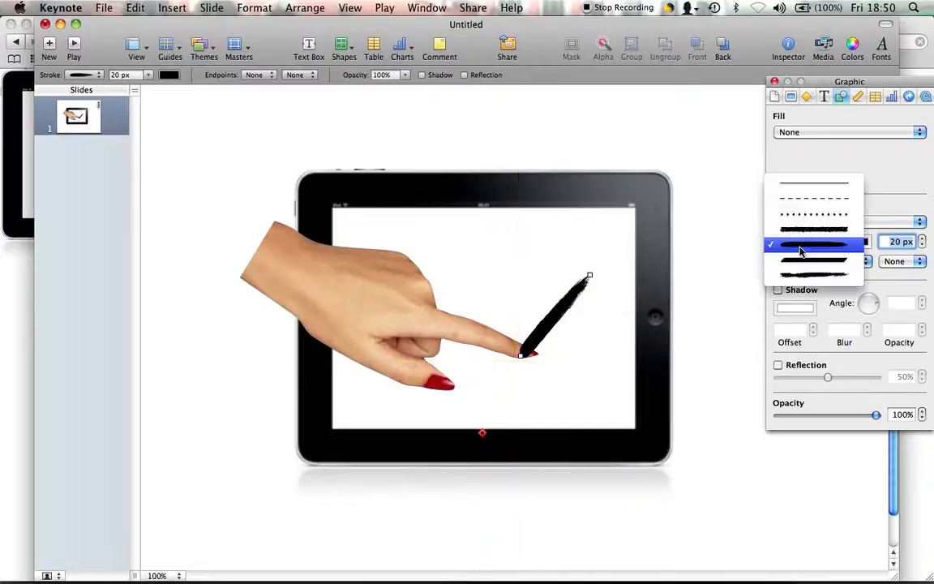
Keep the brush style, turn the stroke red, and set its action effect to None
{"action": "left_click", "coordinate": [847, 240]}
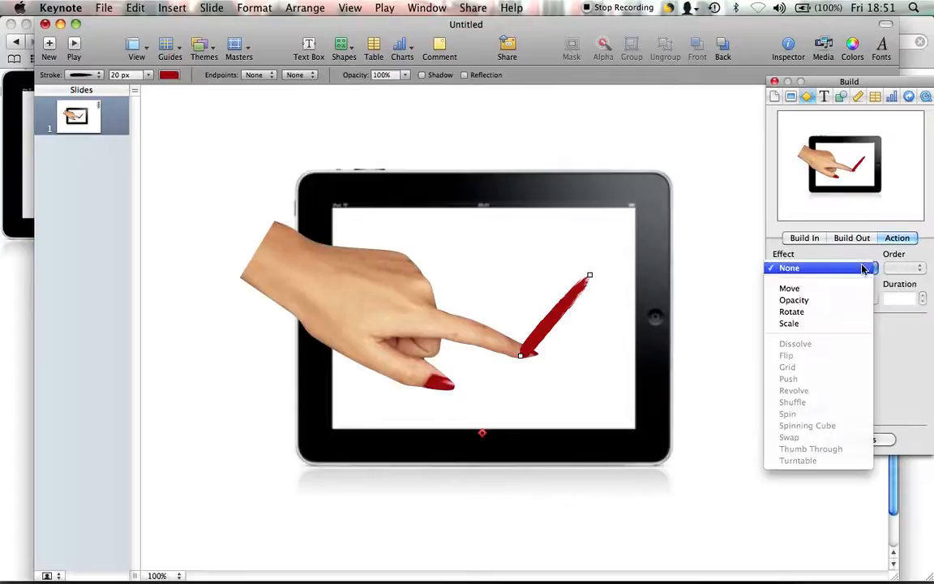
{"action": "left_click", "coordinate": [789, 288]}
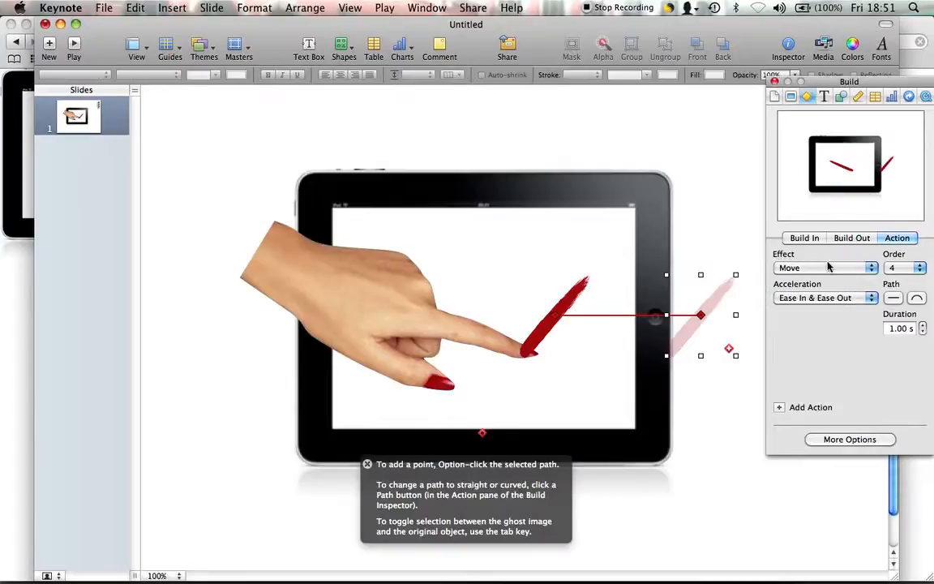
{"action": "left_click", "coordinate": [825, 267]}
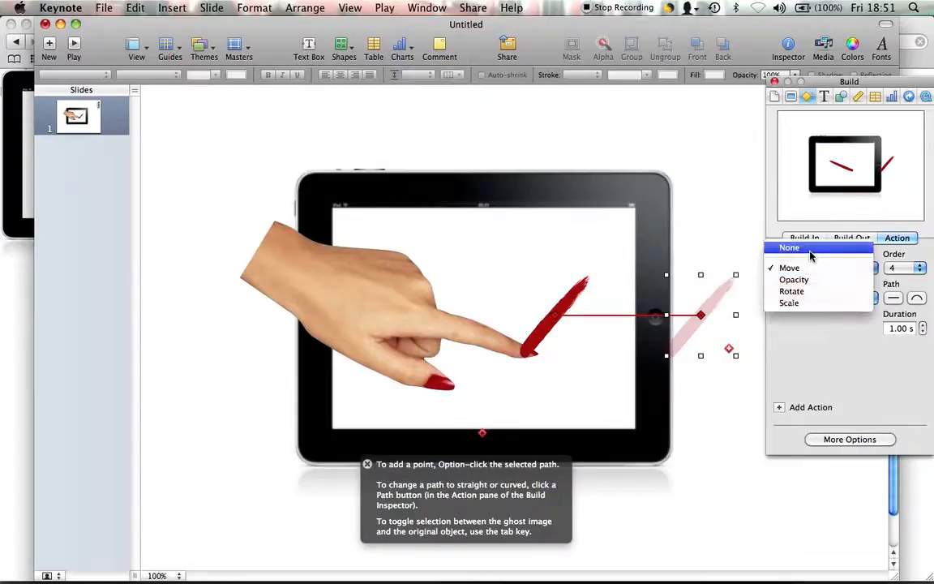
{"action": "left_click", "coordinate": [804, 238]}
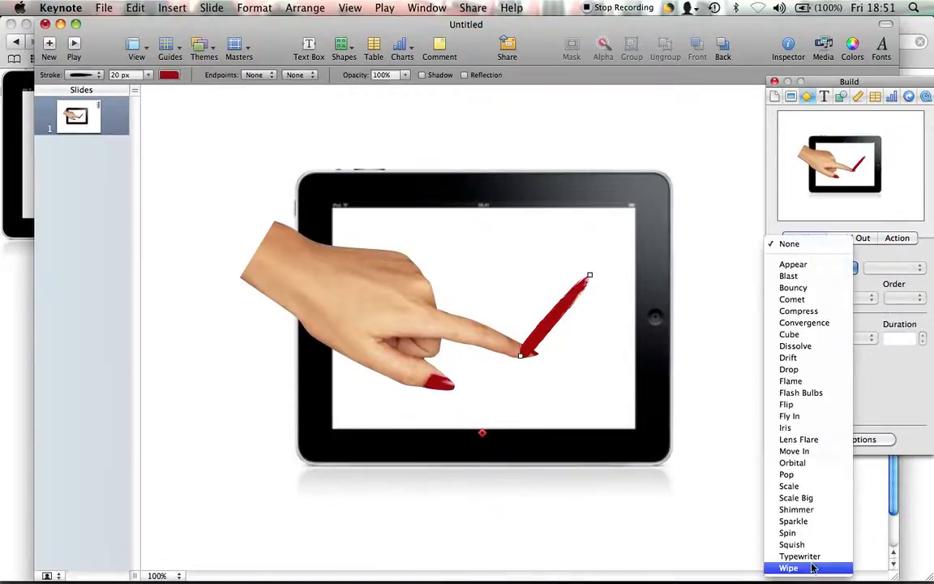
Give the stroke a left-to-right Wipe build-in as build 4, automatically after build 3
{"action": "left_click", "coordinate": [787, 567]}
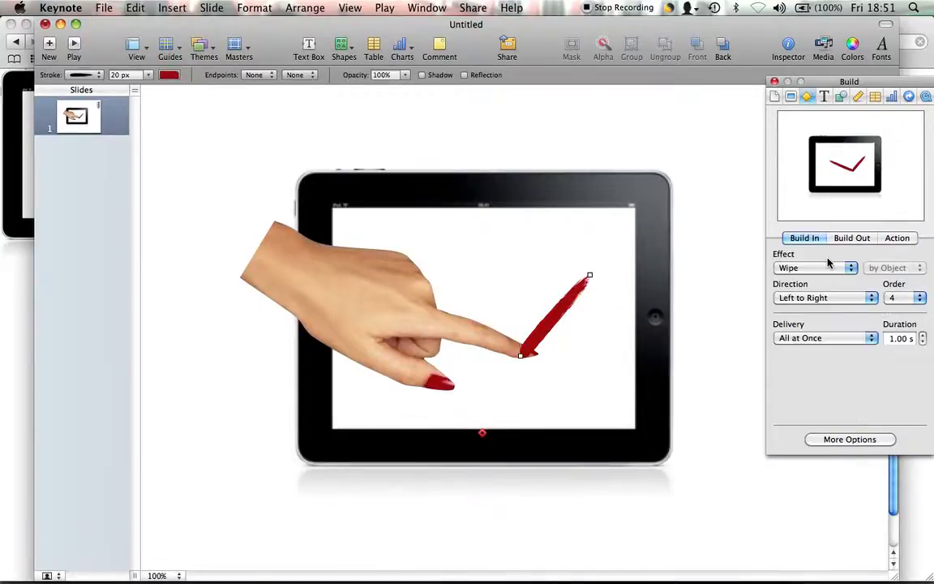
{"action": "mouse_move", "coordinate": [823, 295]}
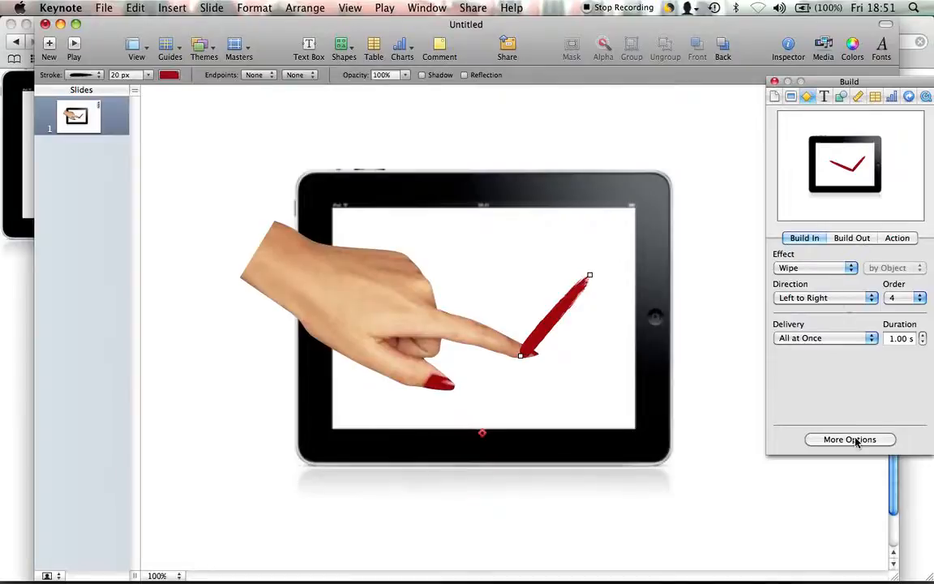
{"action": "left_click", "coordinate": [849, 440]}
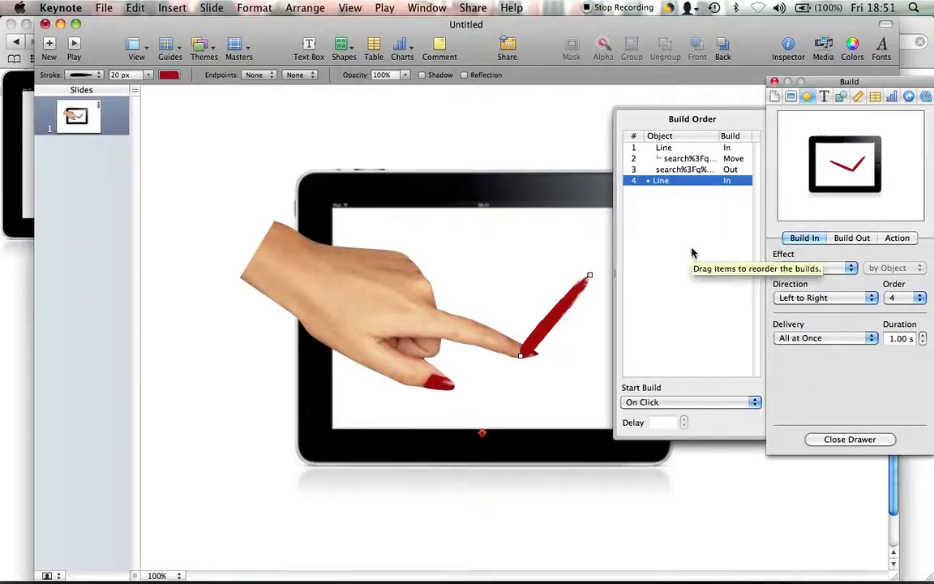
{"action": "left_click", "coordinate": [814, 267]}
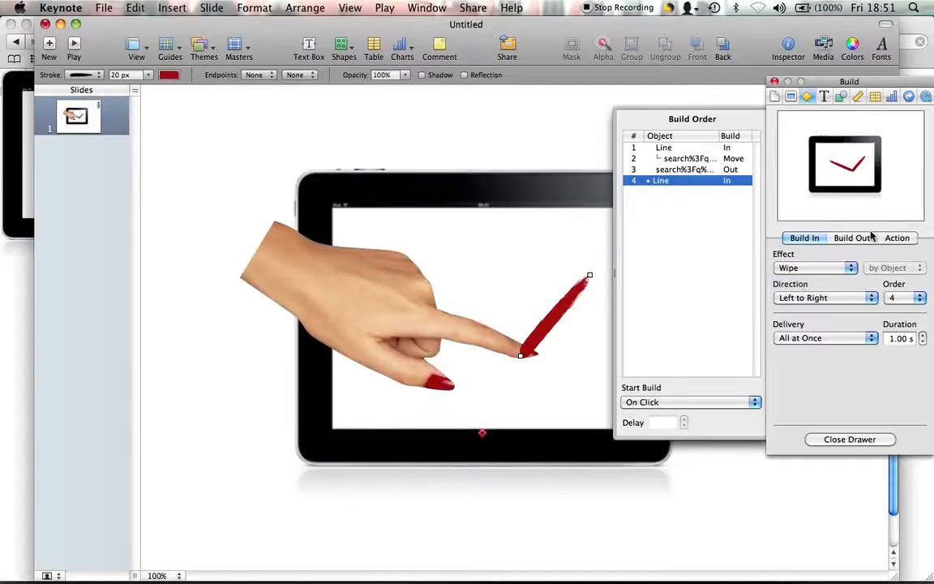
{"action": "left_click", "coordinate": [690, 401]}
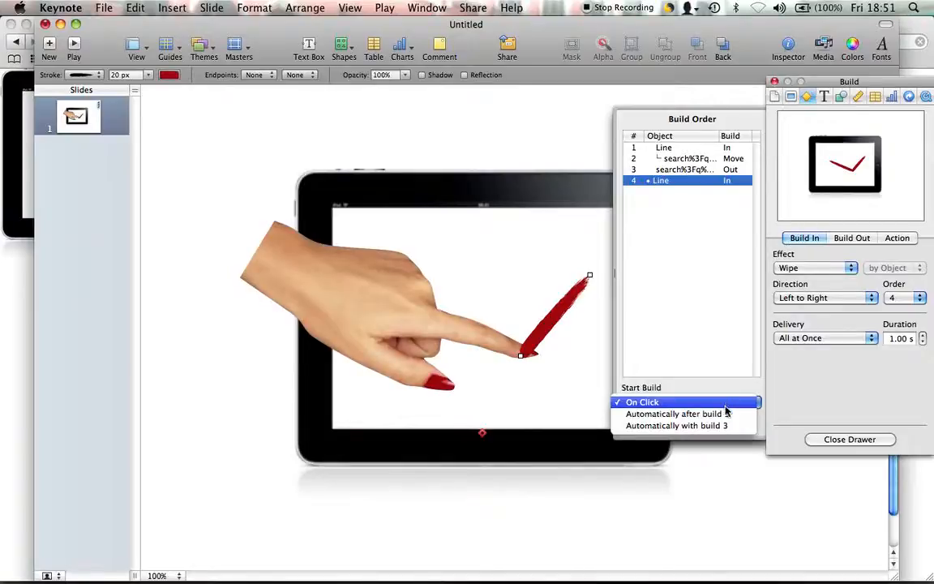
{"action": "left_click", "coordinate": [674, 413]}
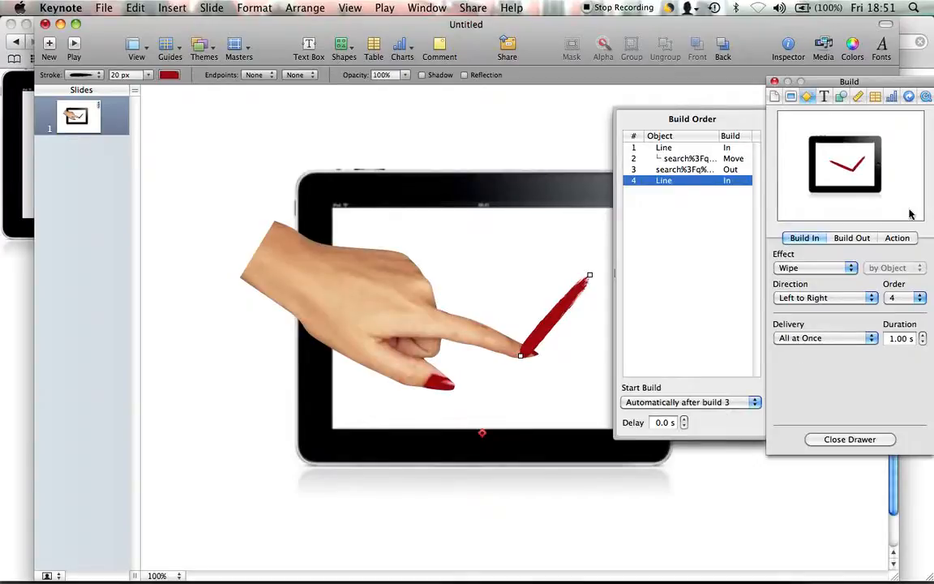
{"action": "left_click", "coordinate": [897, 238]}
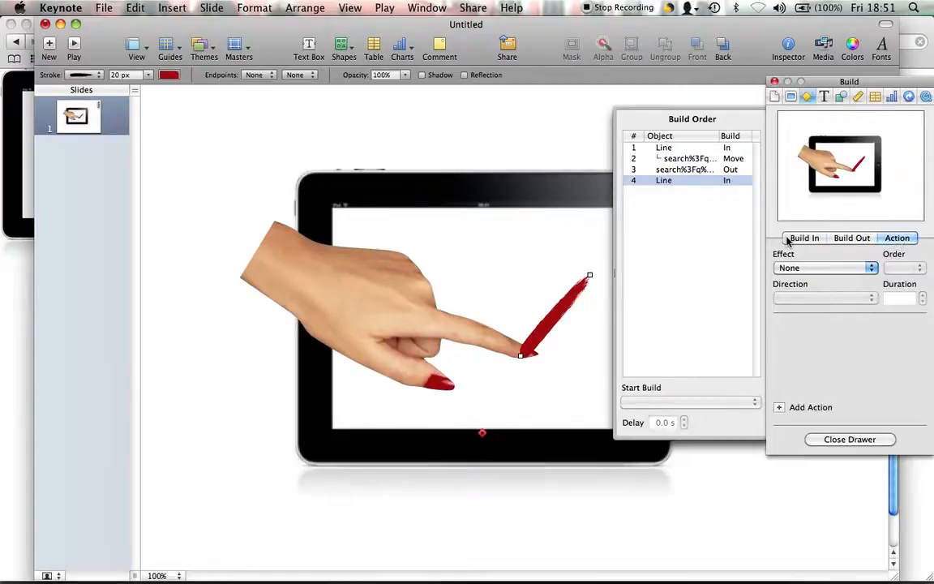
{"action": "left_click", "coordinate": [804, 238]}
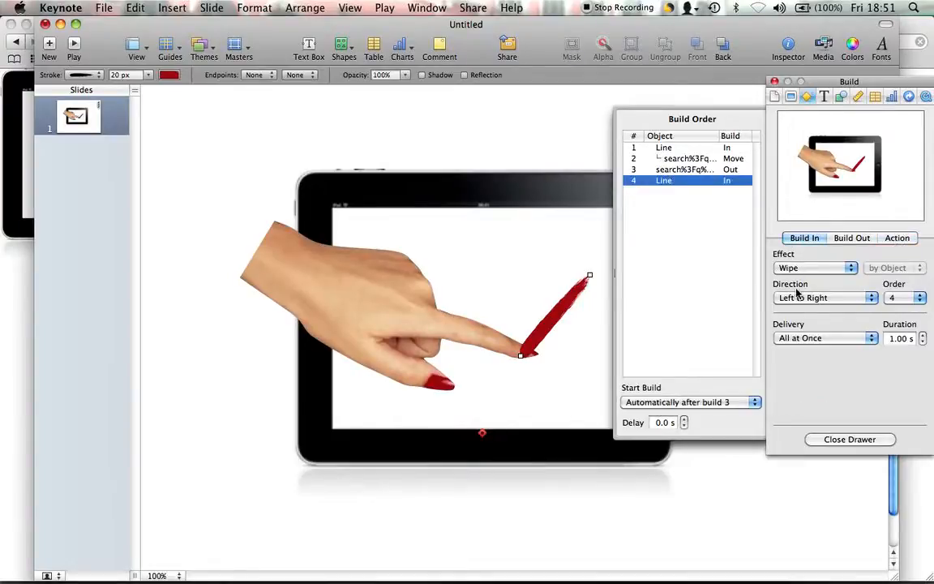
{"action": "mouse_move", "coordinate": [534, 297]}
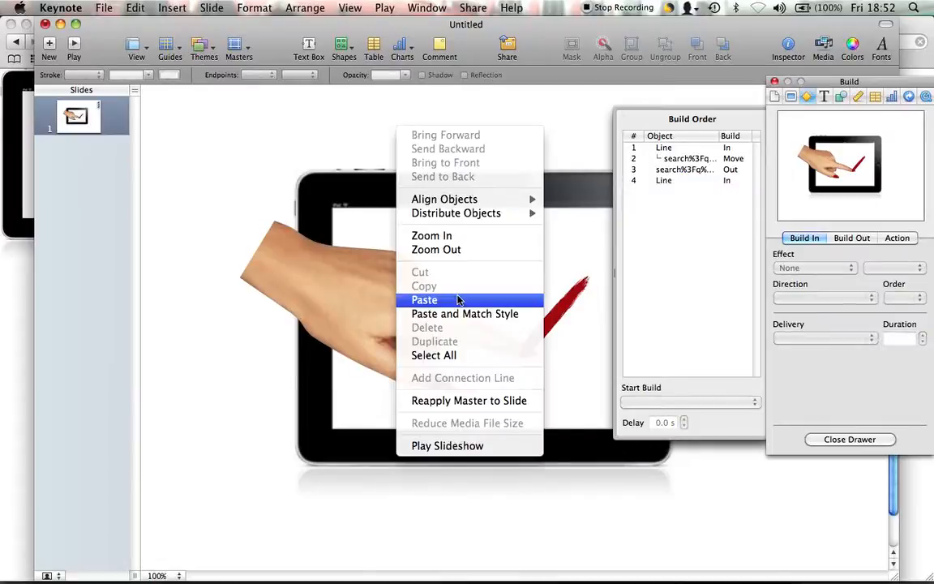
Paste a second hand and drag its Move ghost upper right to meet the fingertip
{"action": "left_click", "coordinate": [424, 299]}
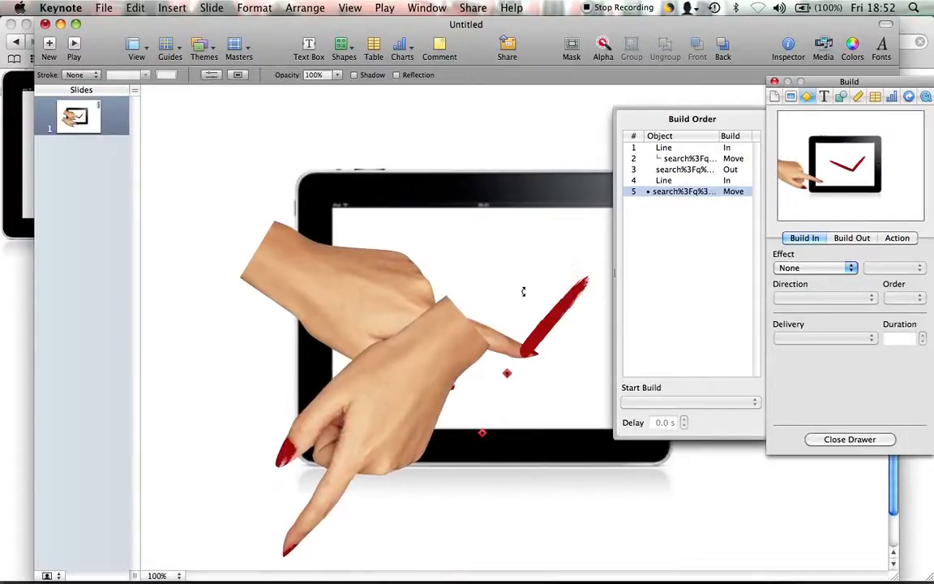
{"action": "left_click_drag", "start_coordinate": [849, 81], "coordinate": [868, 254]}
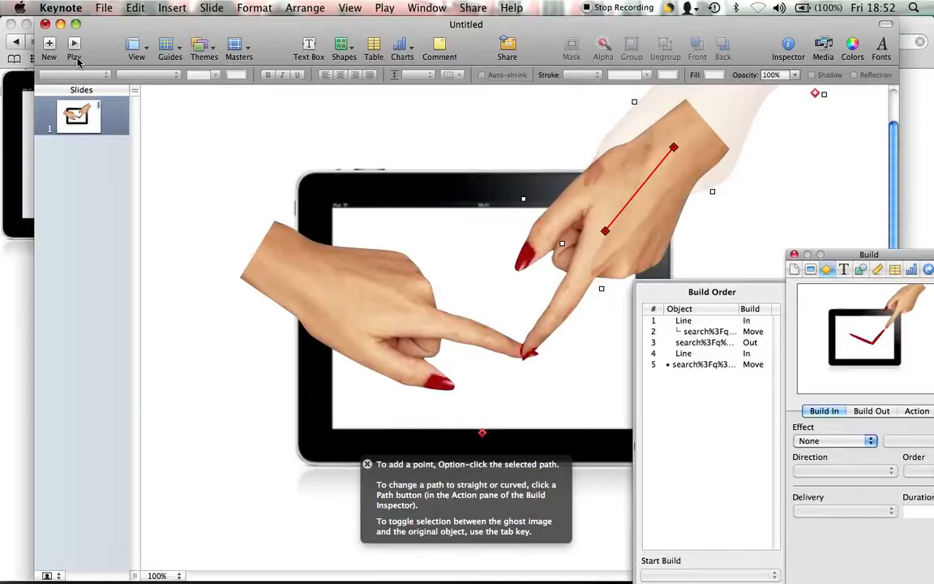
Set the second hand's Move to start automatically after build 5
{"action": "left_click", "coordinate": [74, 44]}
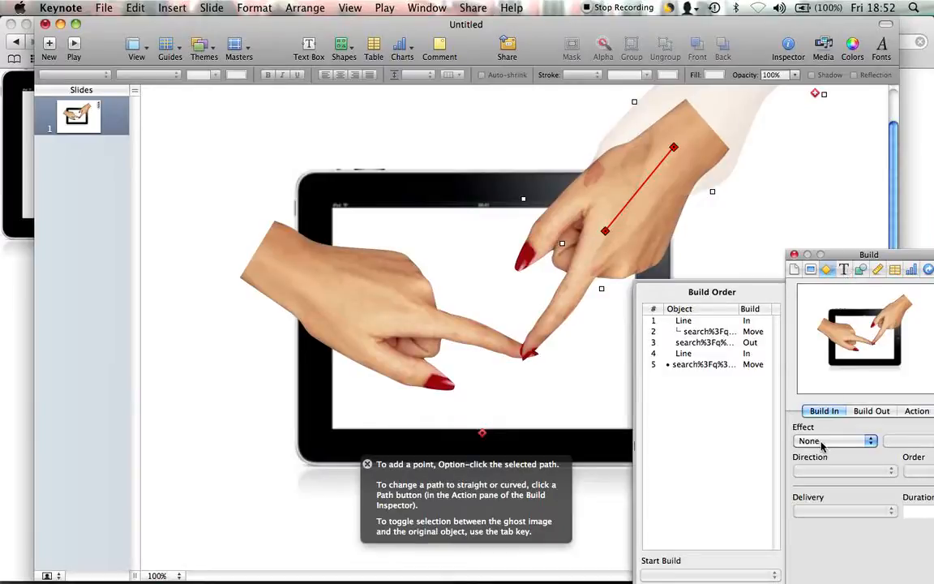
{"action": "left_click", "coordinate": [703, 365]}
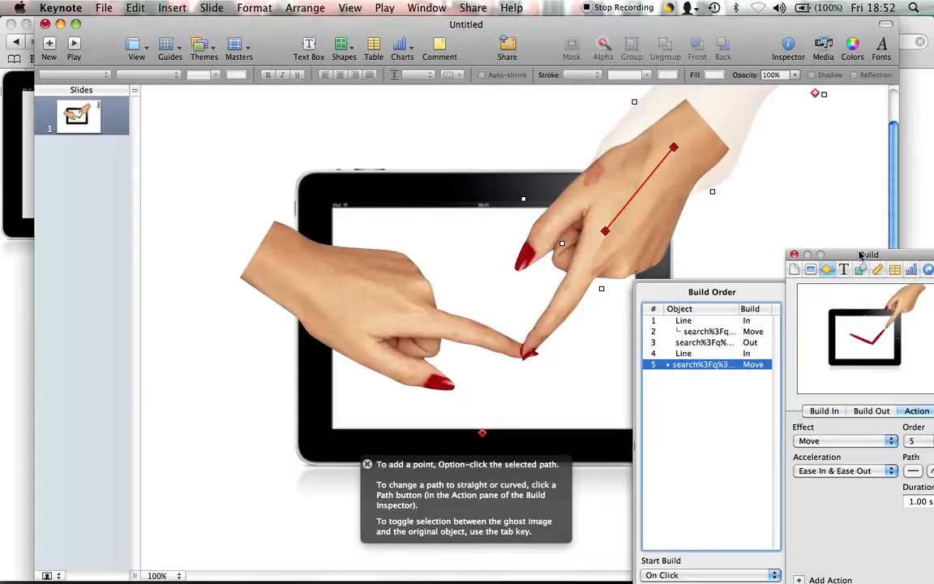
{"action": "left_click", "coordinate": [701, 574]}
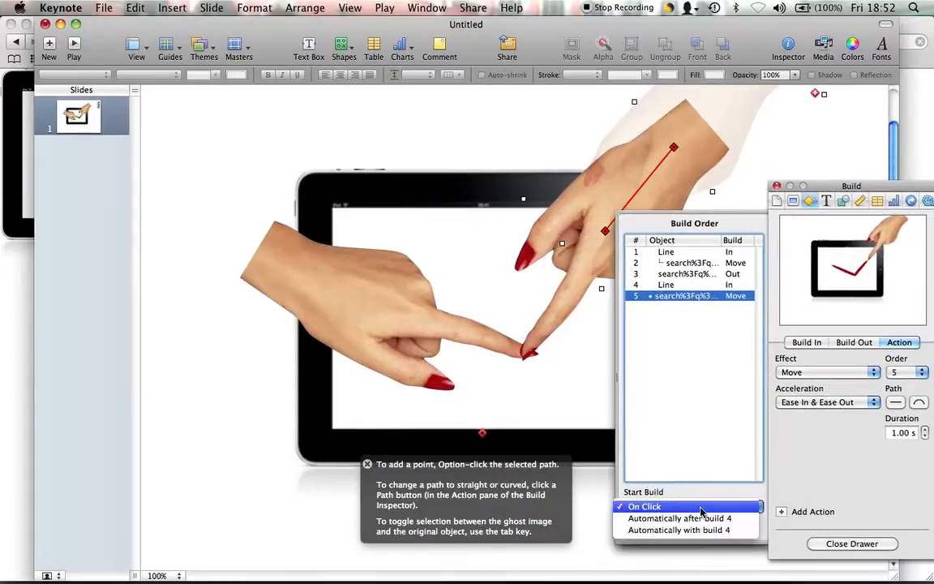
{"action": "left_click", "coordinate": [684, 517]}
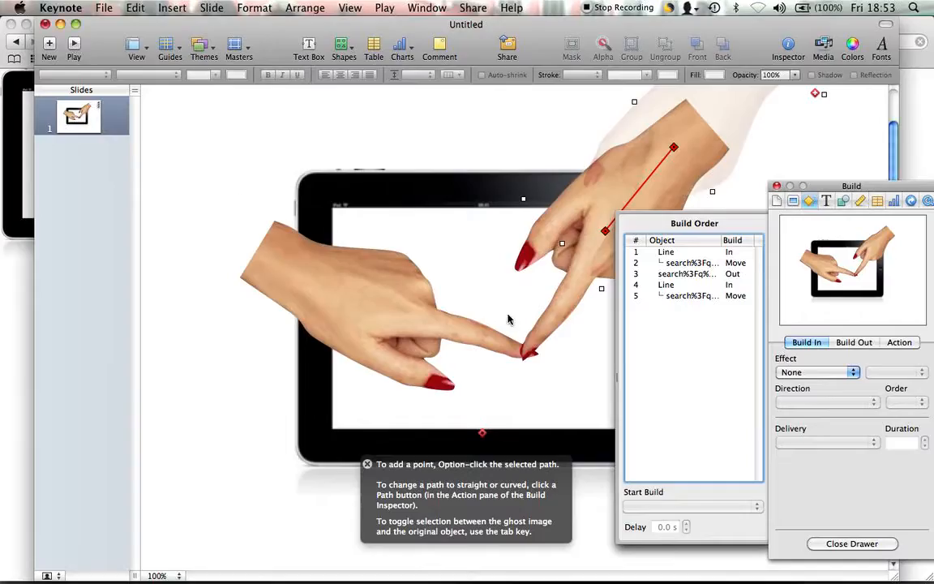
{"action": "mouse_move", "coordinate": [819, 372]}
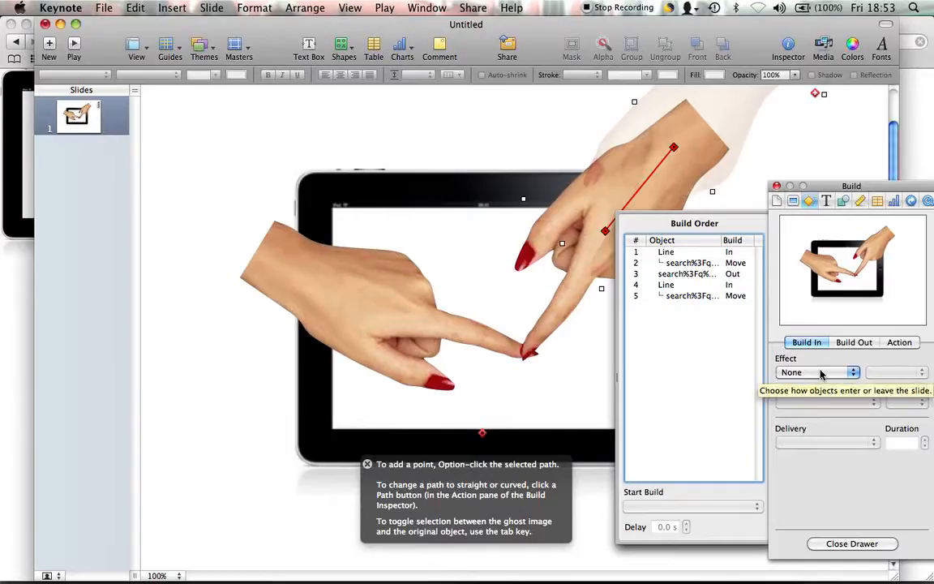
Give the hand an Appear build-in starting automatically with build 4
{"action": "left_click", "coordinate": [819, 372]}
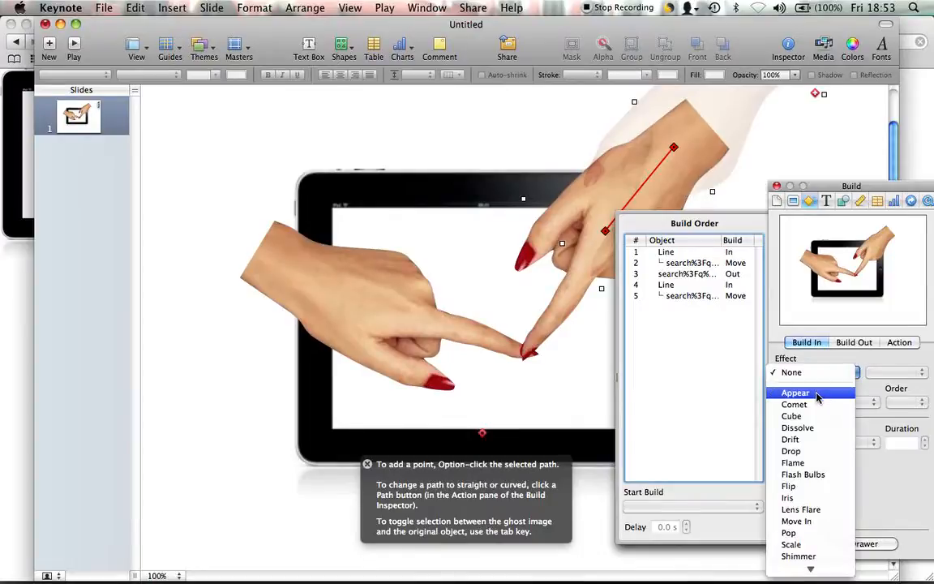
{"action": "left_click", "coordinate": [795, 392]}
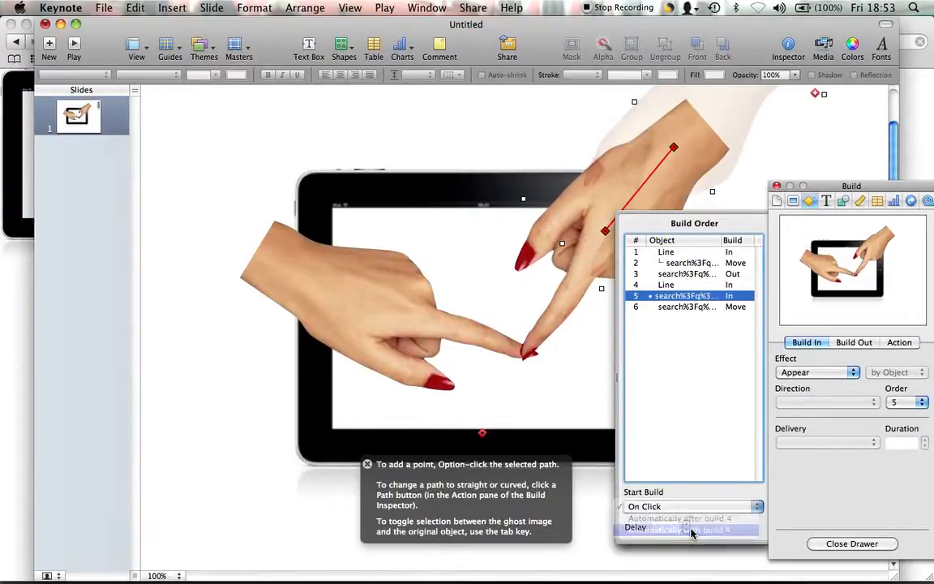
{"action": "left_click", "coordinate": [692, 533]}
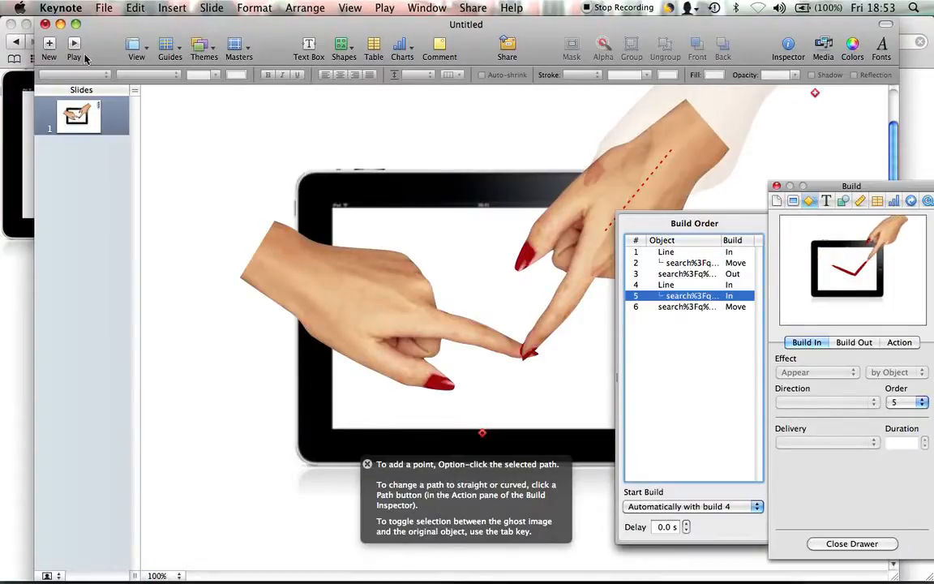
{"action": "mouse_move", "coordinate": [76, 44]}
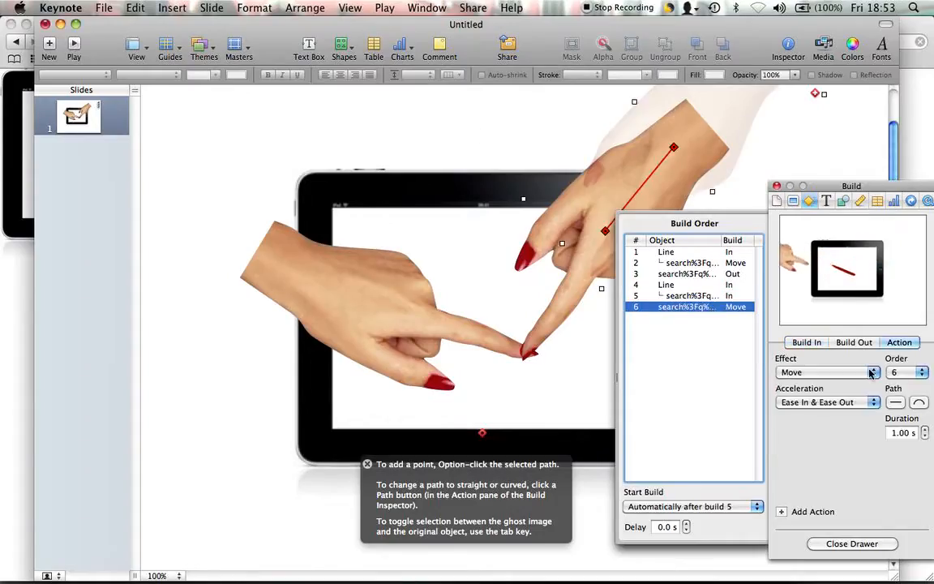
Try Cube, Diffuse and Comet as the hand's exit, then choose Disappear
{"action": "left_click", "coordinate": [852, 343]}
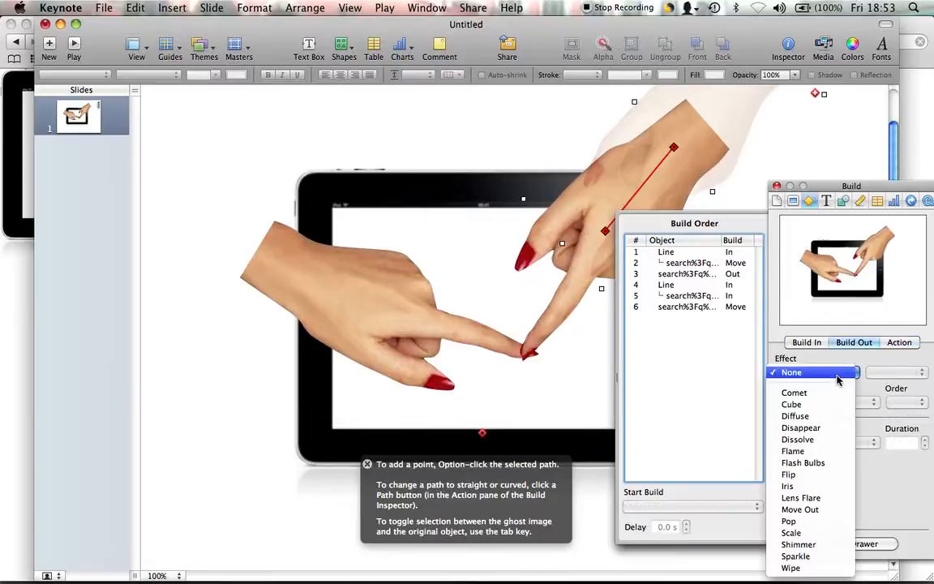
{"action": "left_click", "coordinate": [811, 372]}
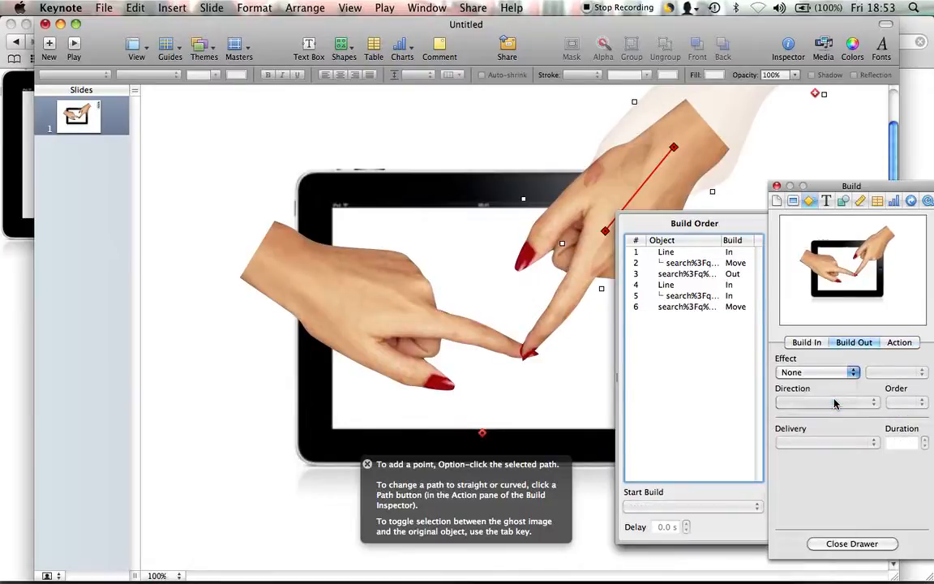
{"action": "left_click", "coordinate": [816, 372]}
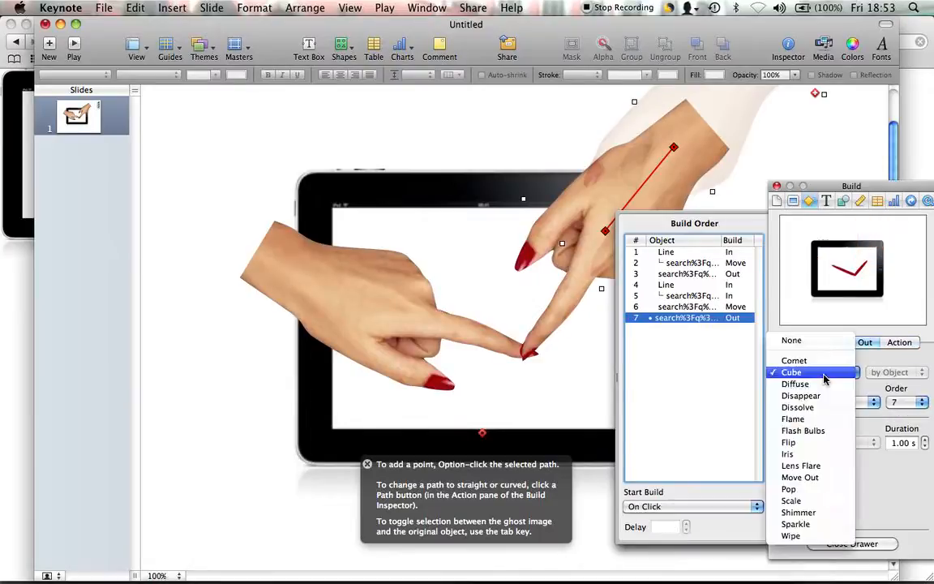
{"action": "left_click", "coordinate": [795, 384]}
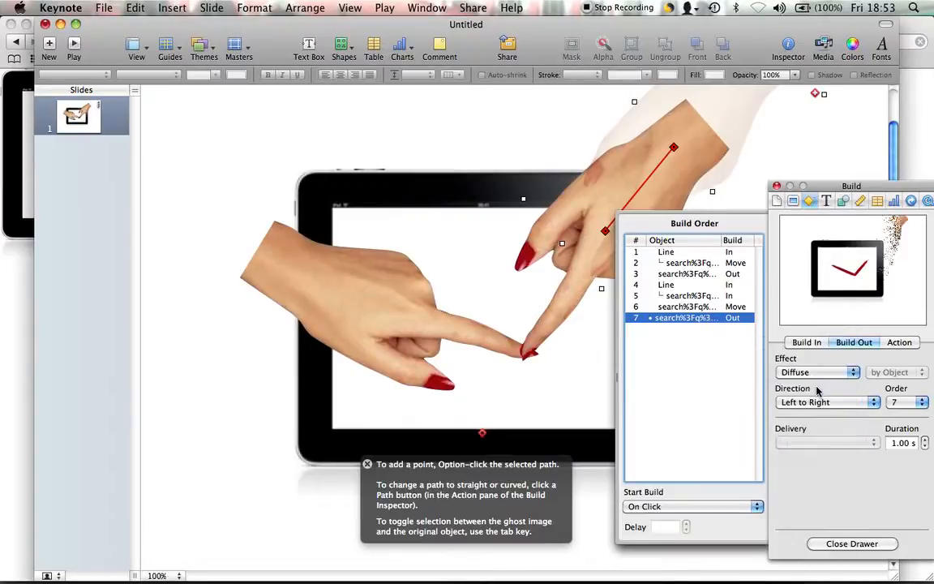
{"action": "left_click", "coordinate": [826, 371]}
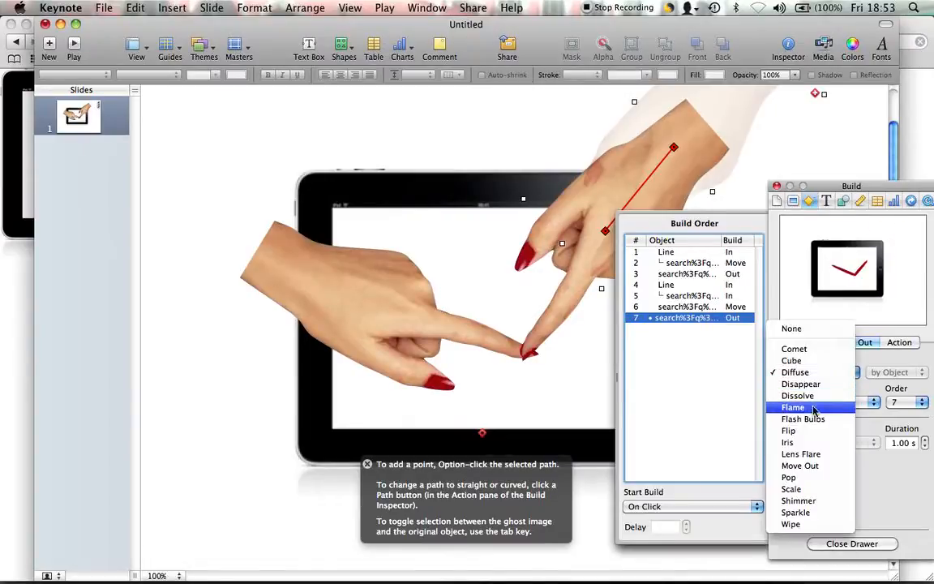
{"action": "mouse_move", "coordinate": [794, 348]}
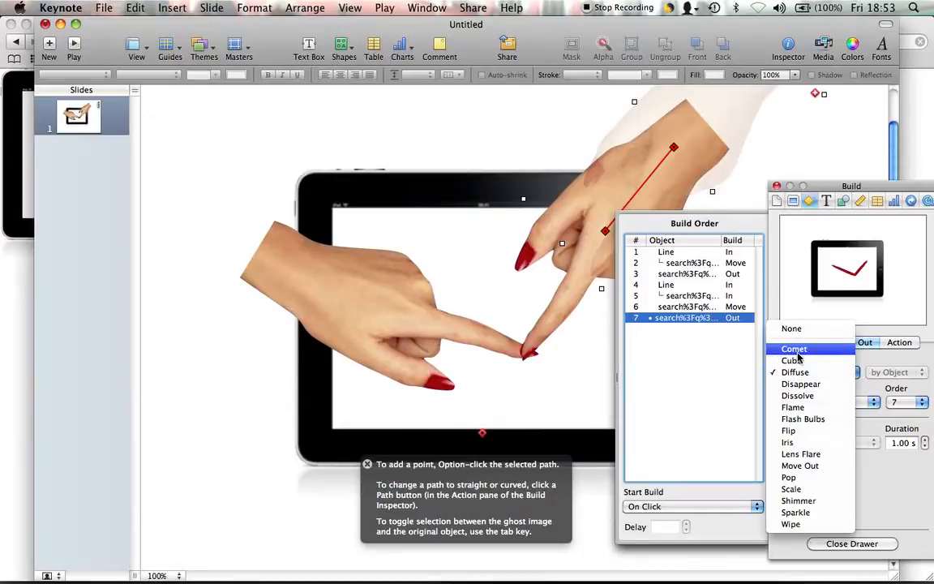
{"action": "left_click", "coordinate": [793, 347]}
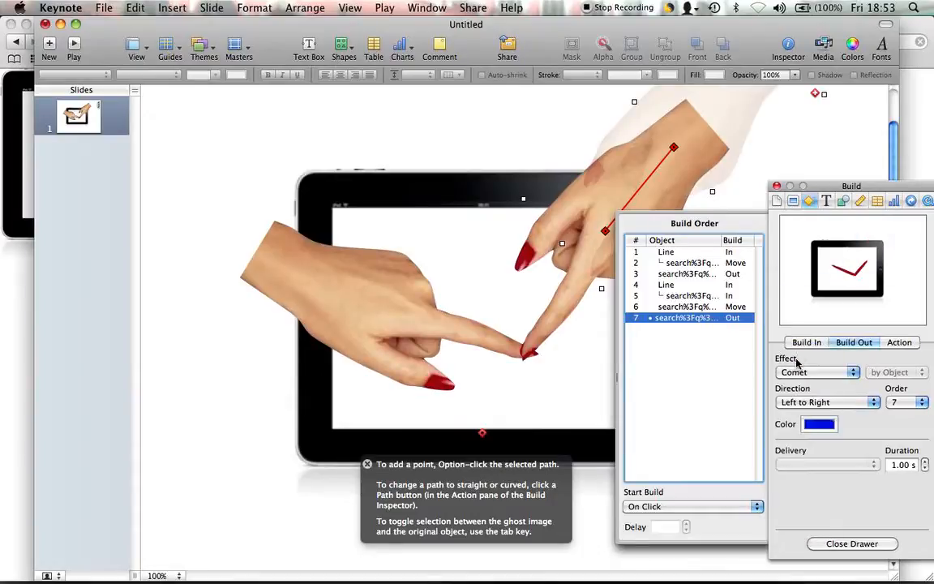
{"action": "left_click", "coordinate": [826, 372]}
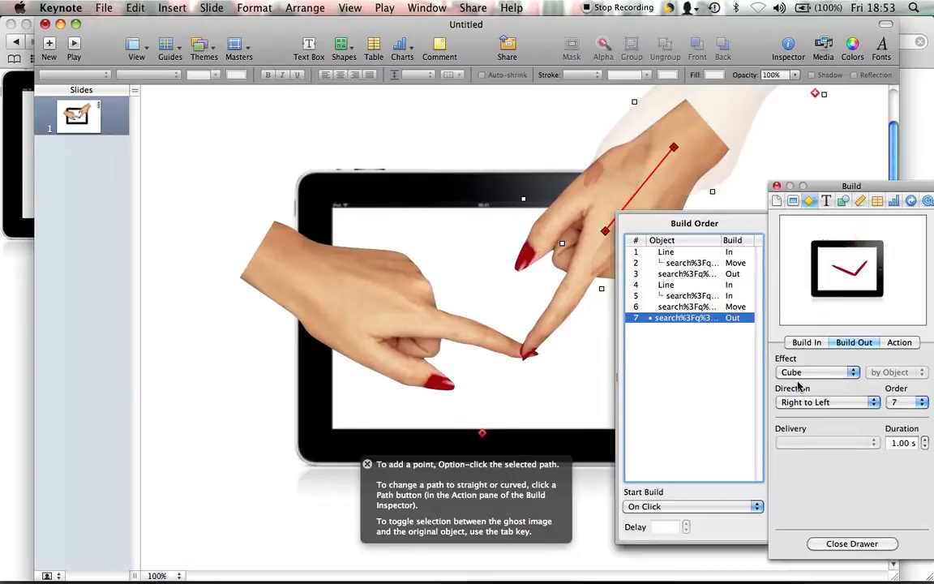
{"action": "left_click", "coordinate": [839, 372]}
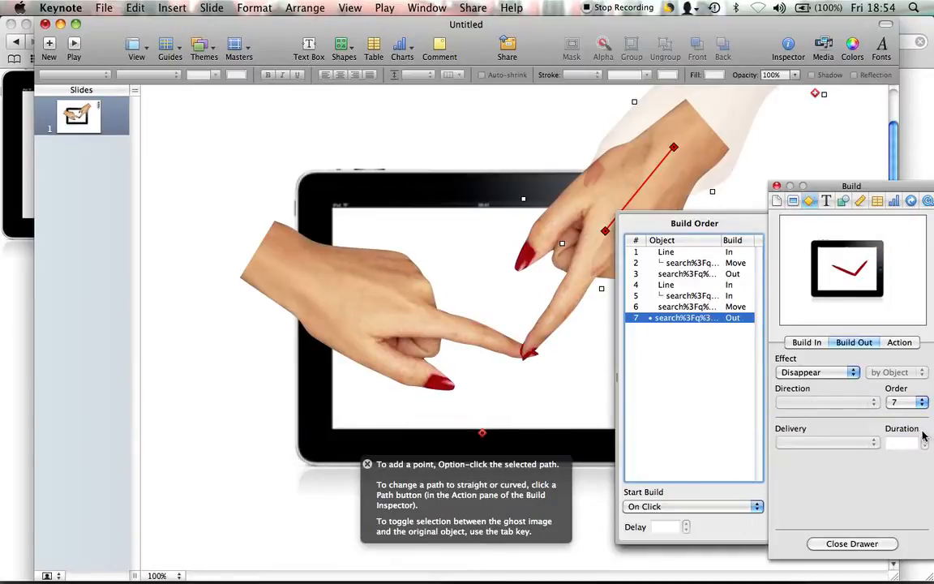
{"action": "mouse_move", "coordinate": [693, 521]}
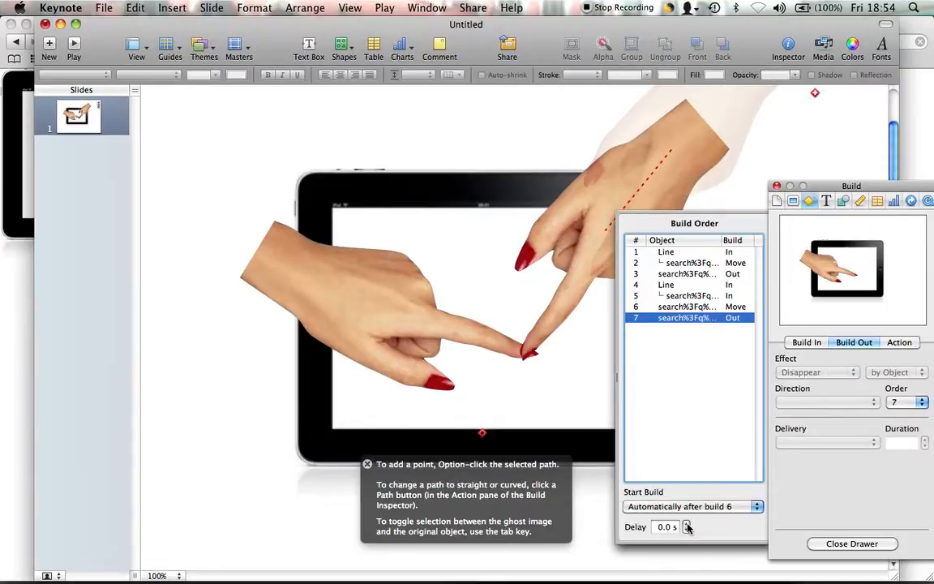
Delay build 7's Disappear by 2 seconds and play the slide to preview
{"action": "left_click", "coordinate": [689, 546]}
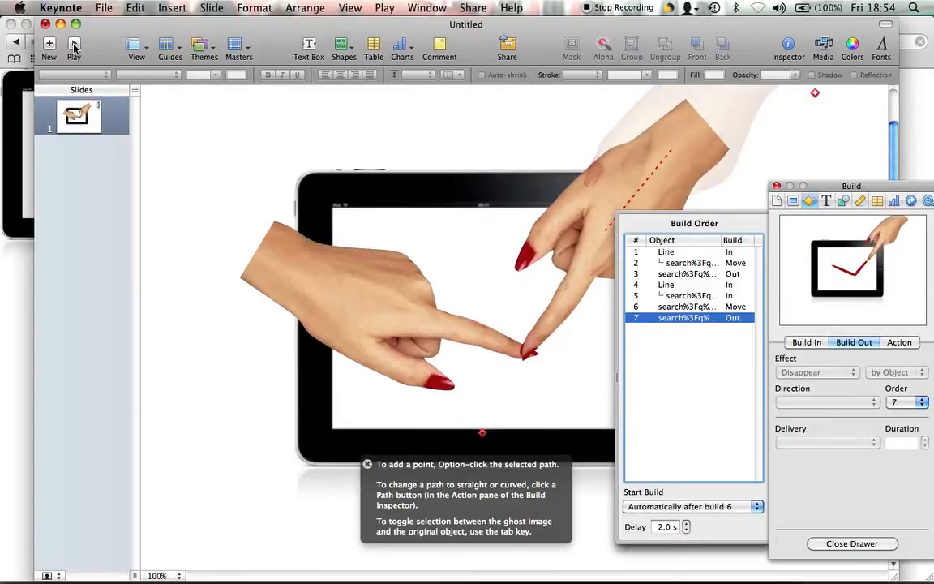
{"action": "left_click", "coordinate": [74, 45]}
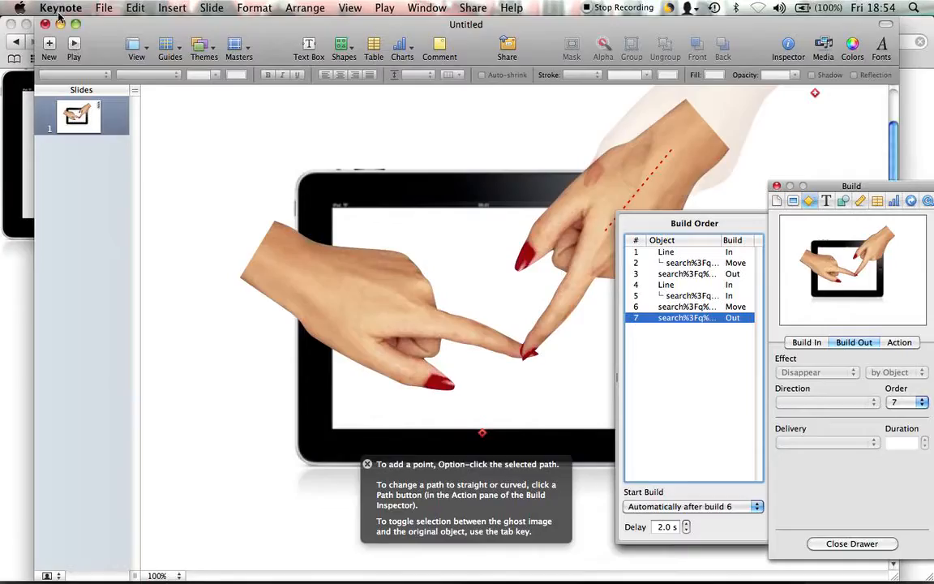
{"action": "mouse_move", "coordinate": [62, 28]}
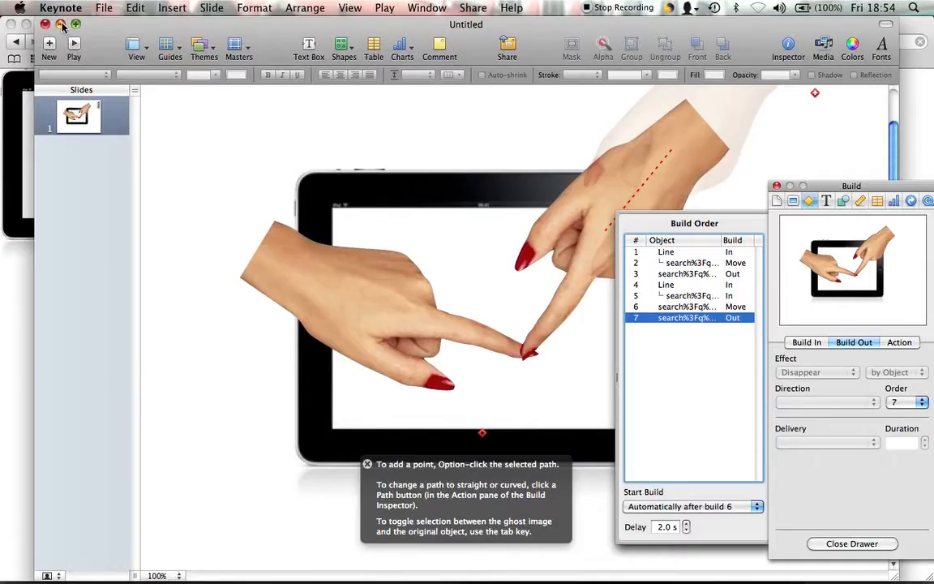